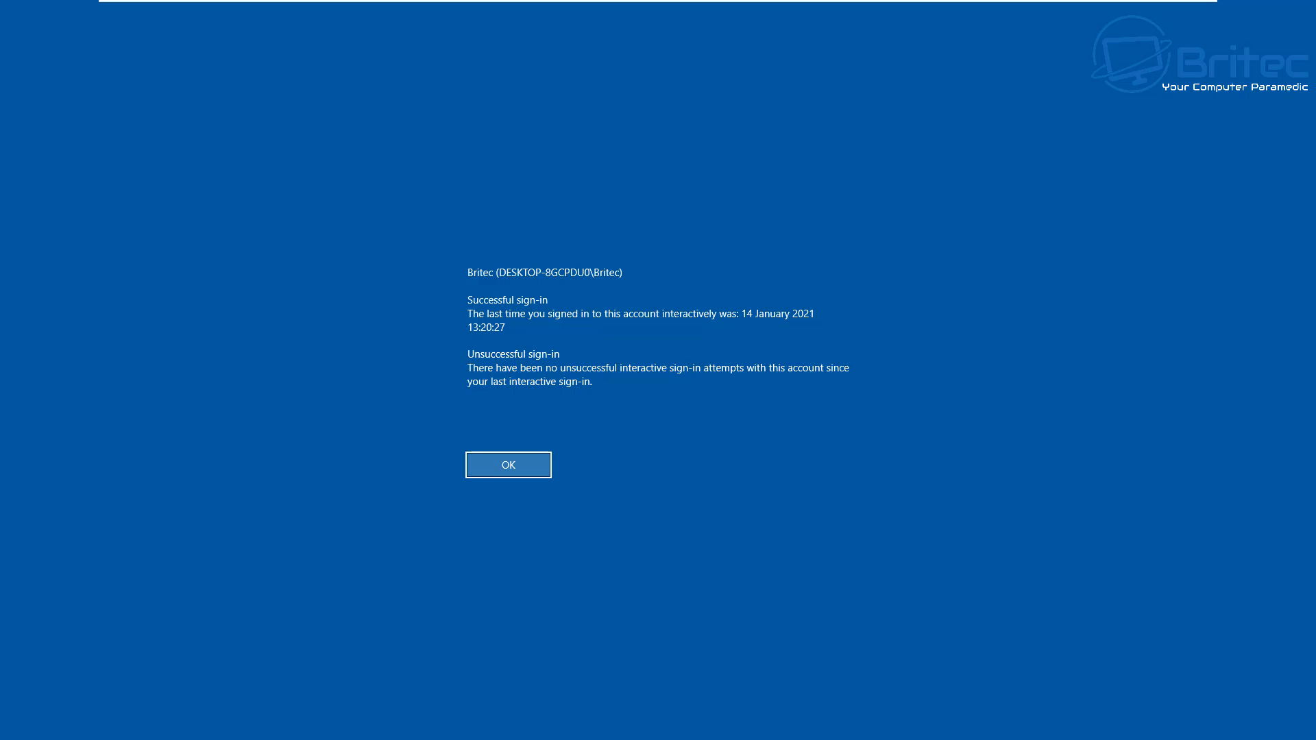
{"action": "mouse_move", "coordinate": [501, 315]}
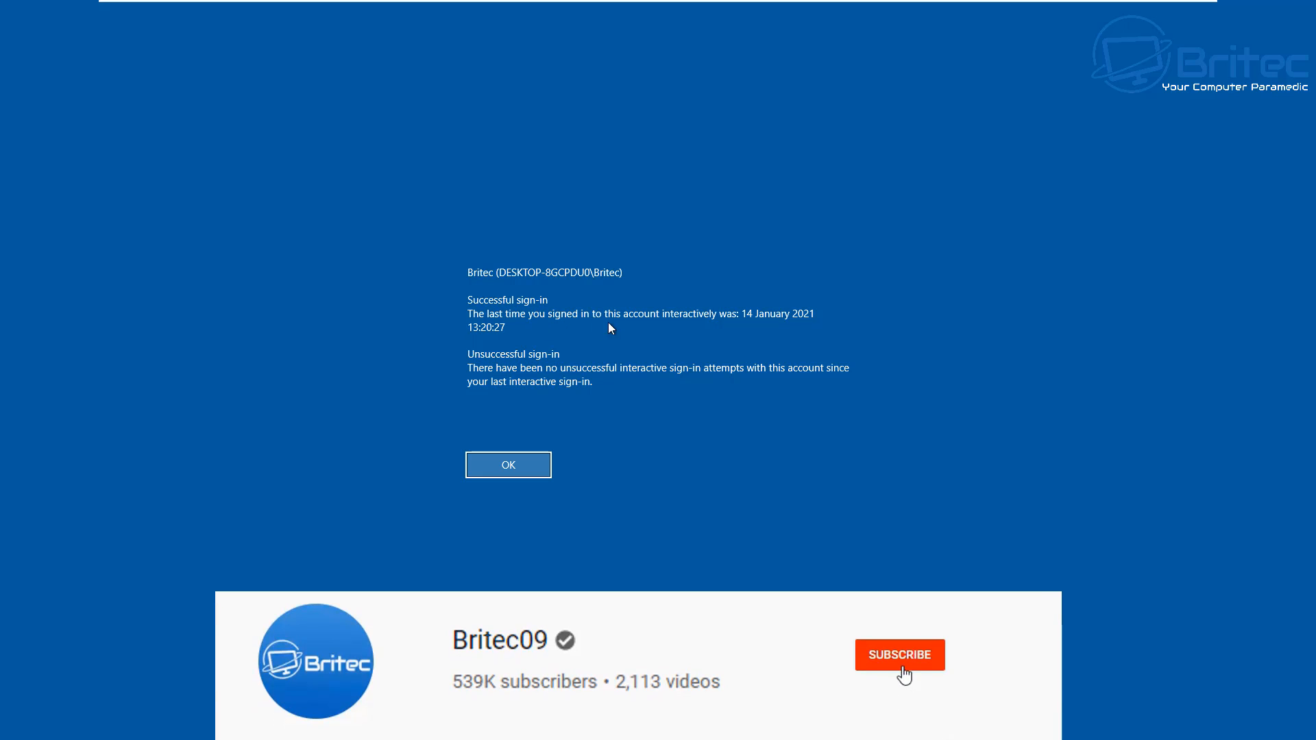
Step: Acknowledge the last logon information notice with OK so the desktop loads
{"action": "left_click", "coordinate": [899, 655]}
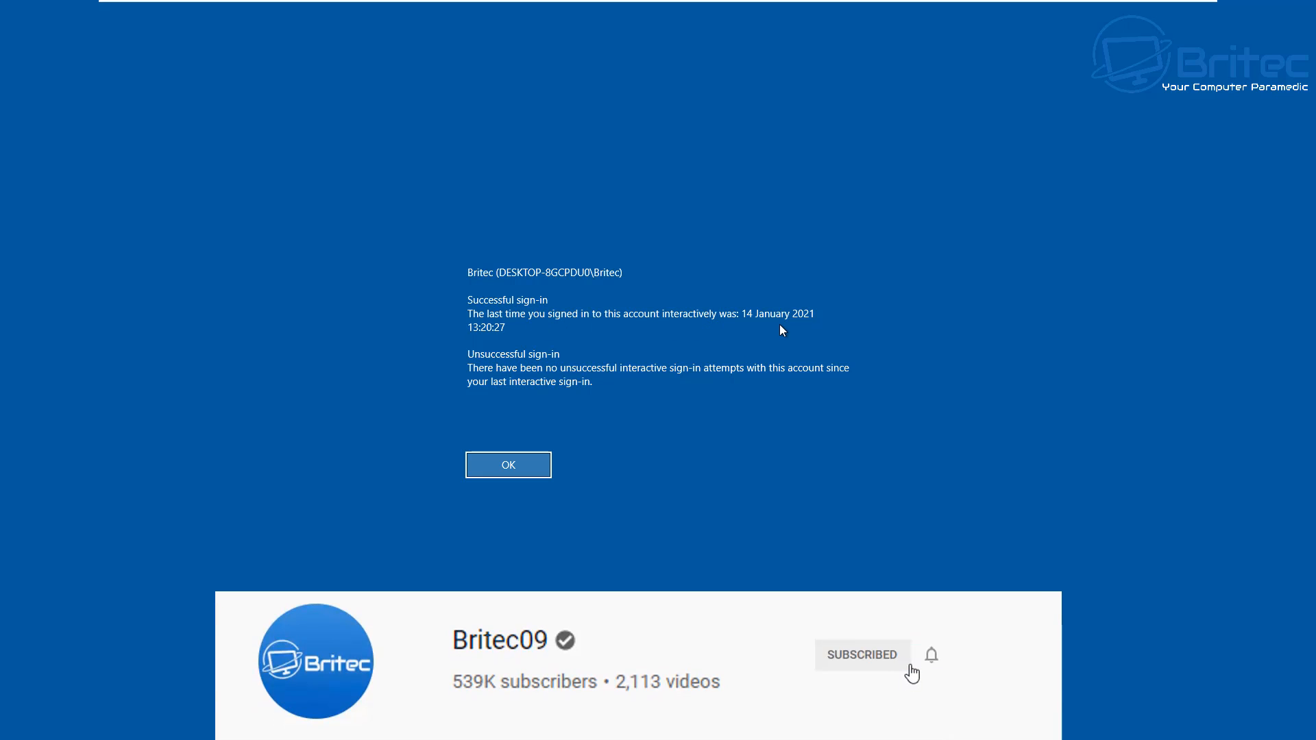
{"action": "left_click", "coordinate": [931, 656]}
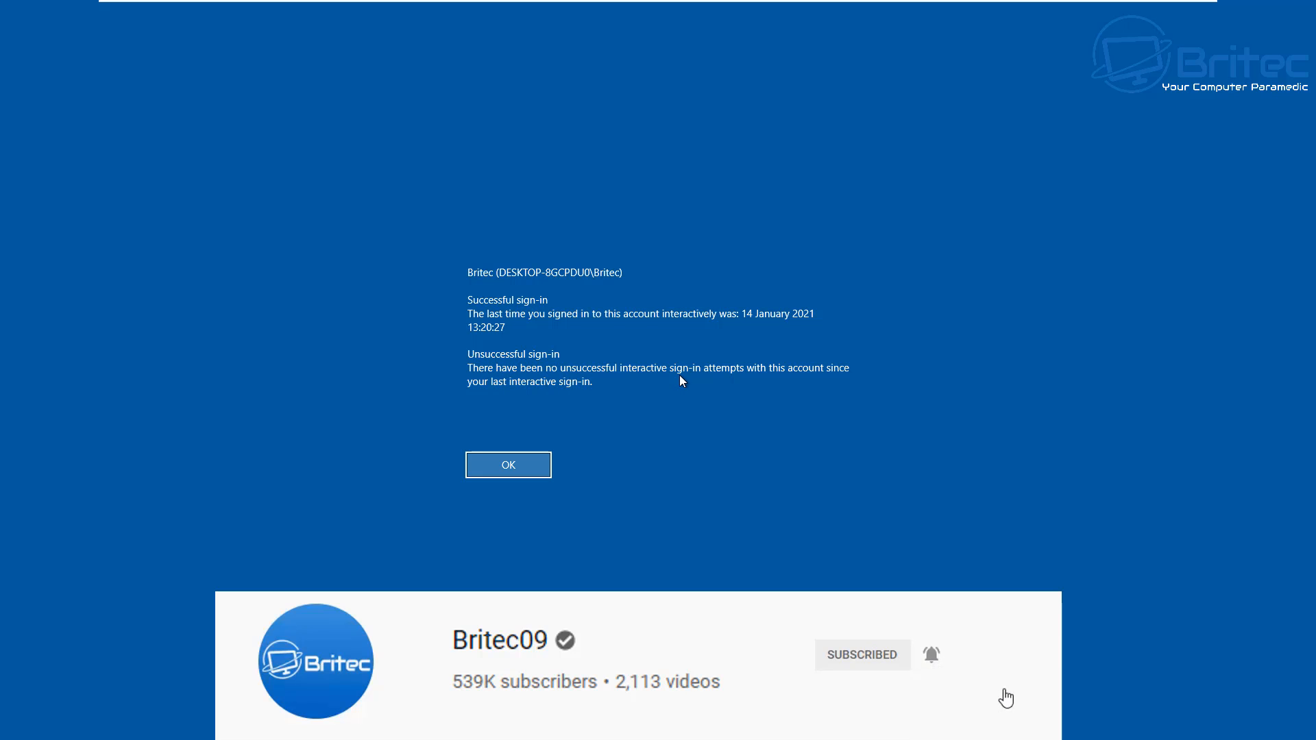
{"action": "left_click", "coordinate": [507, 464]}
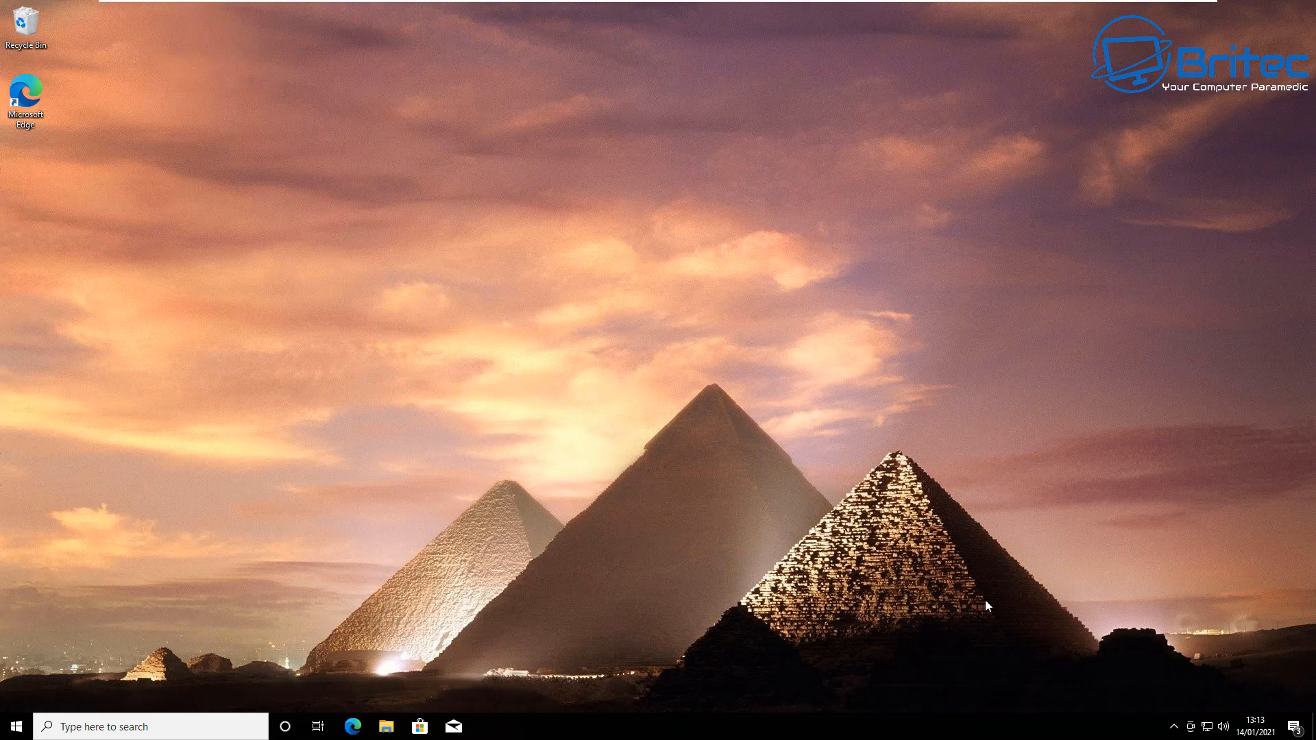
{"action": "mouse_move", "coordinate": [976, 608]}
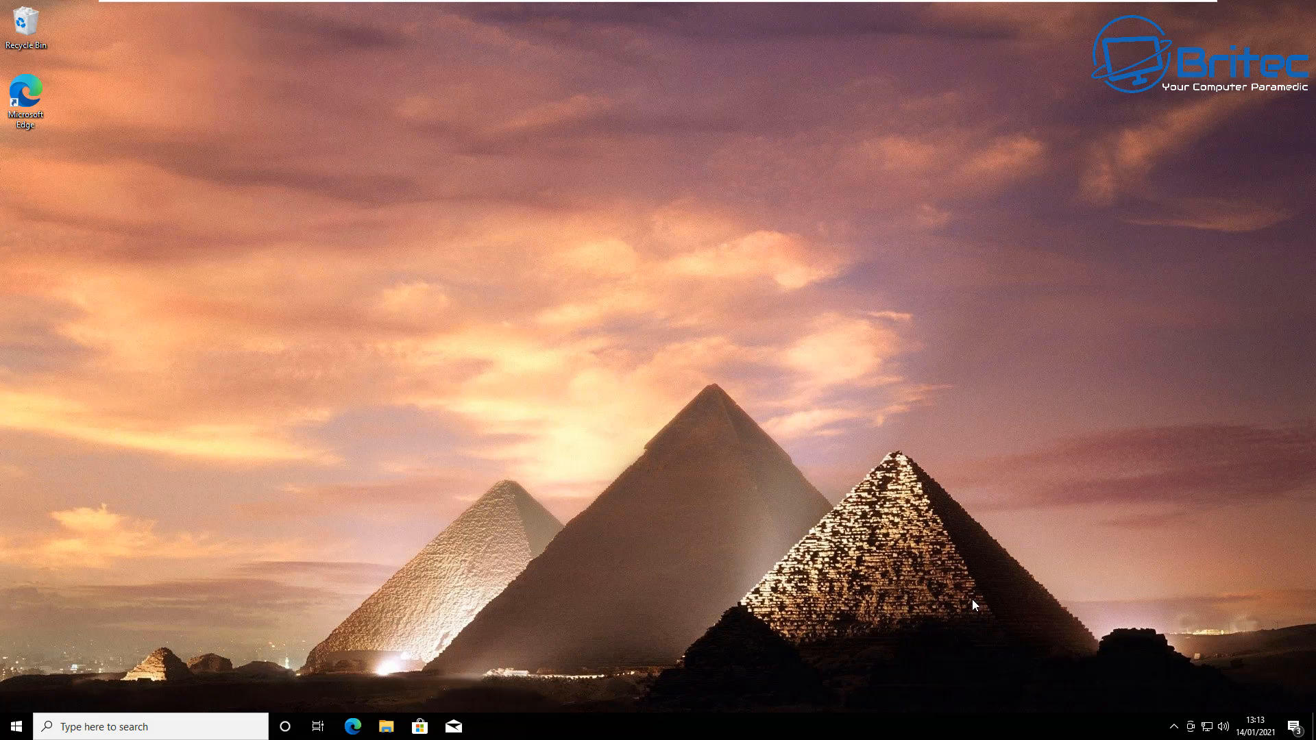
{"action": "mouse_move", "coordinate": [971, 606]}
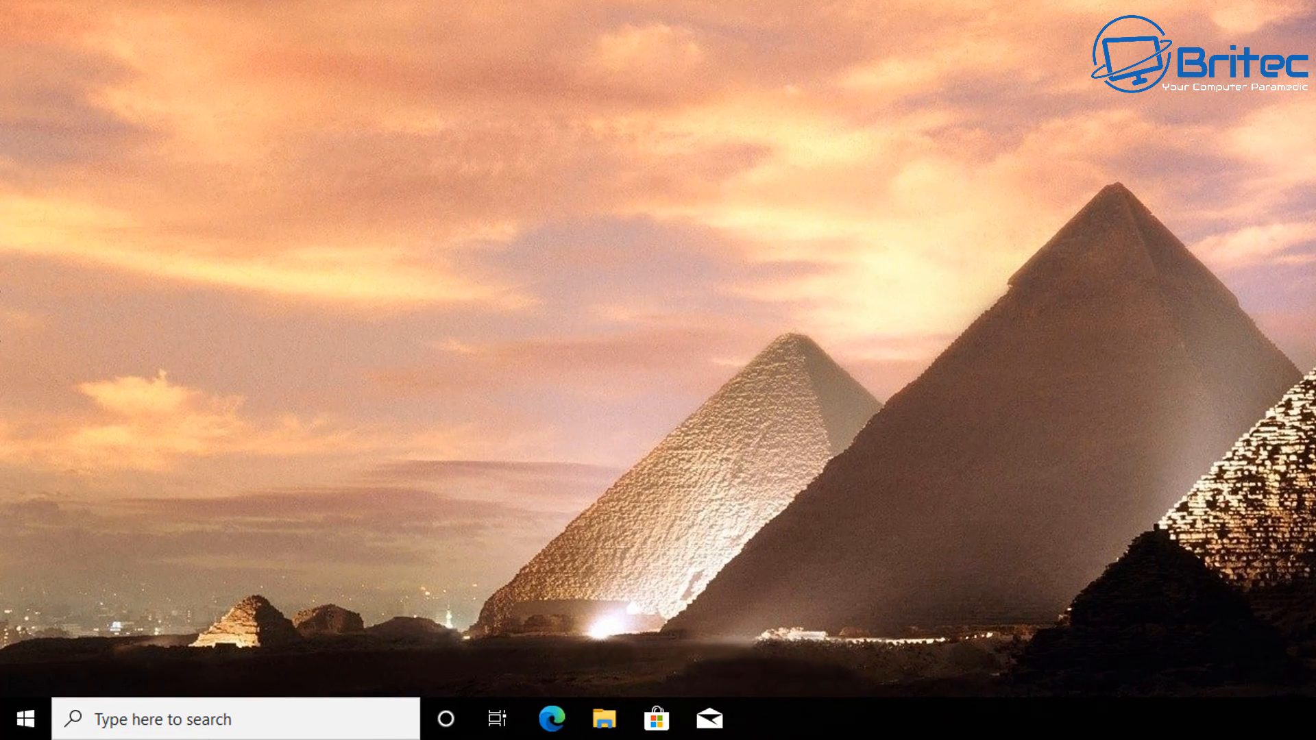
Step: Search the taskbar for gpedit to launch Edit group policy
{"action": "left_click", "coordinate": [235, 719]}
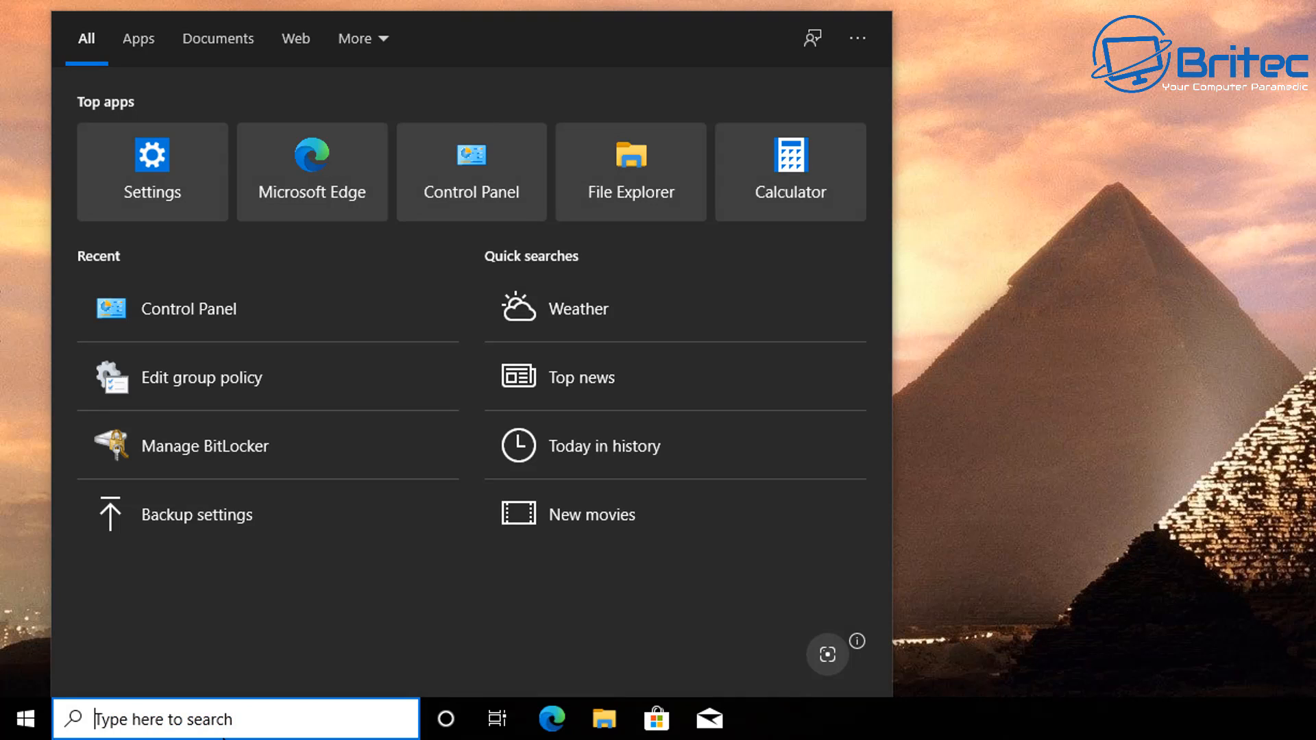
{"action": "type", "text": "gpedit"}
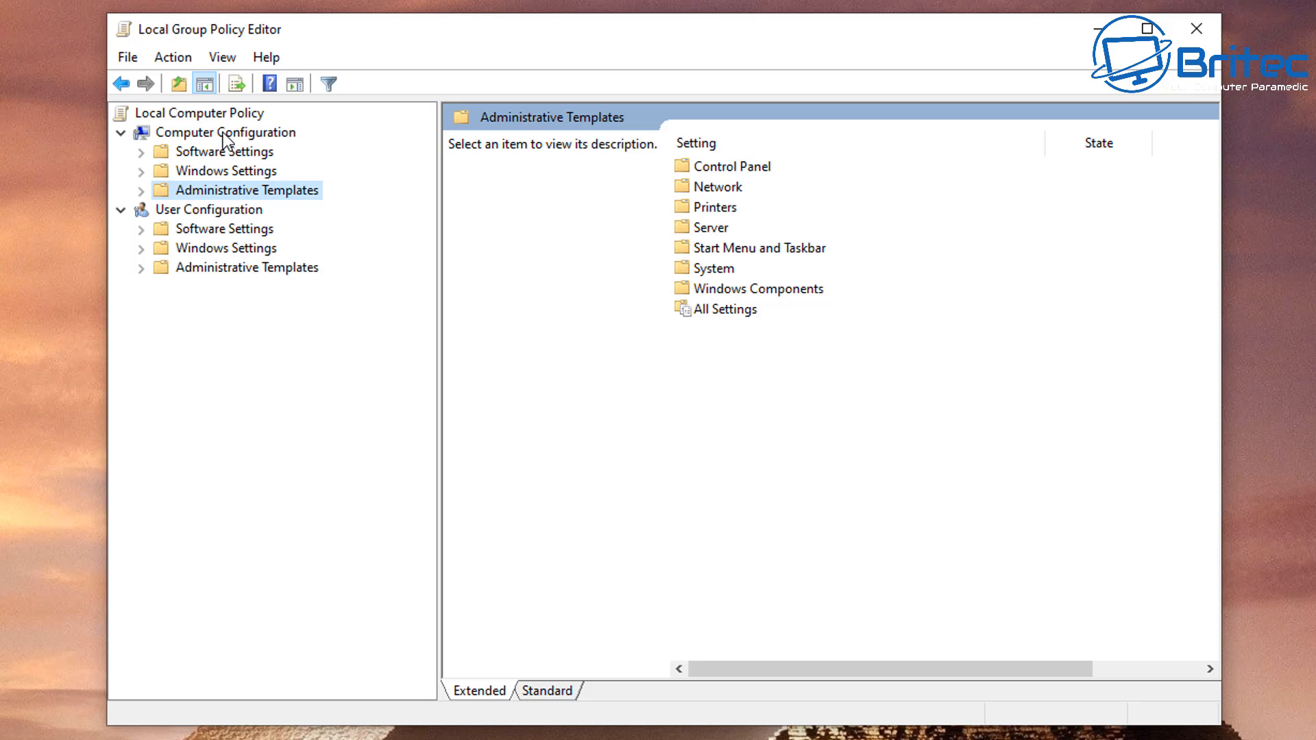
Step: Expand Computer Configuration > Administrative Templates > Windows Components and scroll toward Windows Logon Options
{"action": "left_click", "coordinate": [224, 132]}
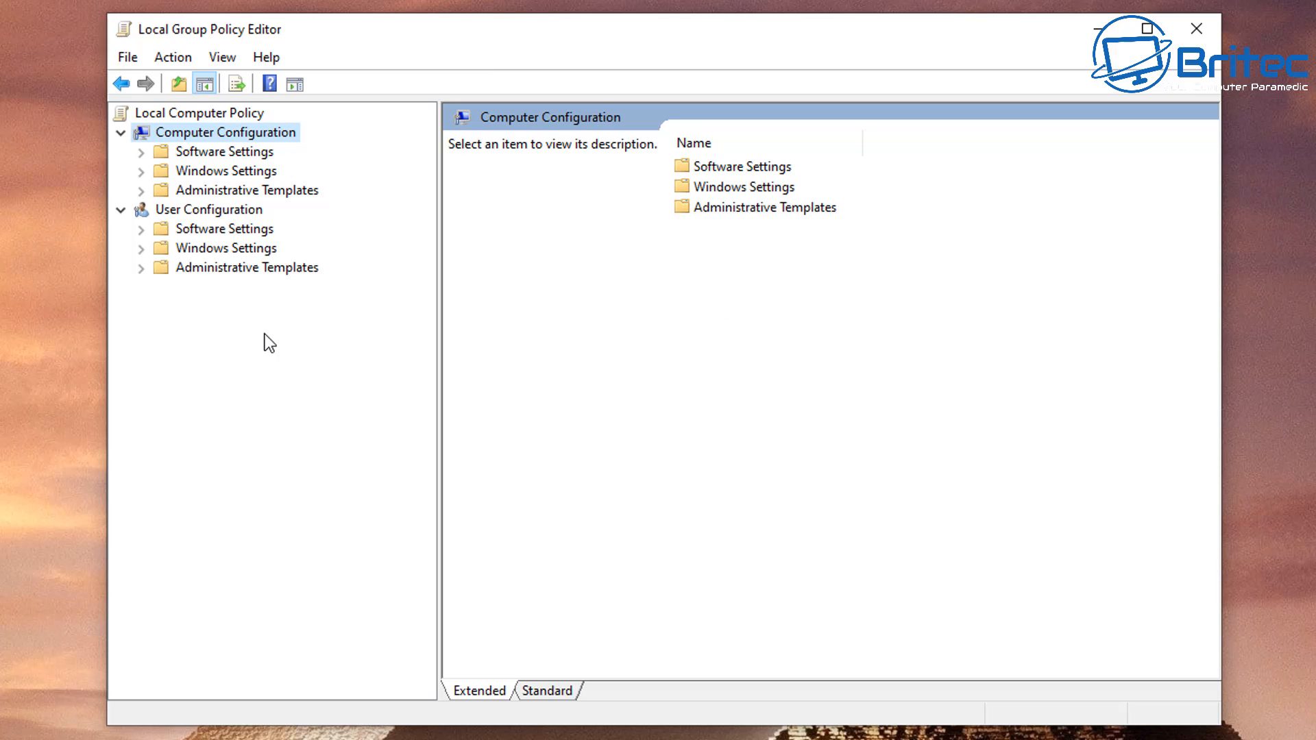
{"action": "mouse_move", "coordinate": [203, 135]}
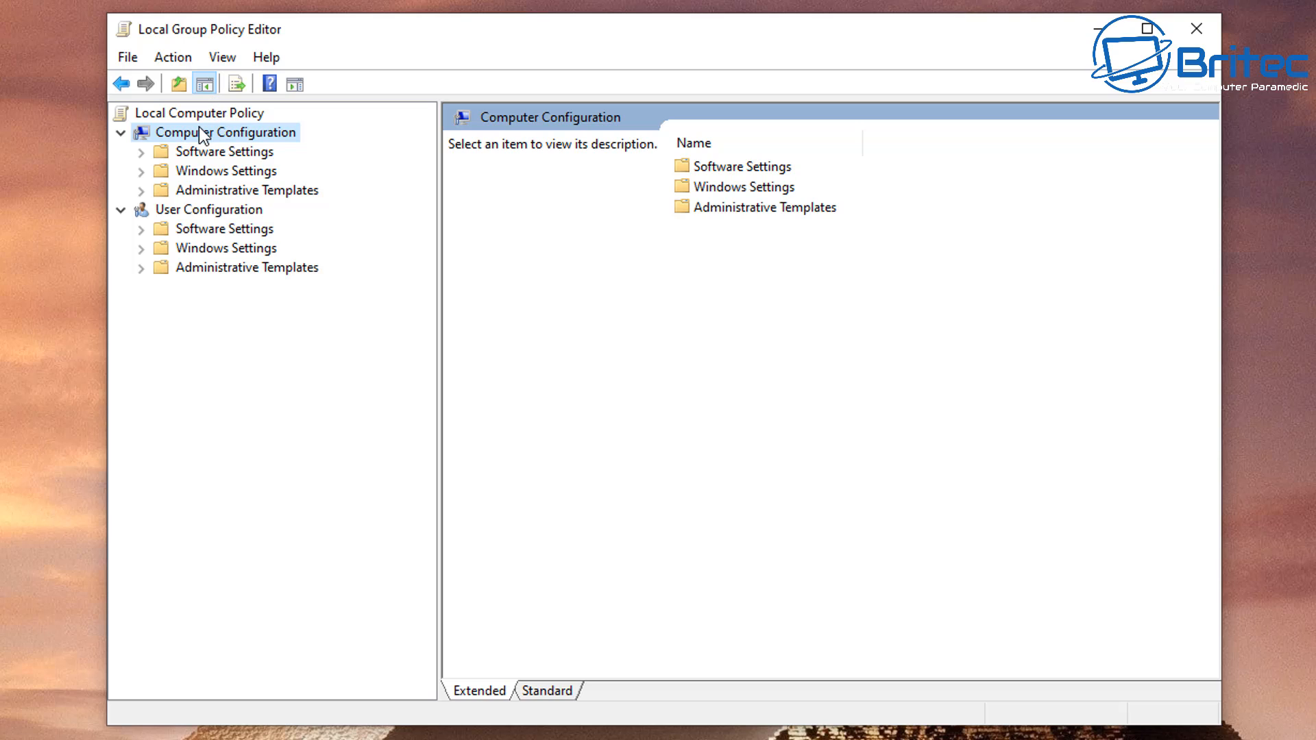
{"action": "left_click", "coordinate": [254, 190]}
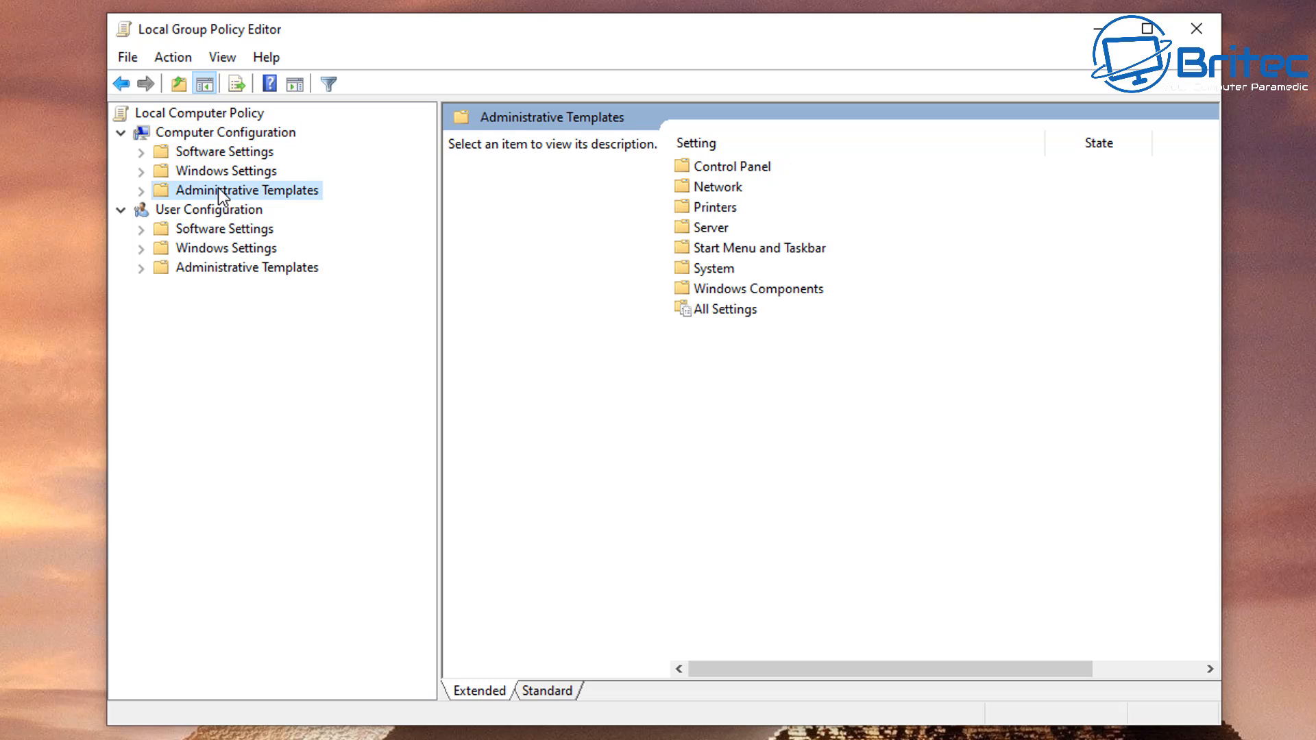
{"action": "mouse_move", "coordinate": [142, 200]}
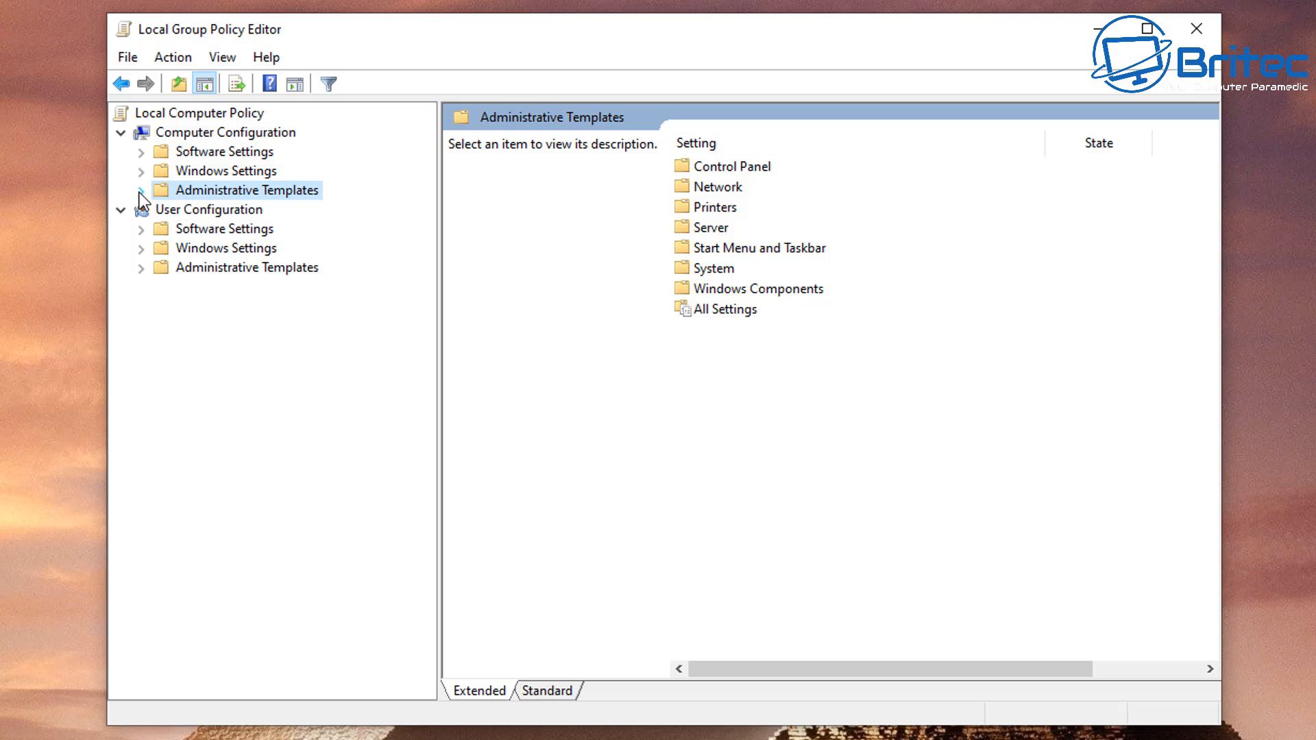
{"action": "left_click", "coordinate": [141, 190]}
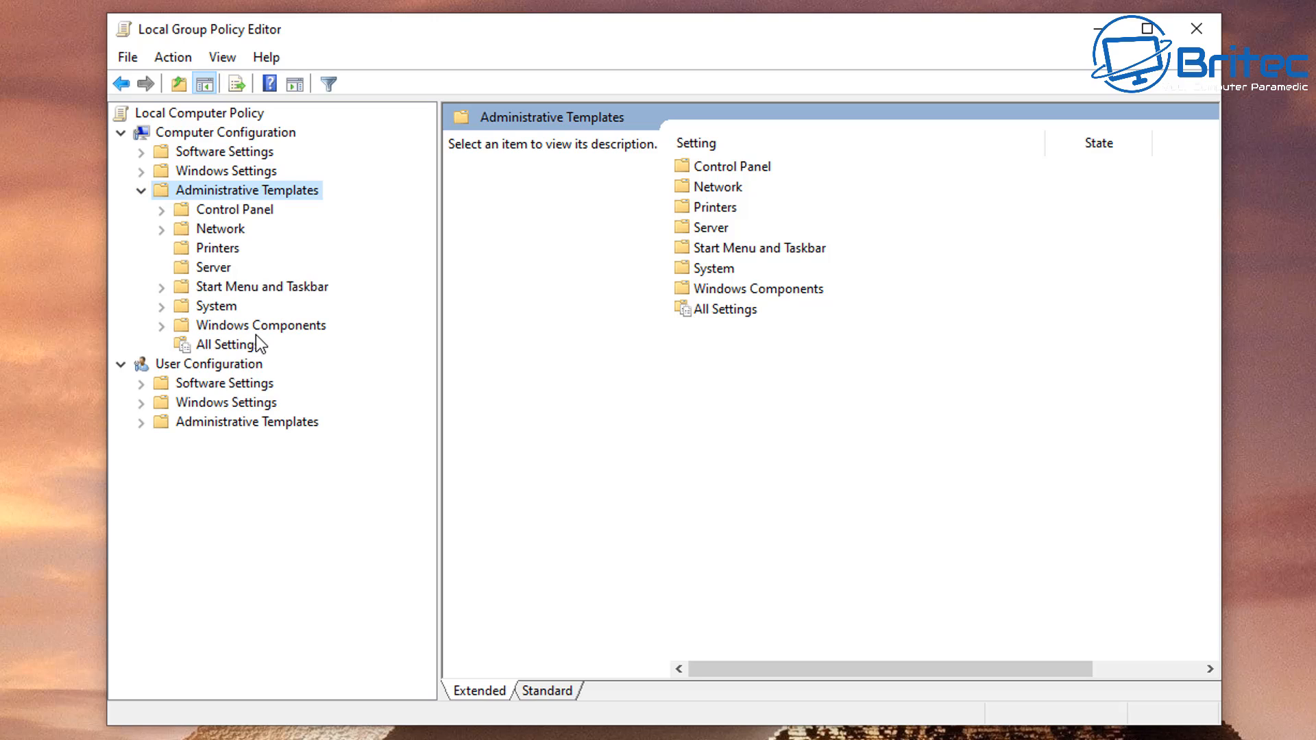
{"action": "left_click", "coordinate": [261, 325]}
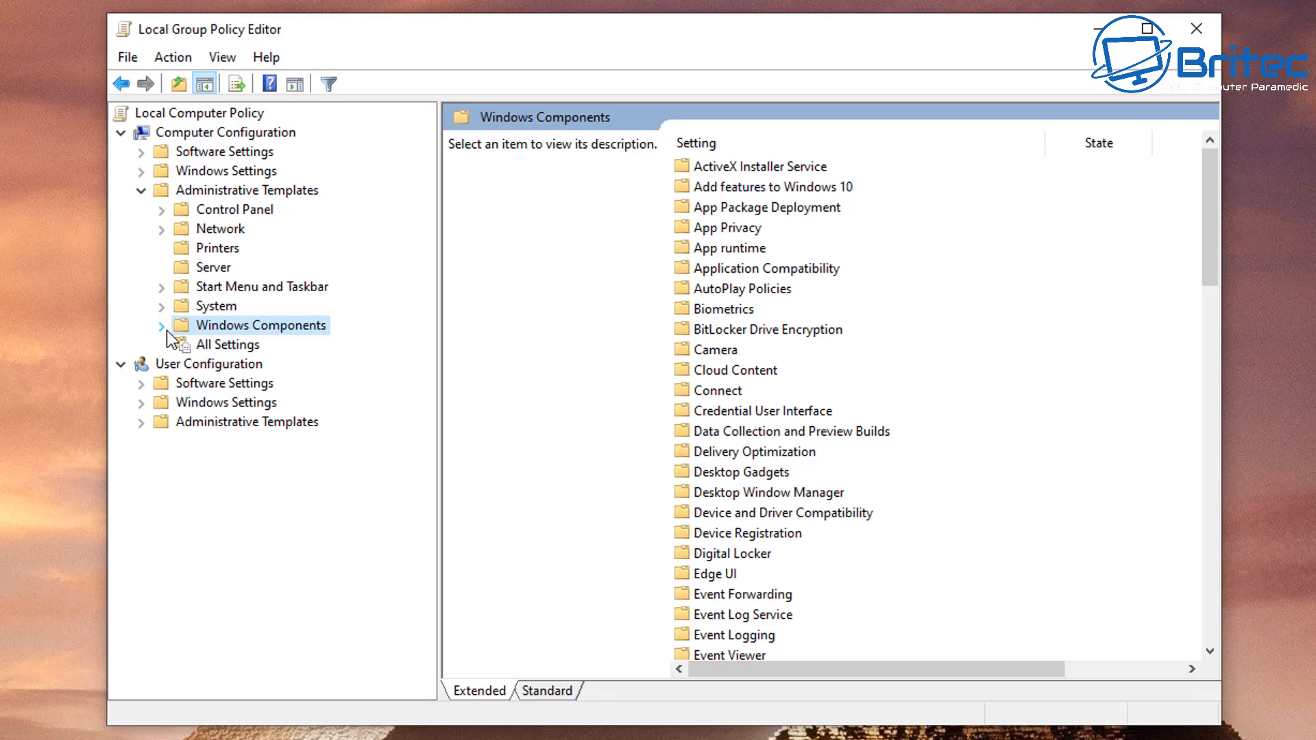
{"action": "left_click", "coordinate": [161, 325]}
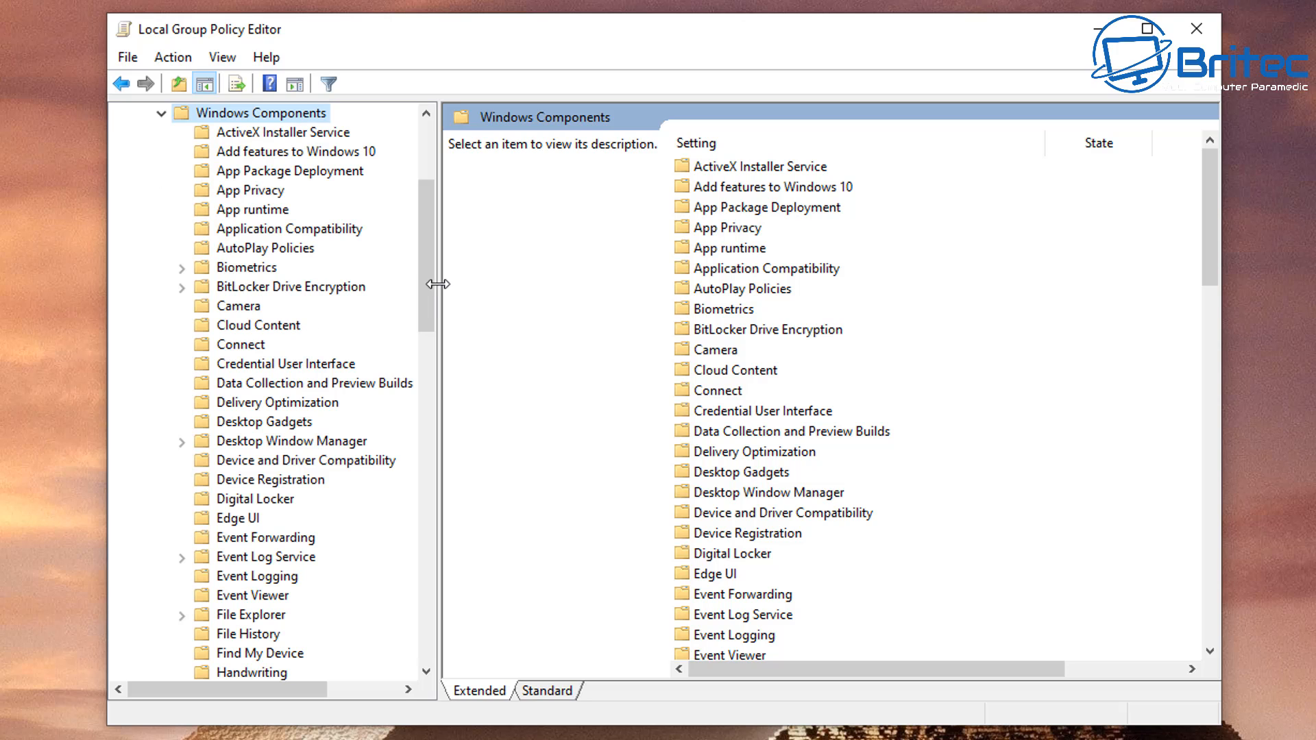
{"action": "scroll", "scroll_direction": "down", "scroll_amount": 3}
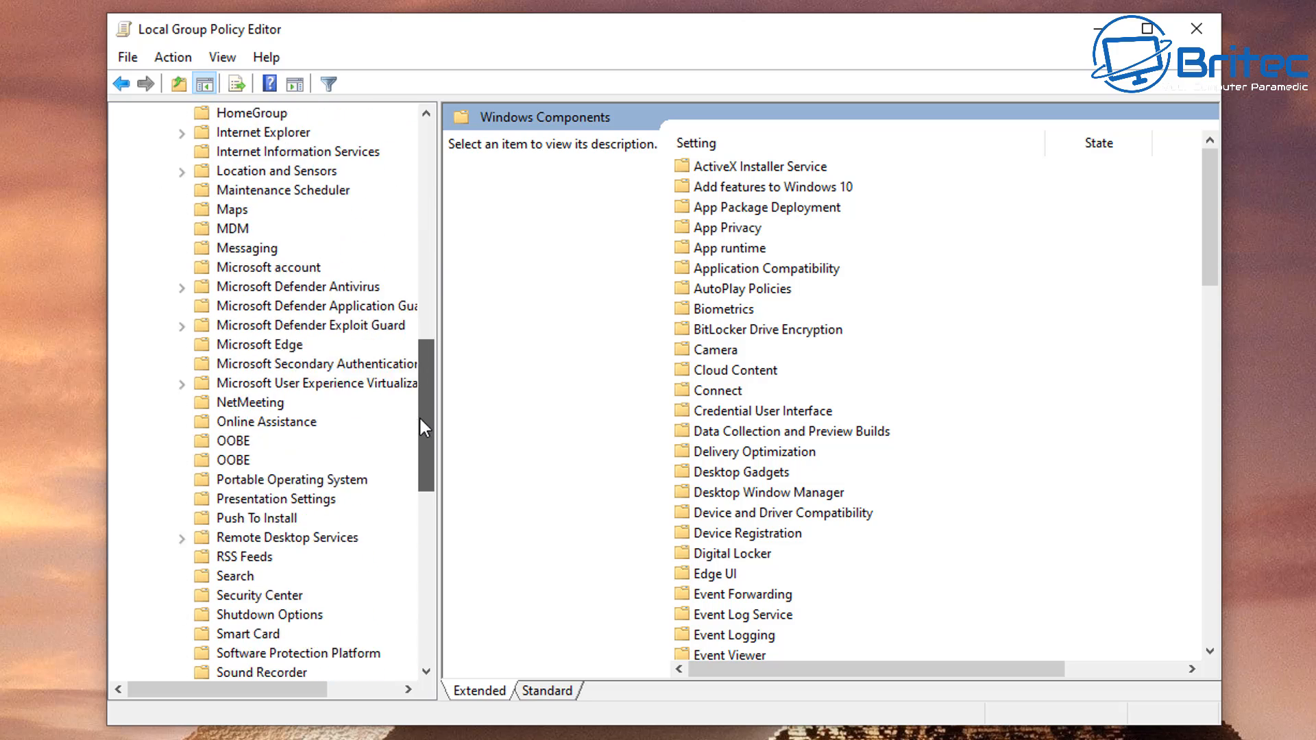
{"action": "scroll", "scroll_direction": "down", "scroll_amount": 3}
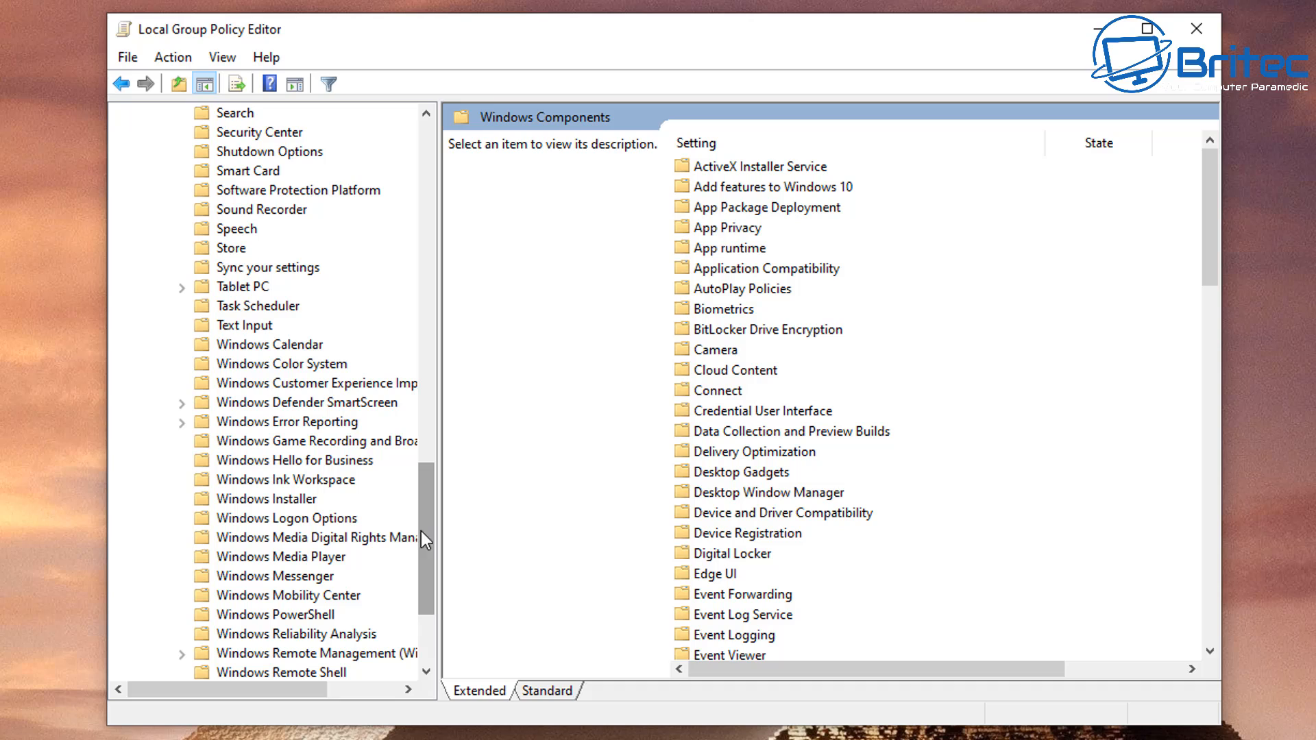
{"action": "mouse_move", "coordinate": [407, 535]}
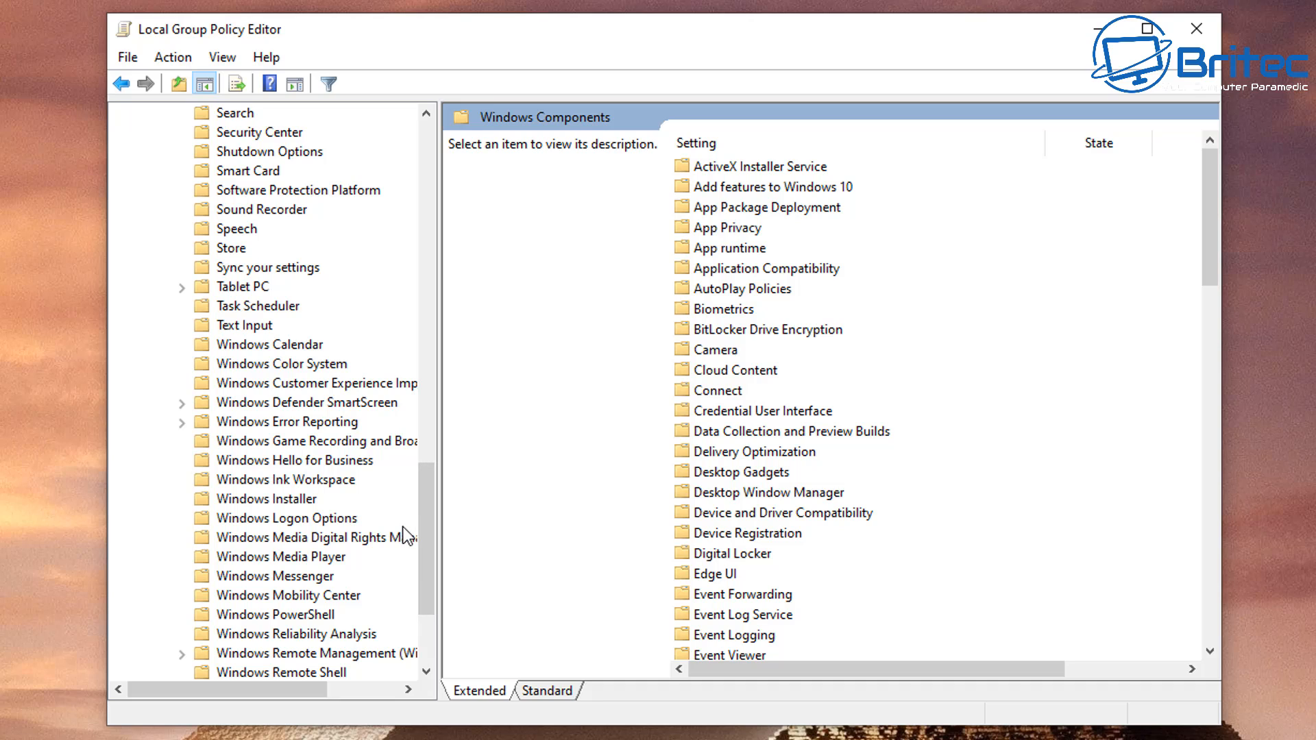
Step: Select Windows Logon Options and the 'Display information about previous logons during user logon' policy
{"action": "left_click", "coordinate": [286, 519]}
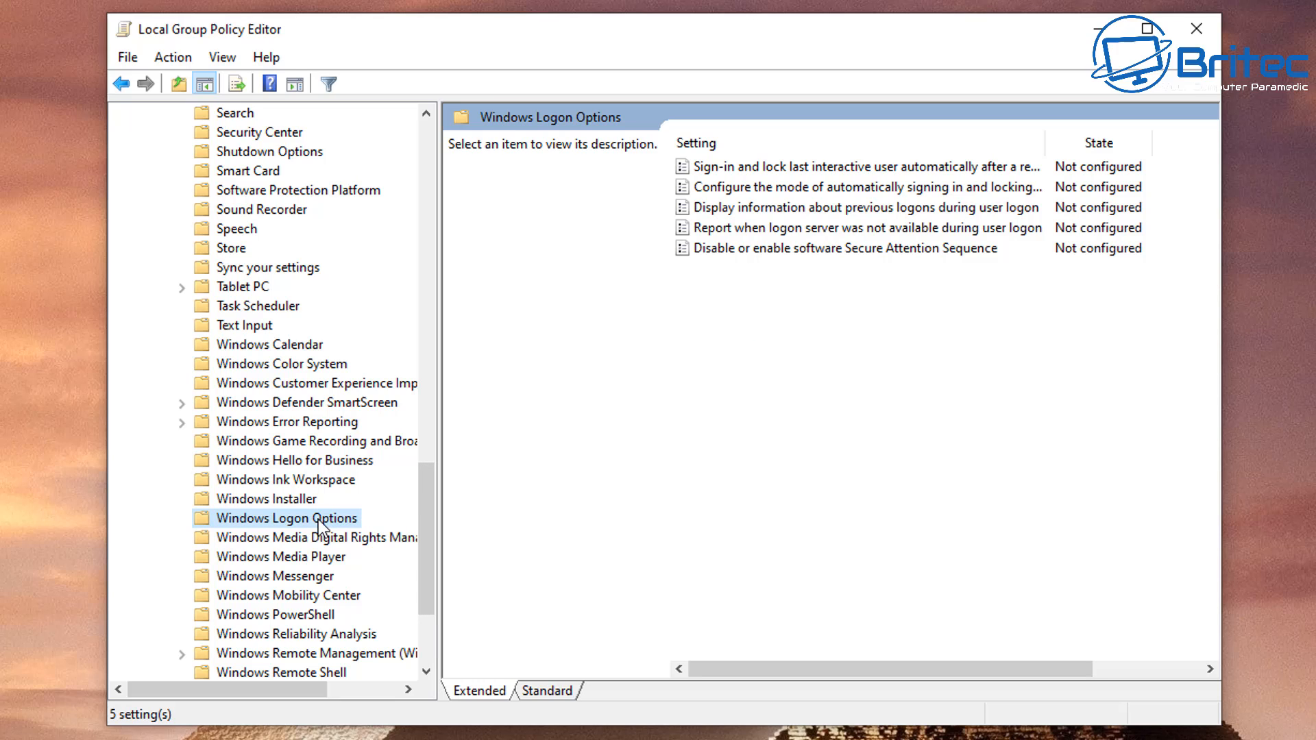
{"action": "mouse_move", "coordinate": [770, 257]}
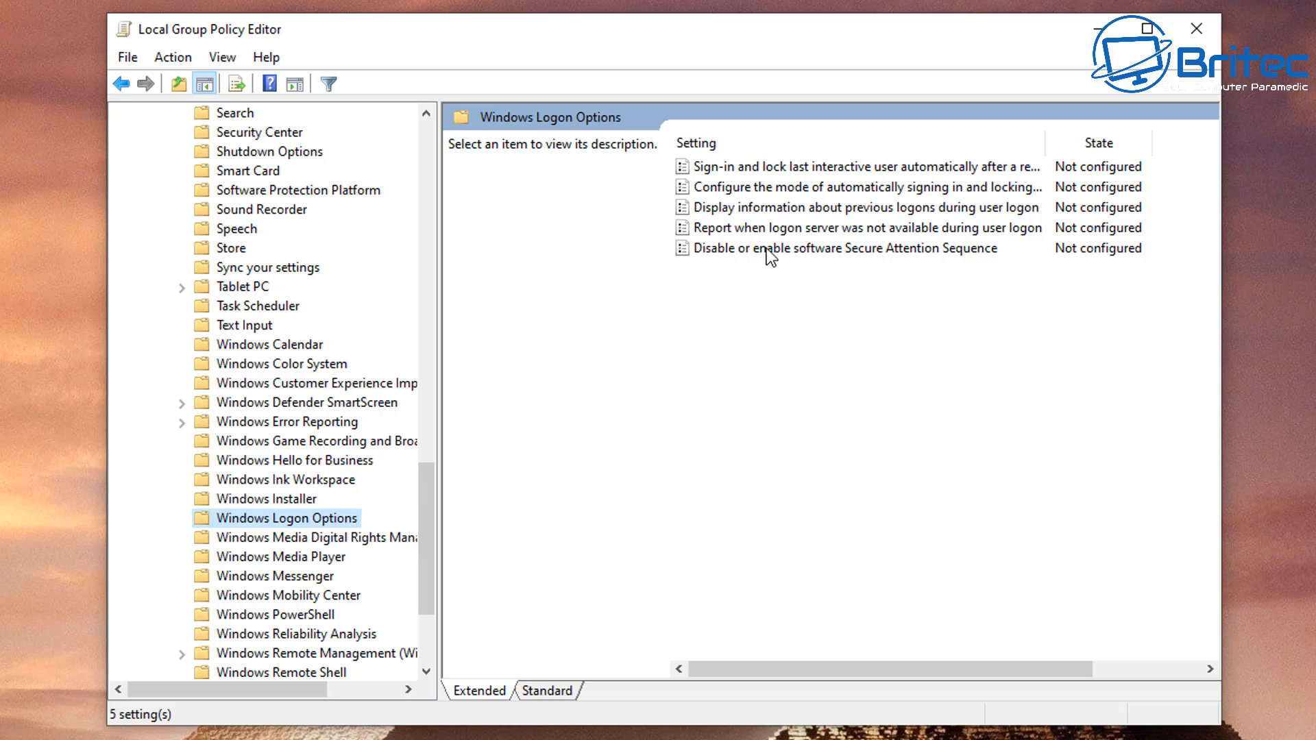
{"action": "left_click", "coordinate": [860, 207]}
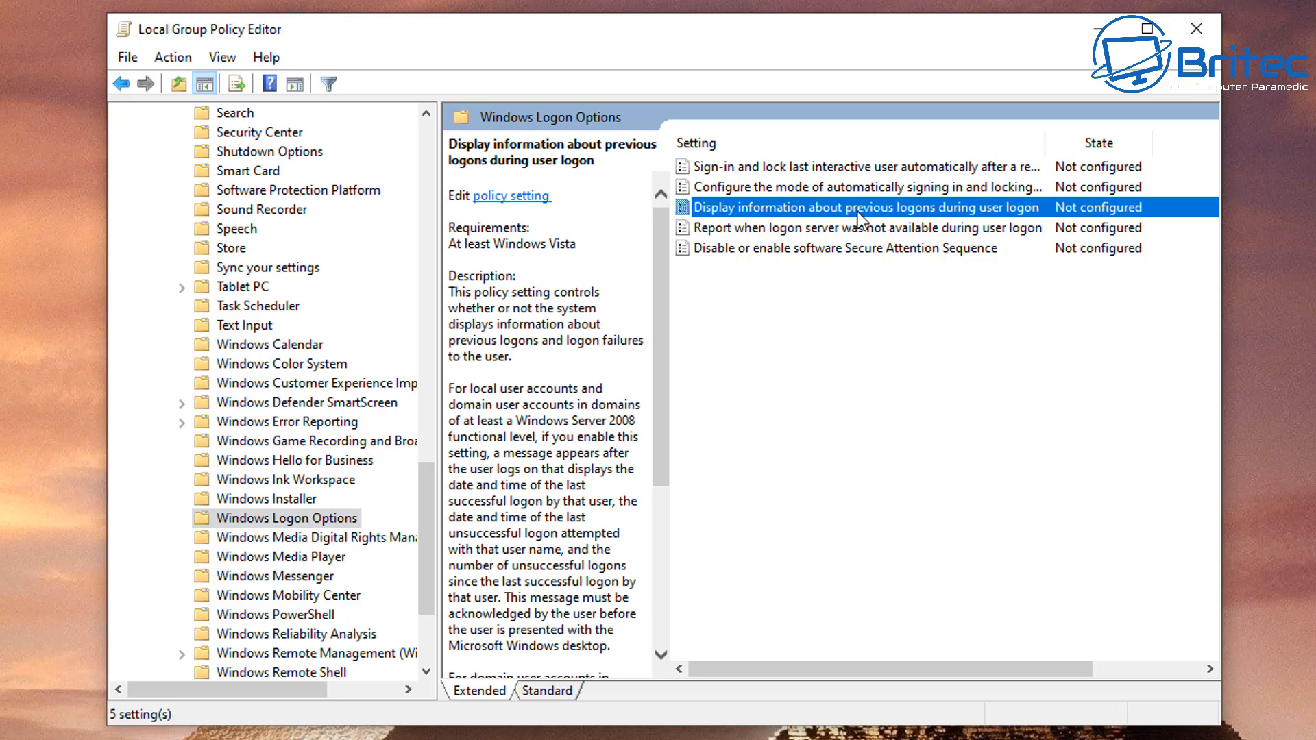
{"action": "mouse_move", "coordinate": [882, 220]}
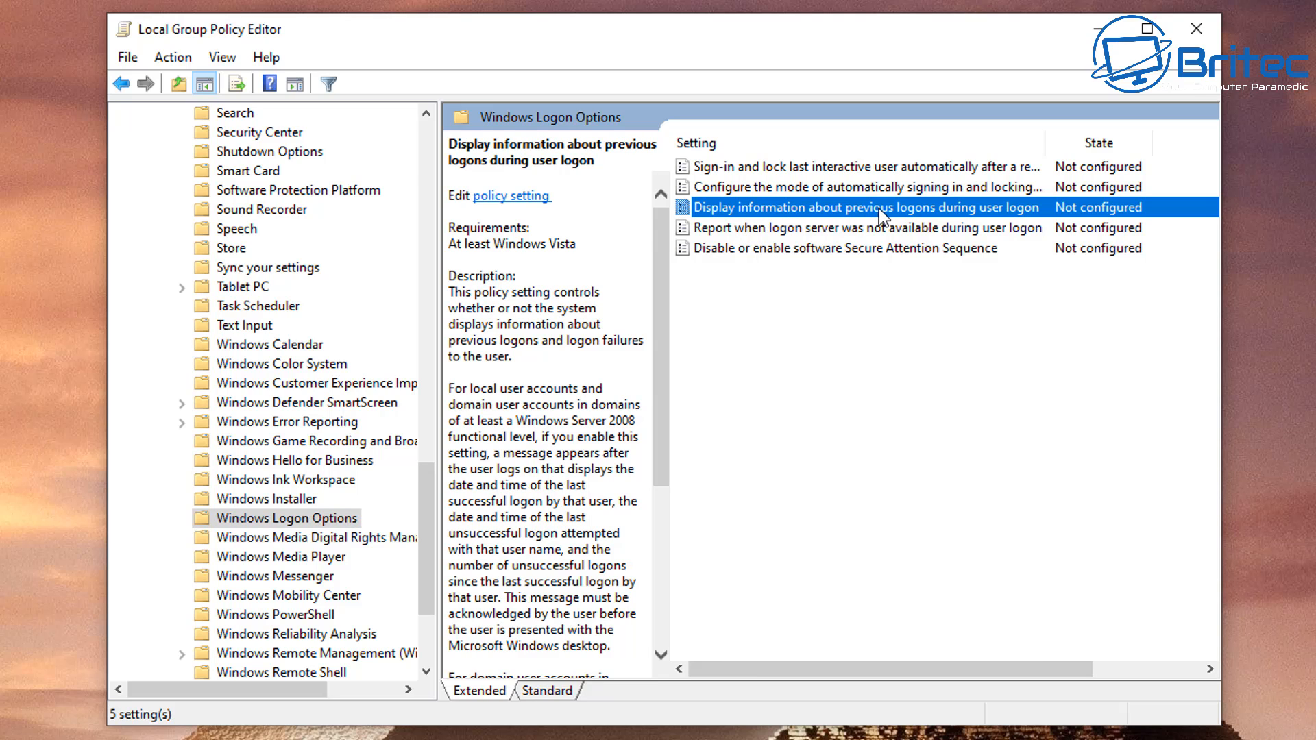
{"action": "mouse_move", "coordinate": [885, 217]}
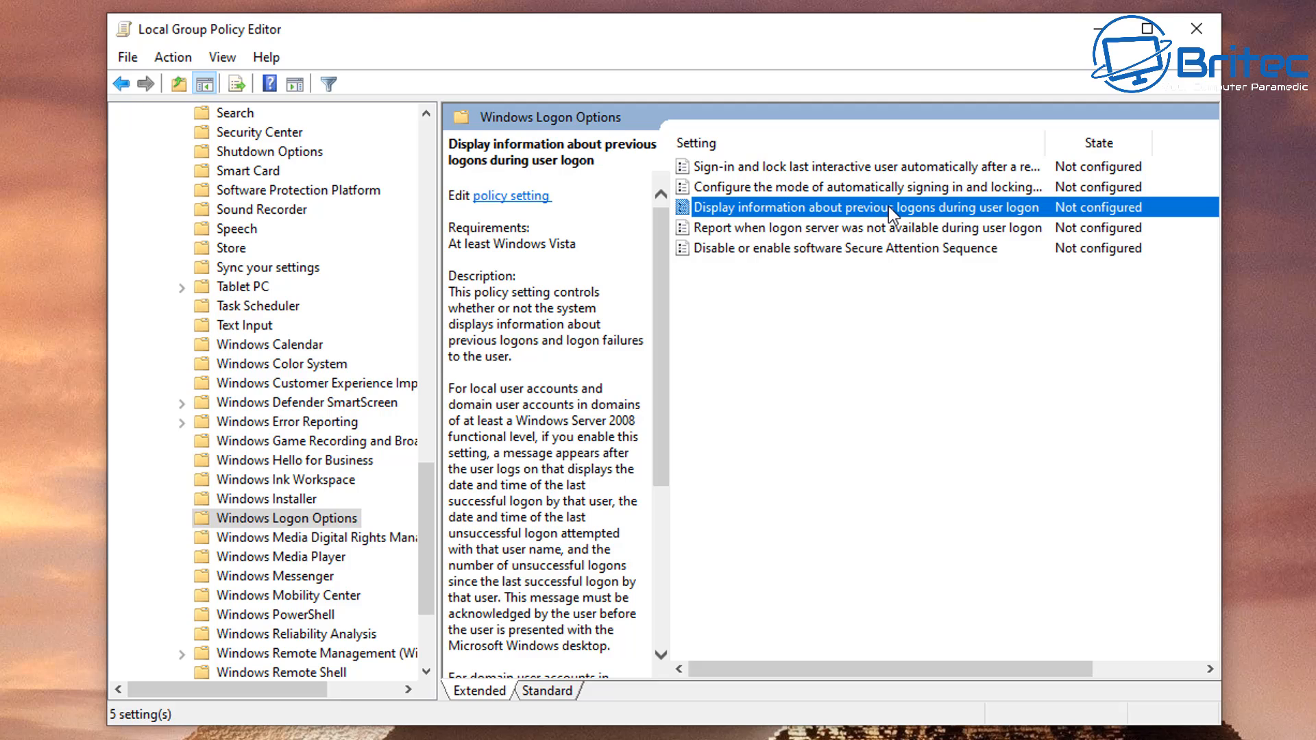
{"action": "mouse_move", "coordinate": [879, 213]}
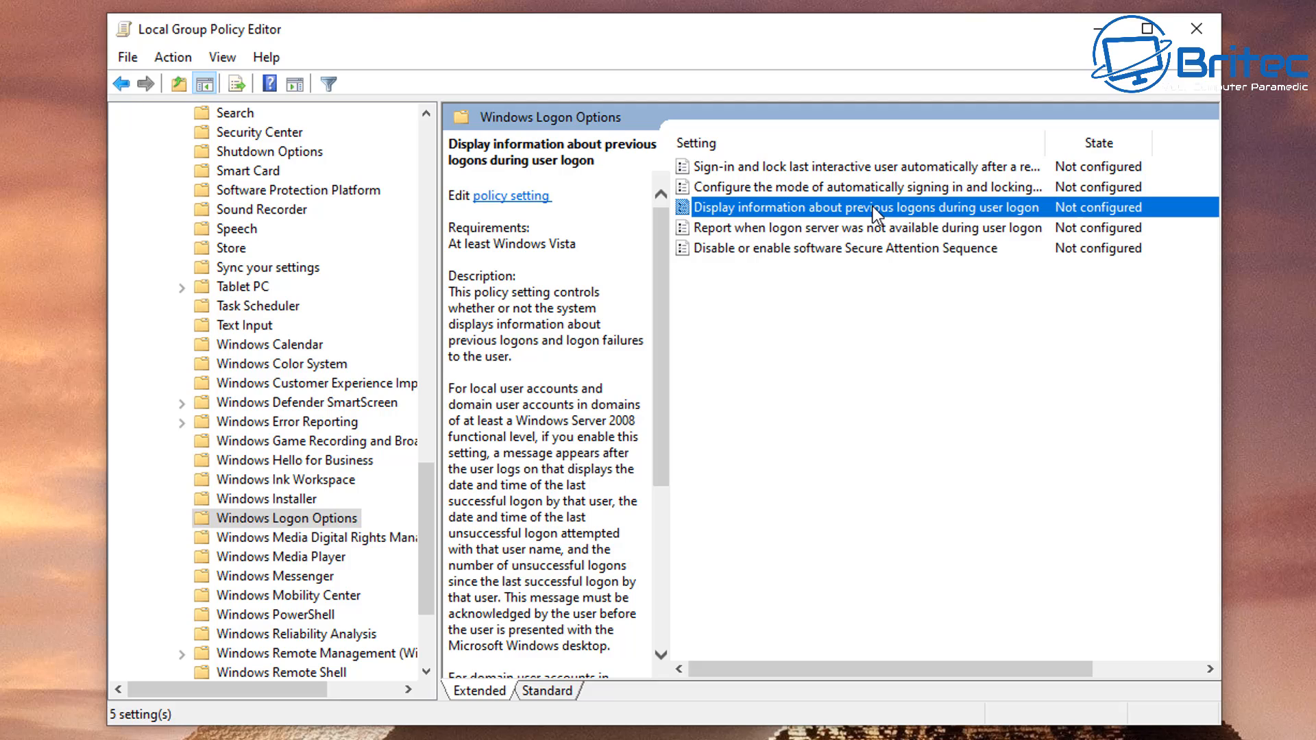
Step: Set 'Display information about previous logons during user logon' to Enabled and close the editor
{"action": "double_click", "coordinate": [860, 207]}
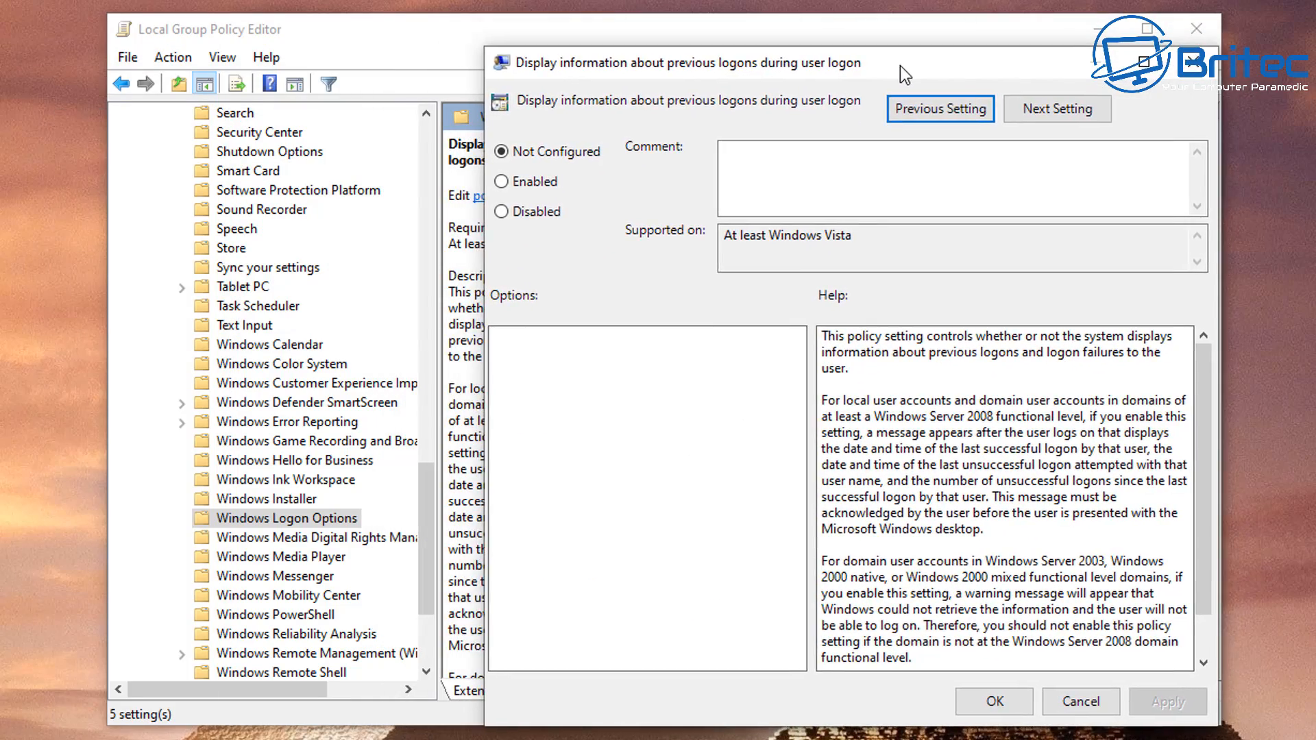
{"action": "left_click", "coordinate": [501, 180]}
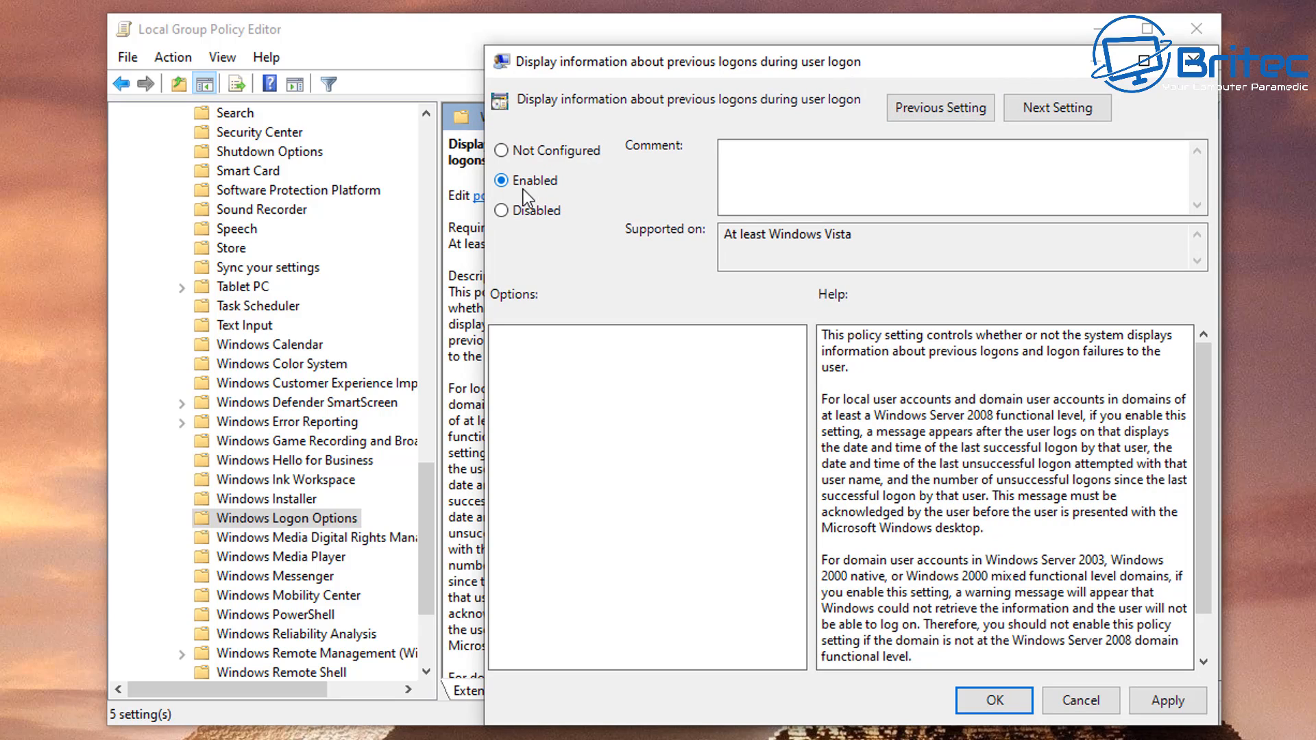
{"action": "mouse_move", "coordinate": [953, 362]}
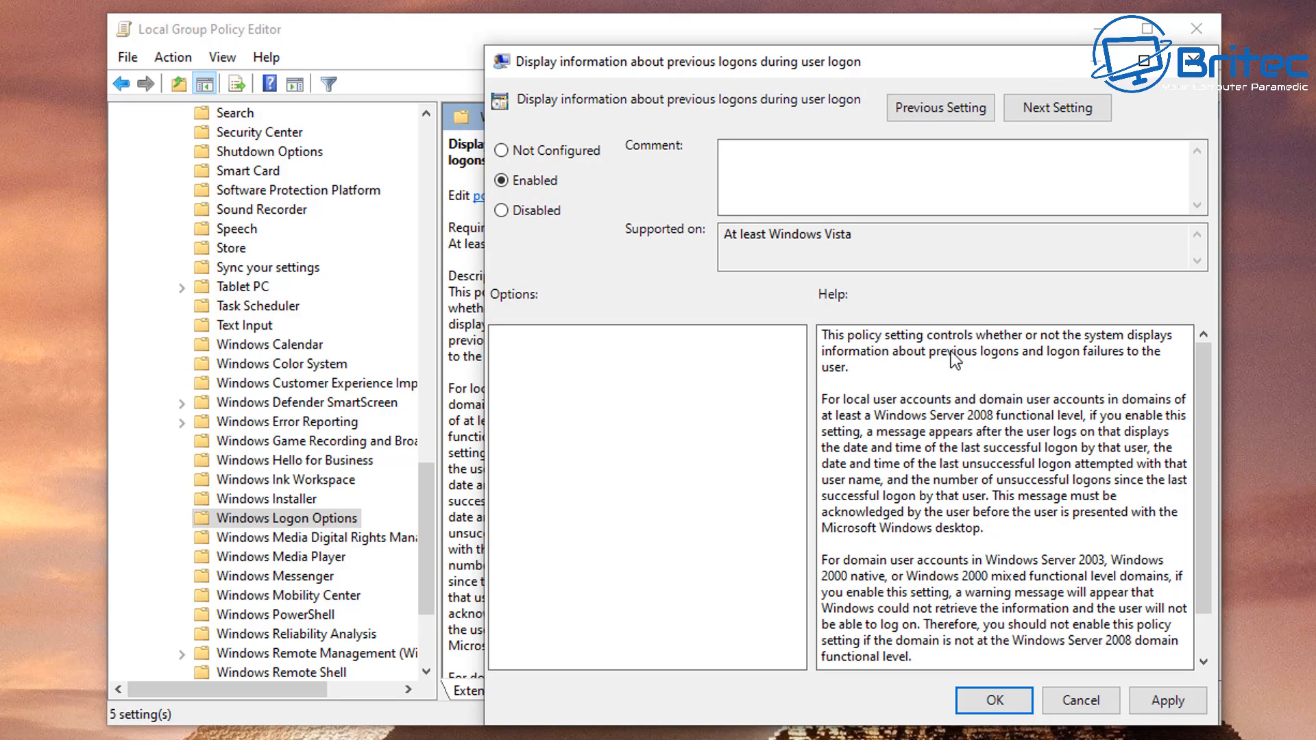
{"action": "mouse_move", "coordinate": [902, 420]}
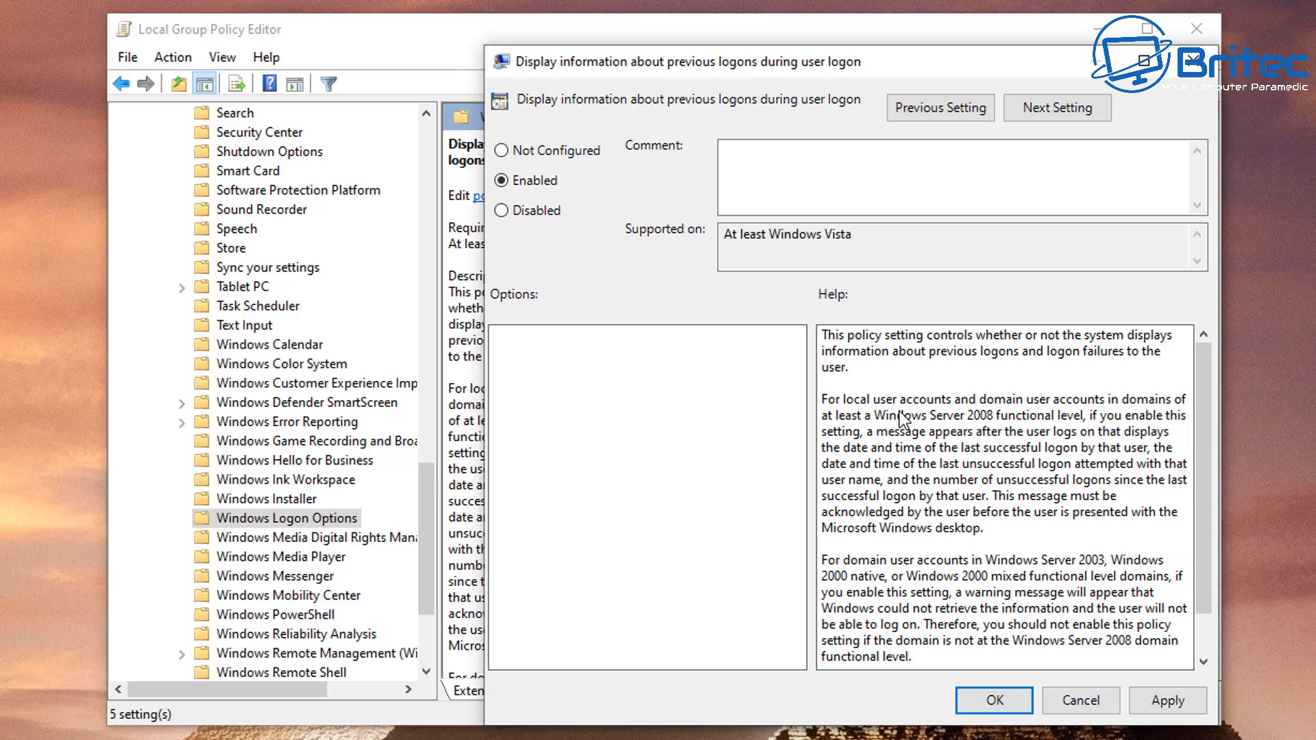
{"action": "mouse_move", "coordinate": [1116, 592]}
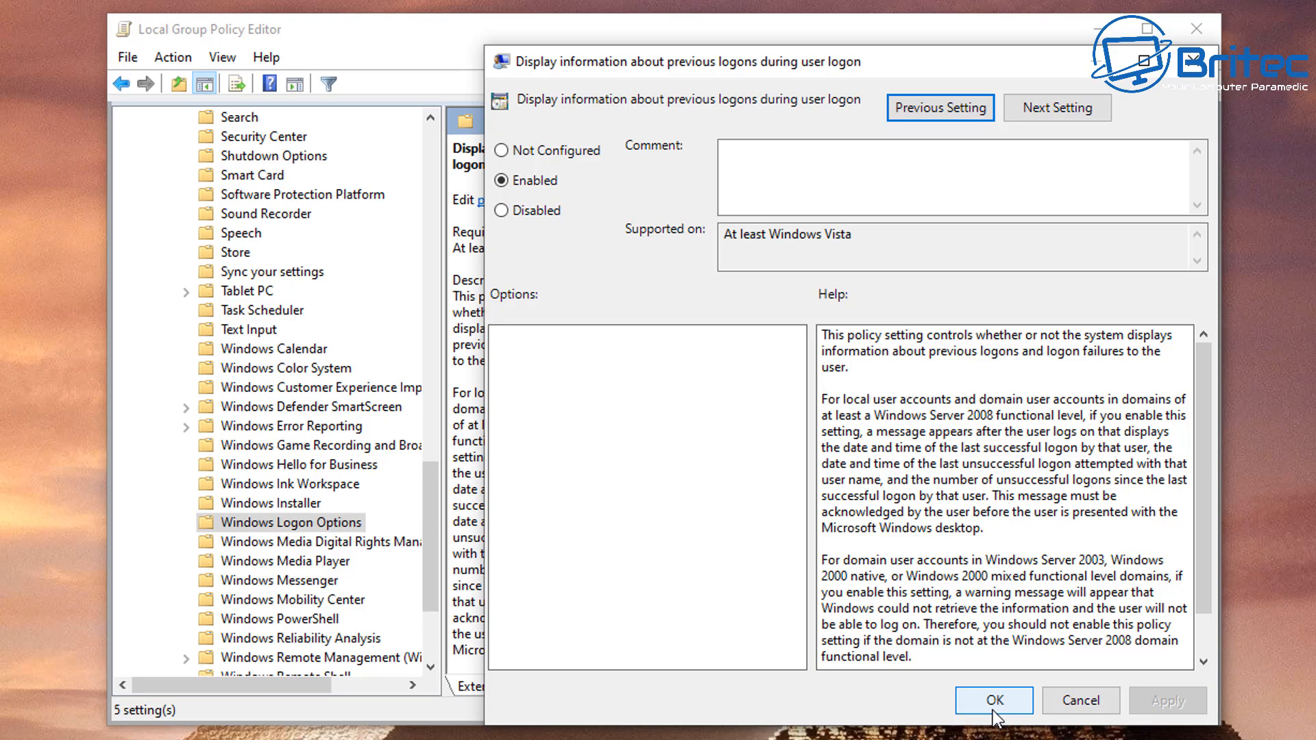
{"action": "left_click", "coordinate": [994, 700]}
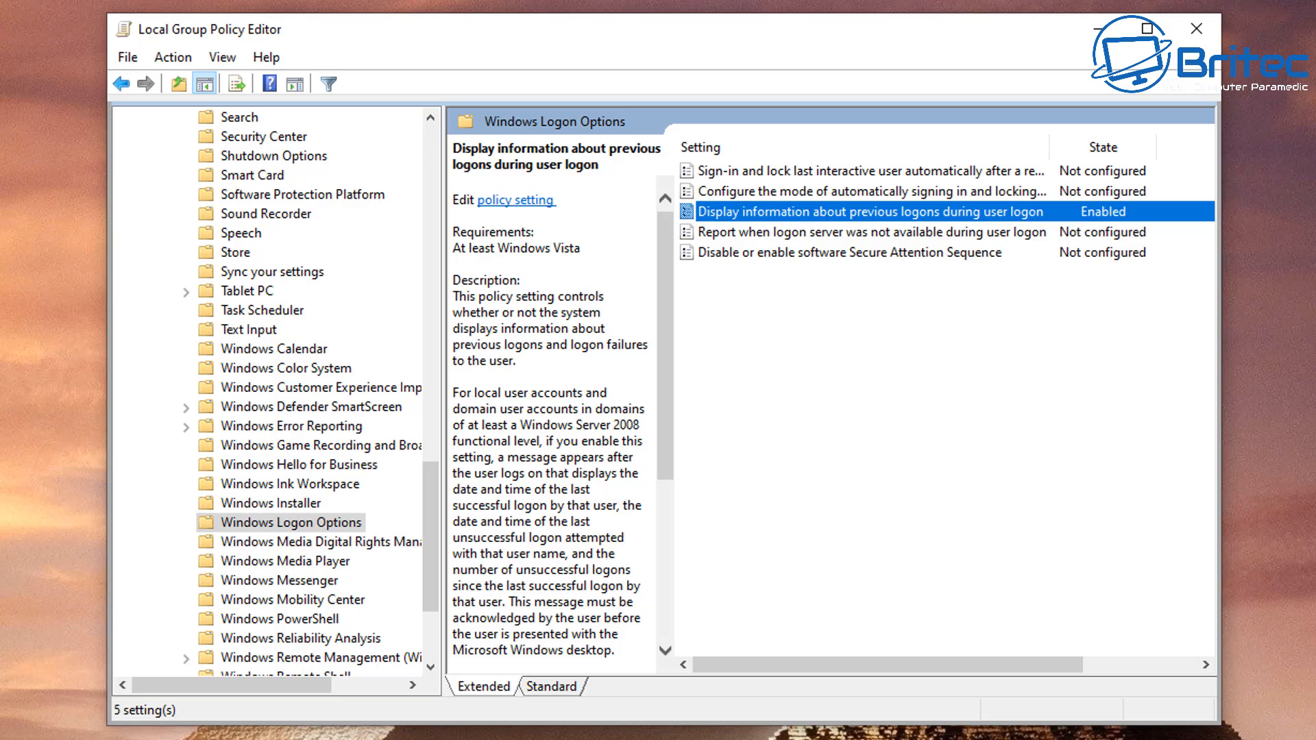
{"action": "mouse_move", "coordinate": [1250, 543]}
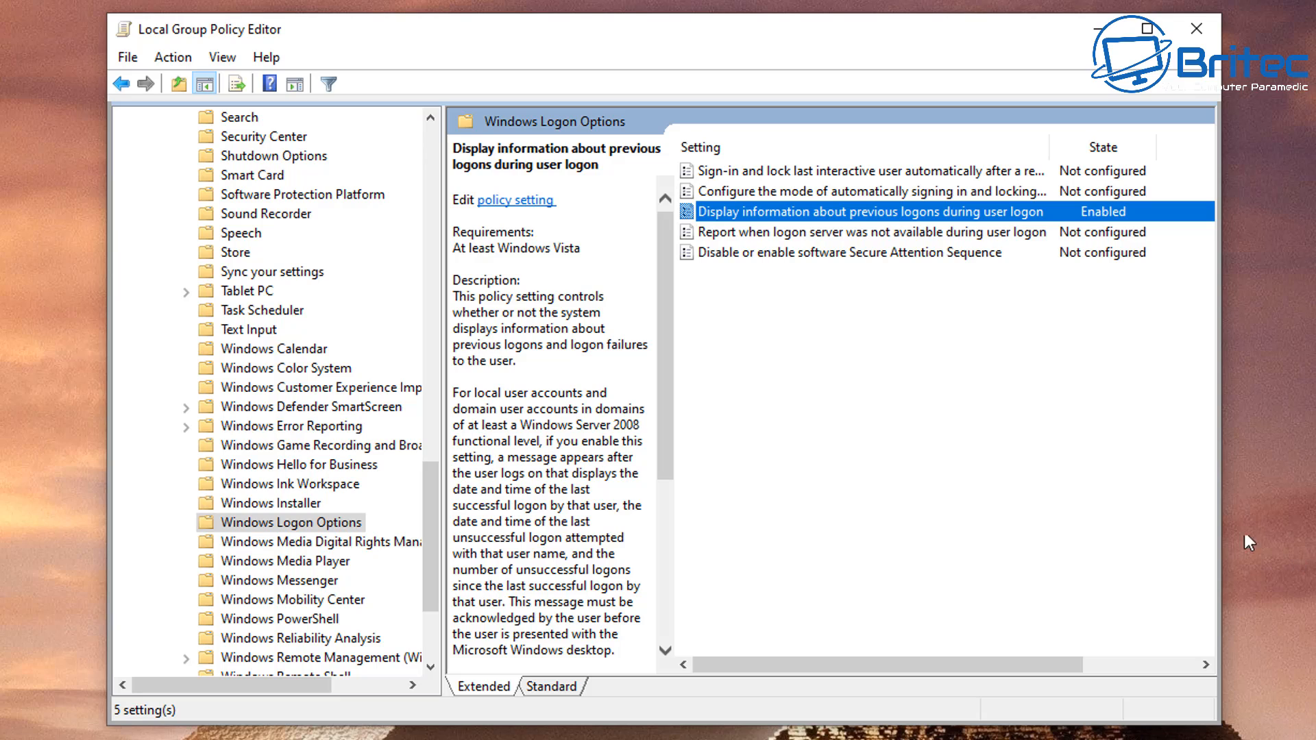
{"action": "left_click", "coordinate": [1196, 29]}
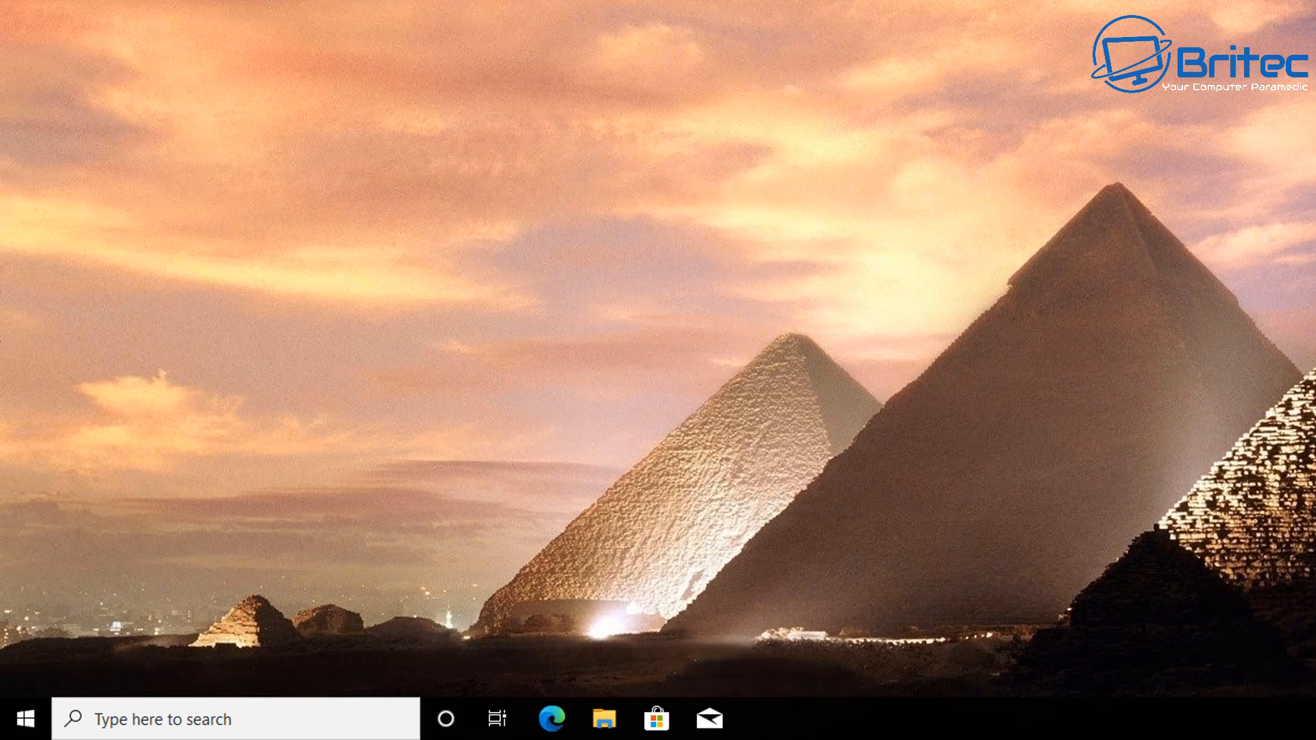
Step: Search the taskbar for regedit and launch Registry Editor
{"action": "left_click", "coordinate": [235, 718]}
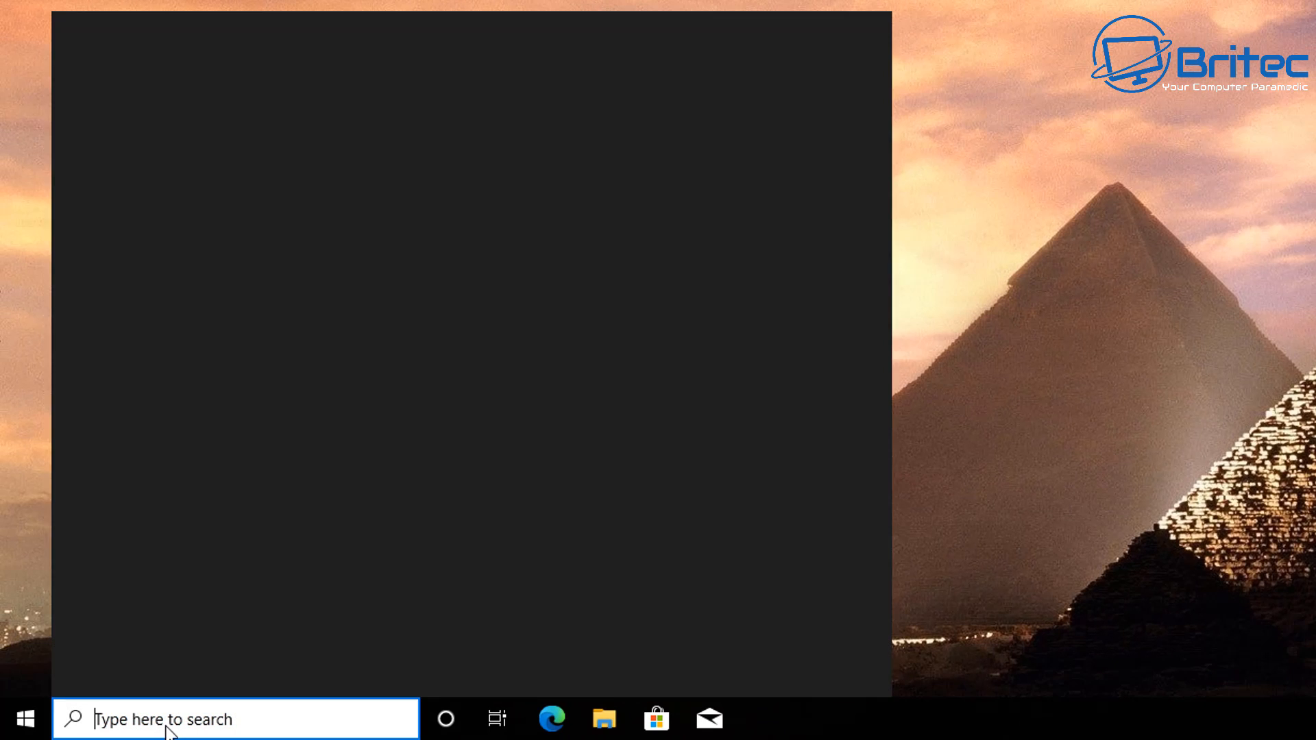
{"action": "type", "text": "reged"}
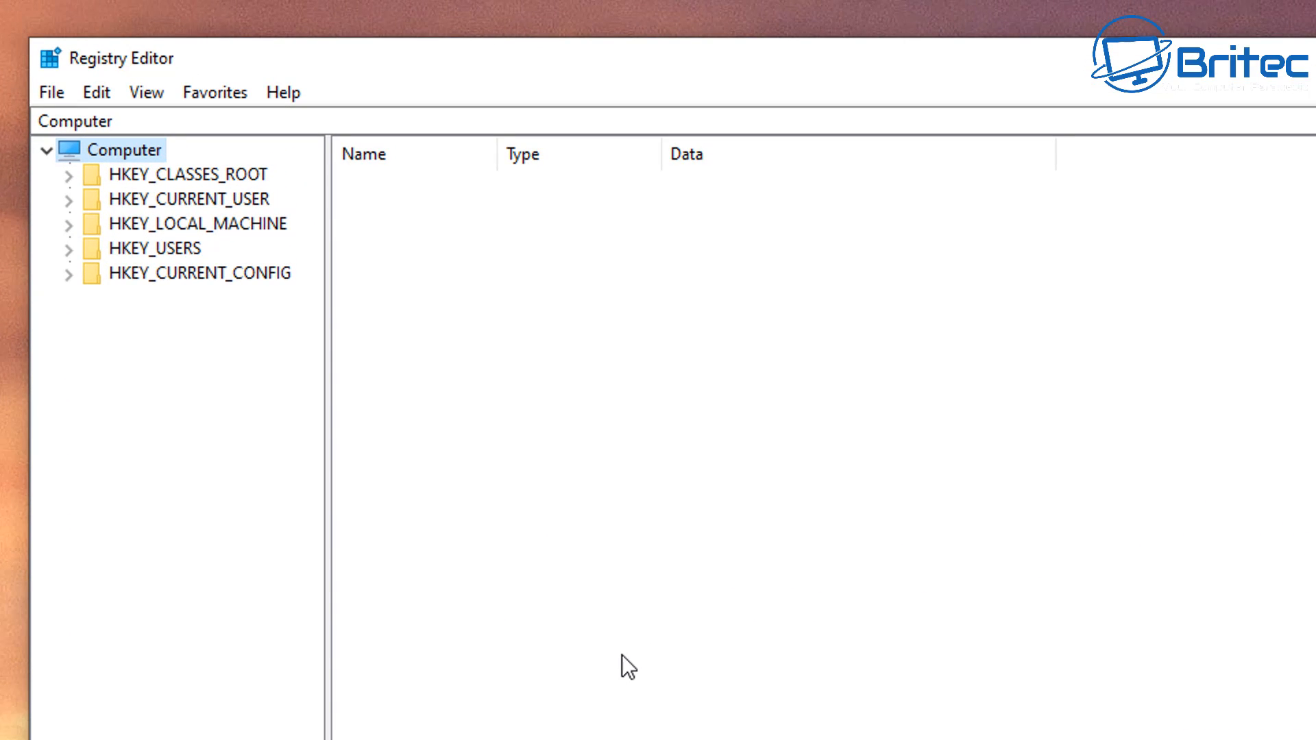
{"action": "mouse_move", "coordinate": [421, 527]}
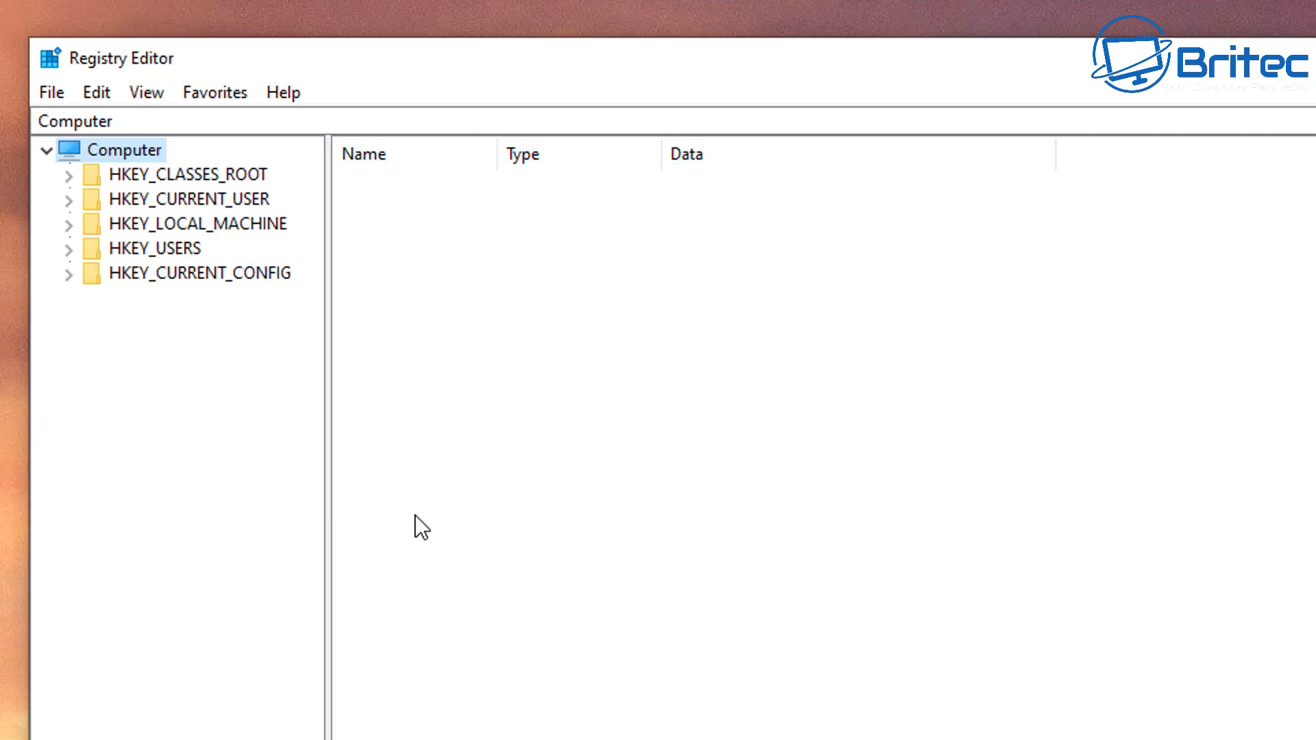
Step: Expand HKEY_LOCAL_MACHINE and SOFTWARE in the registry tree
{"action": "left_click", "coordinate": [198, 224]}
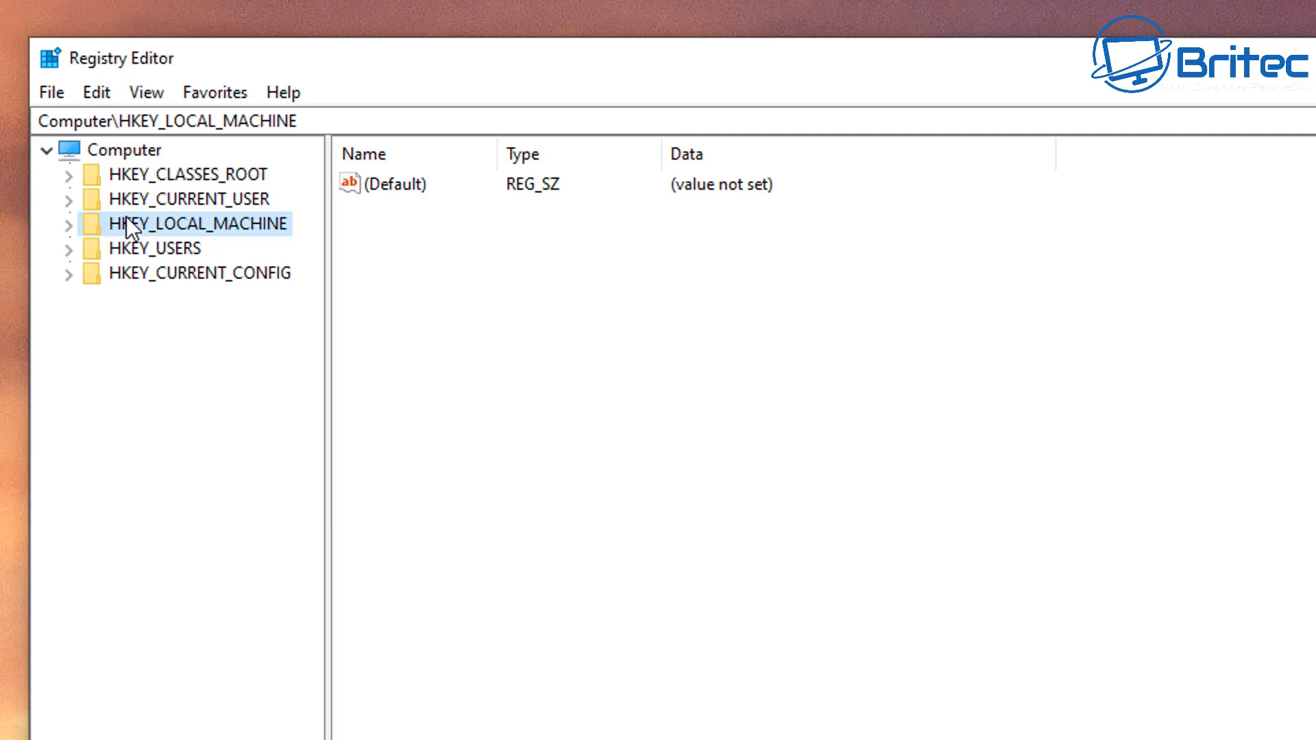
{"action": "mouse_move", "coordinate": [71, 240]}
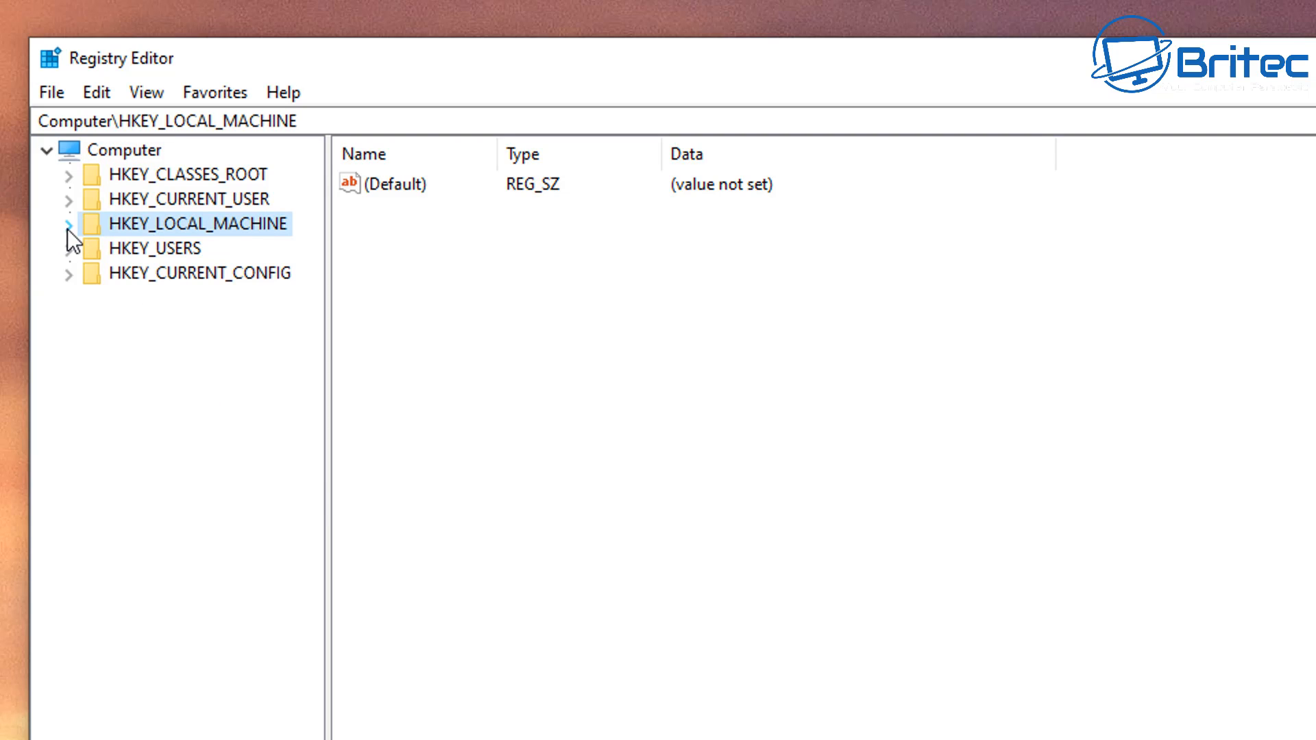
{"action": "mouse_move", "coordinate": [184, 231]}
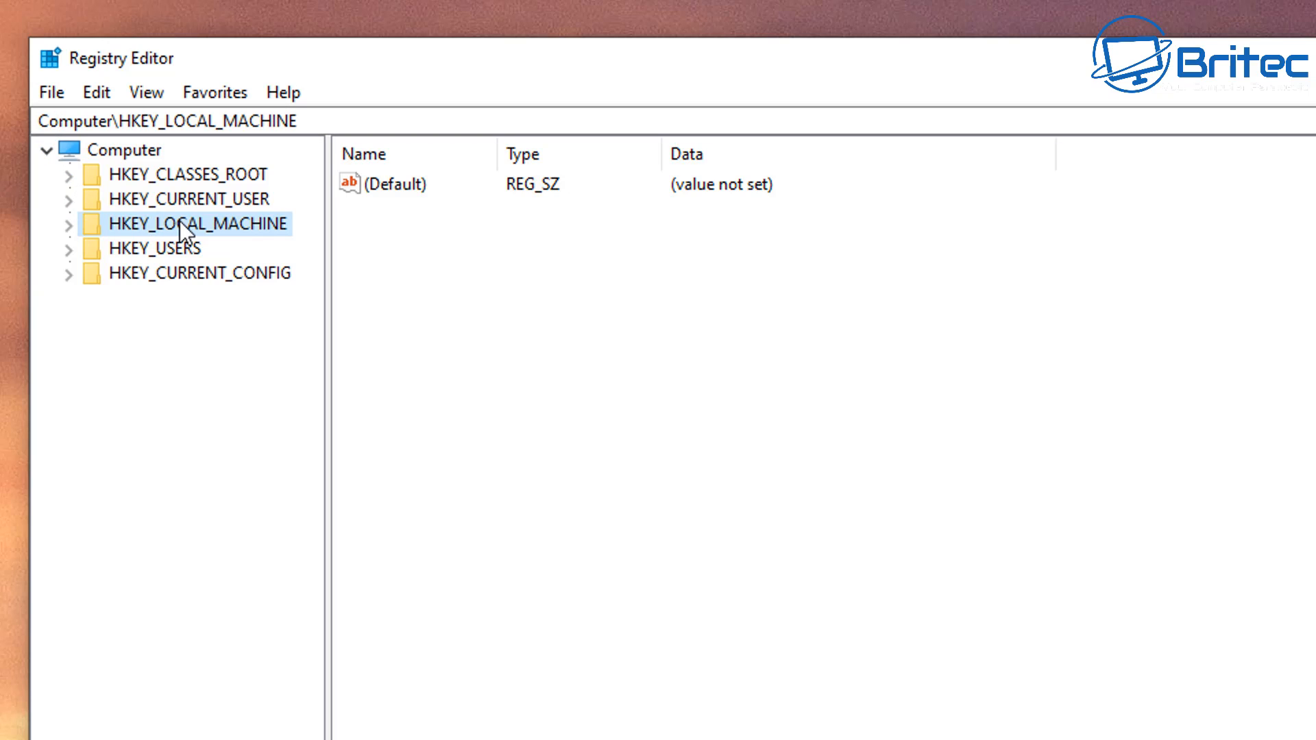
{"action": "mouse_move", "coordinate": [76, 232]}
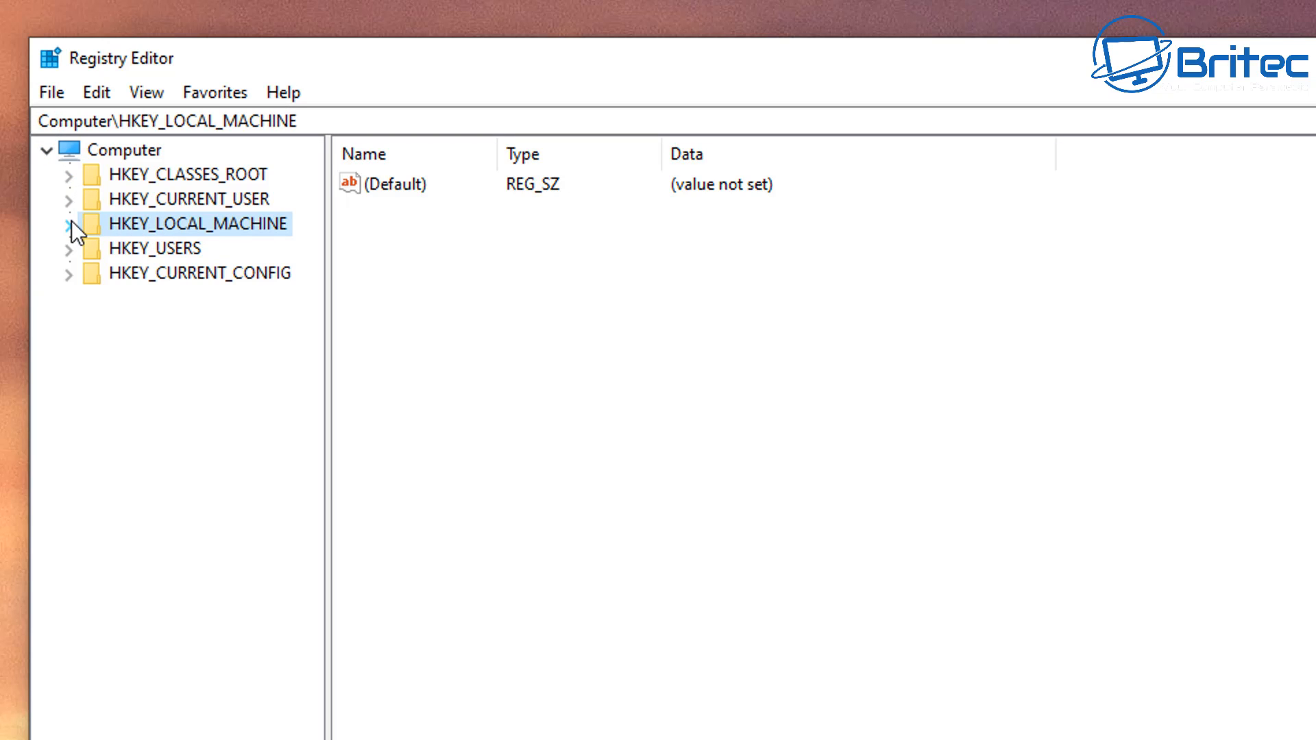
{"action": "left_click", "coordinate": [71, 223]}
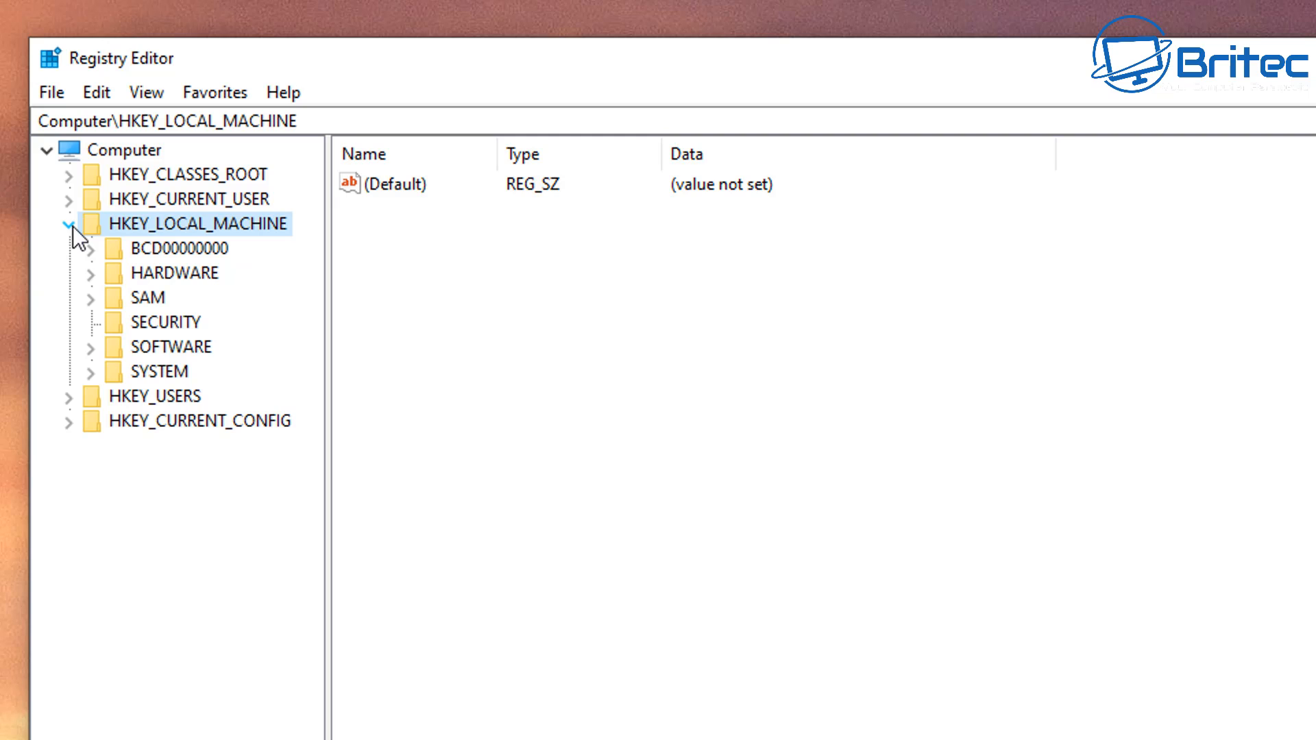
{"action": "left_click", "coordinate": [172, 347]}
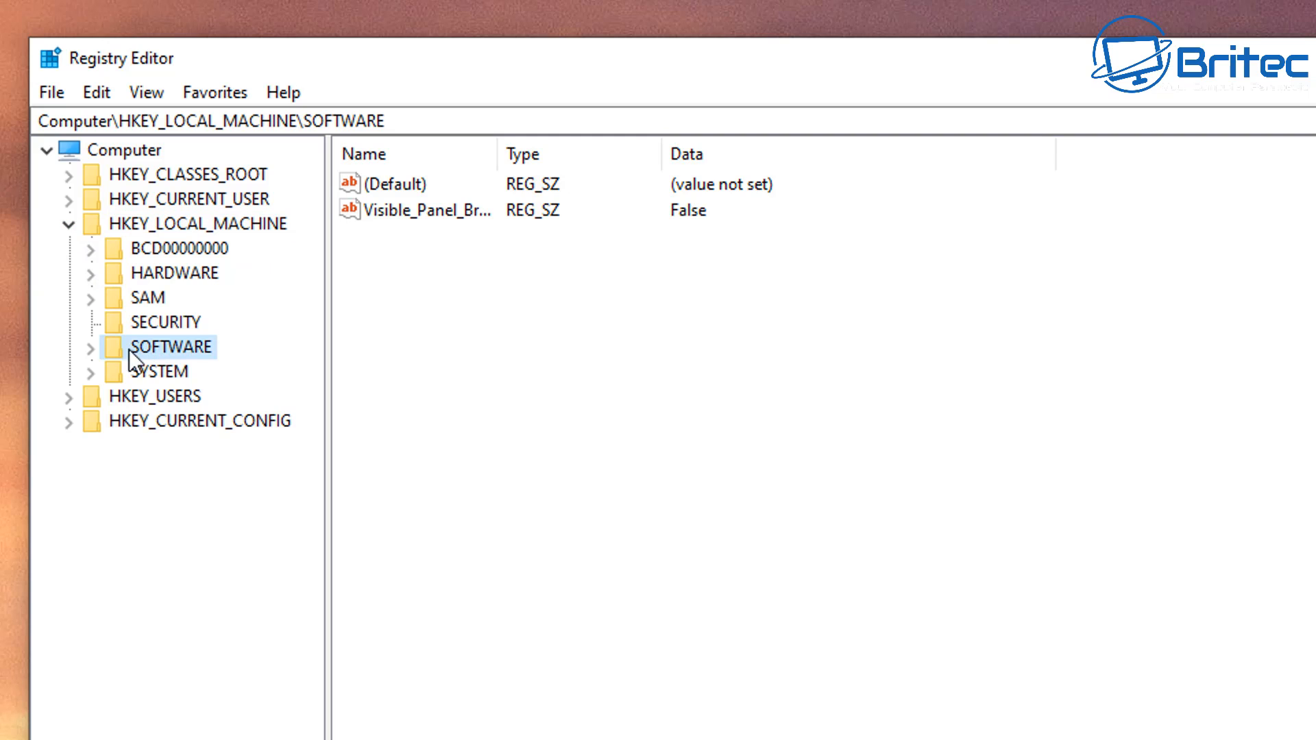
{"action": "left_click", "coordinate": [90, 347]}
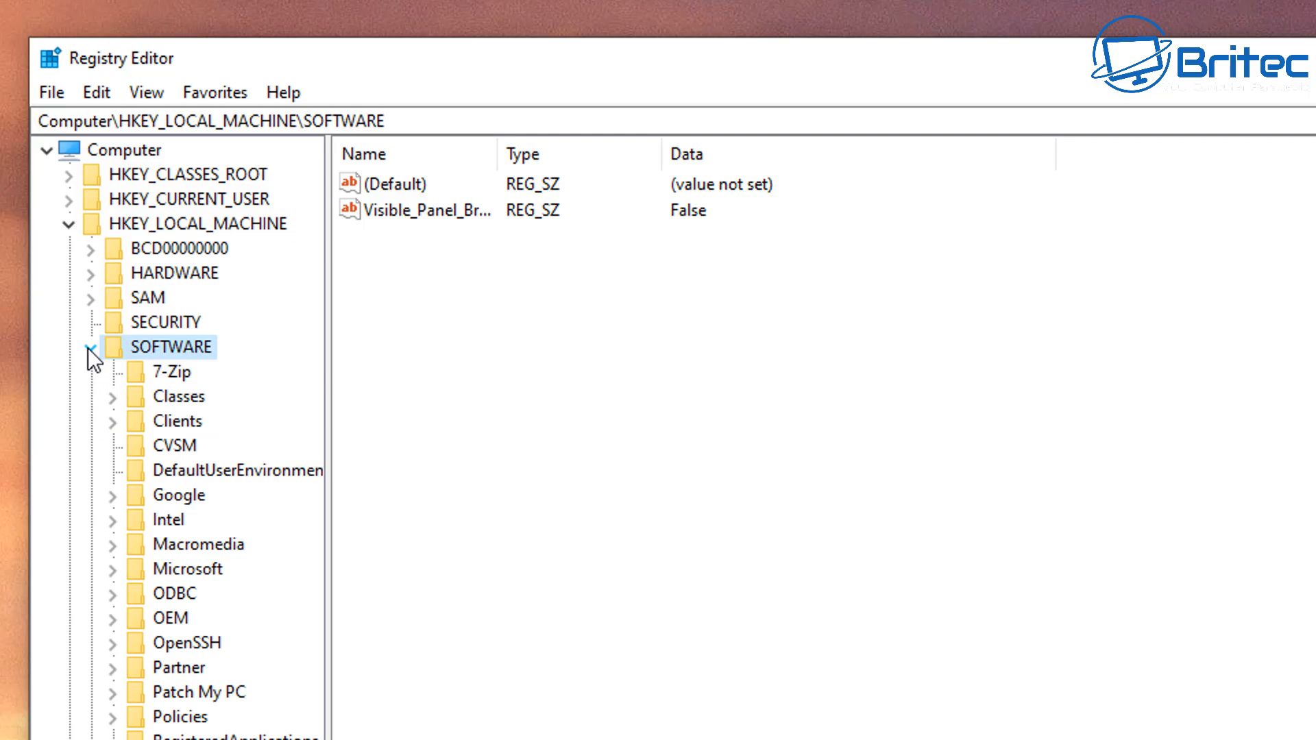
{"action": "mouse_move", "coordinate": [209, 717]}
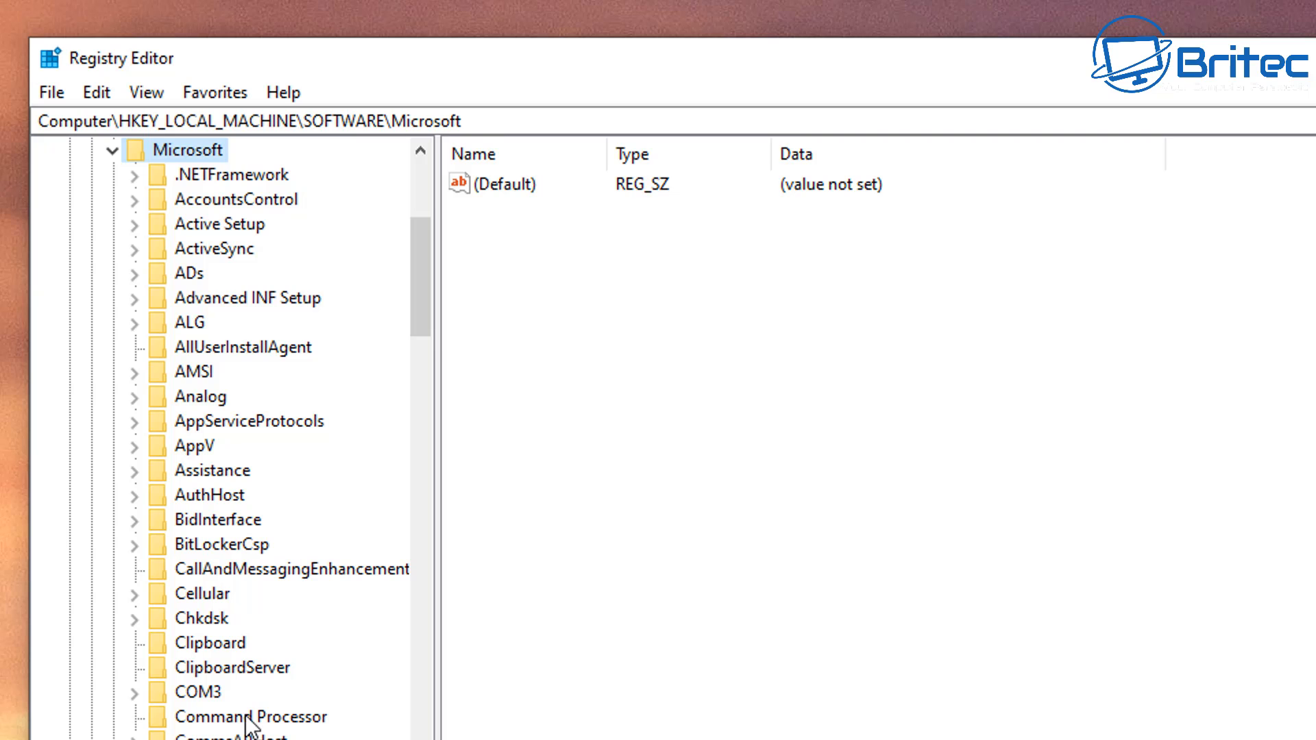
{"action": "scroll", "scroll_direction": "down", "scroll_amount": 3}
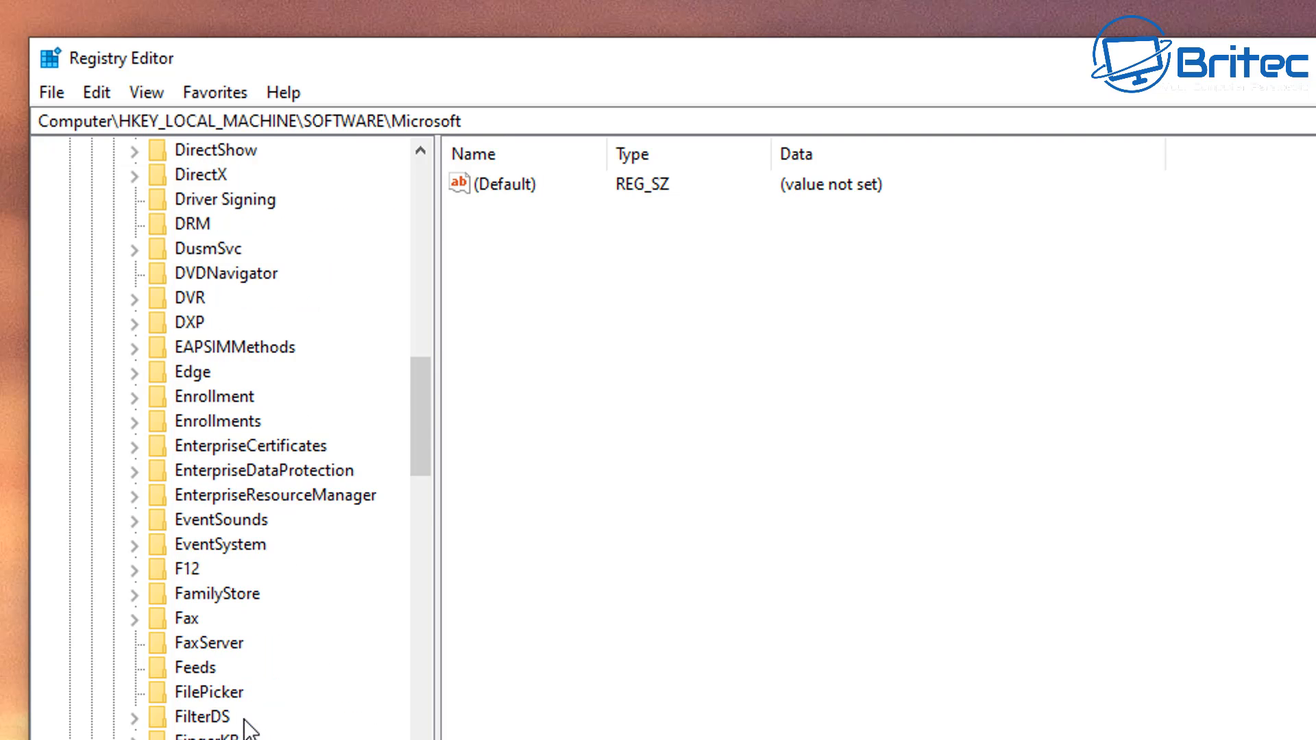
{"action": "scroll", "scroll_direction": "down", "scroll_amount": 3}
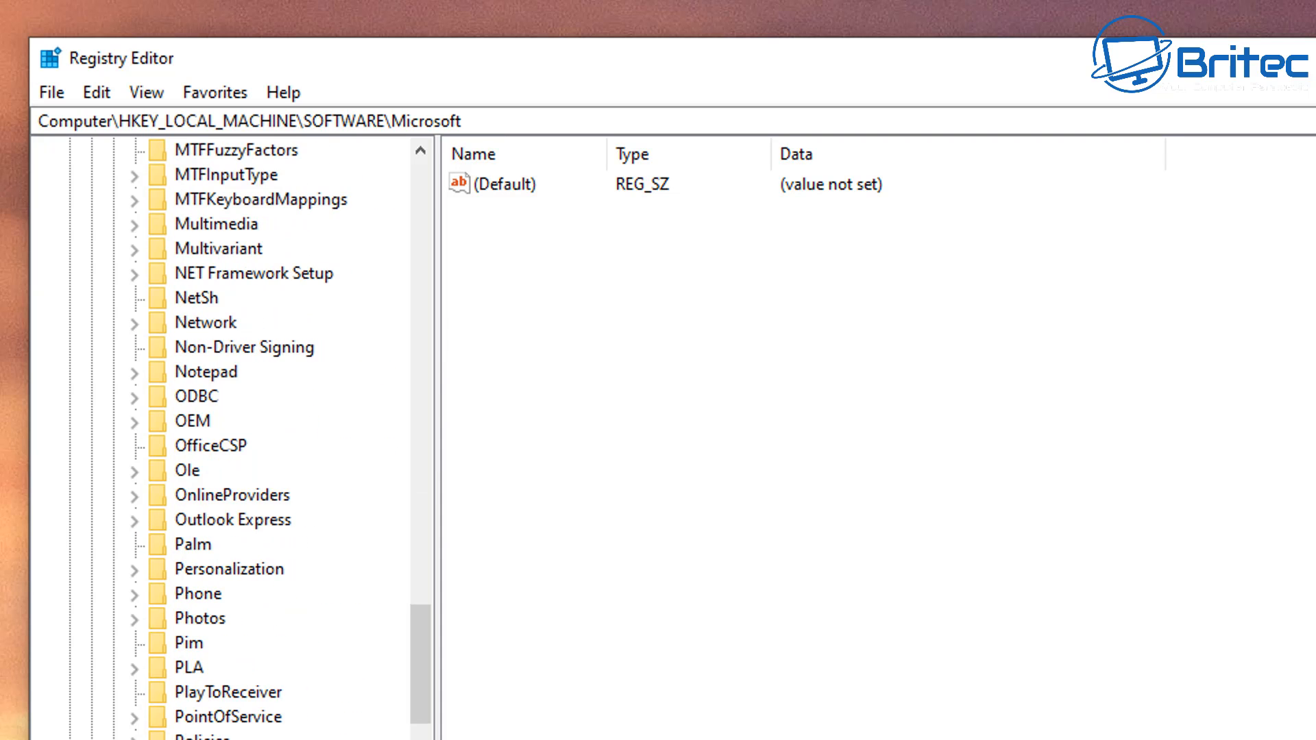
{"action": "scroll", "scroll_direction": "down", "scroll_amount": 3}
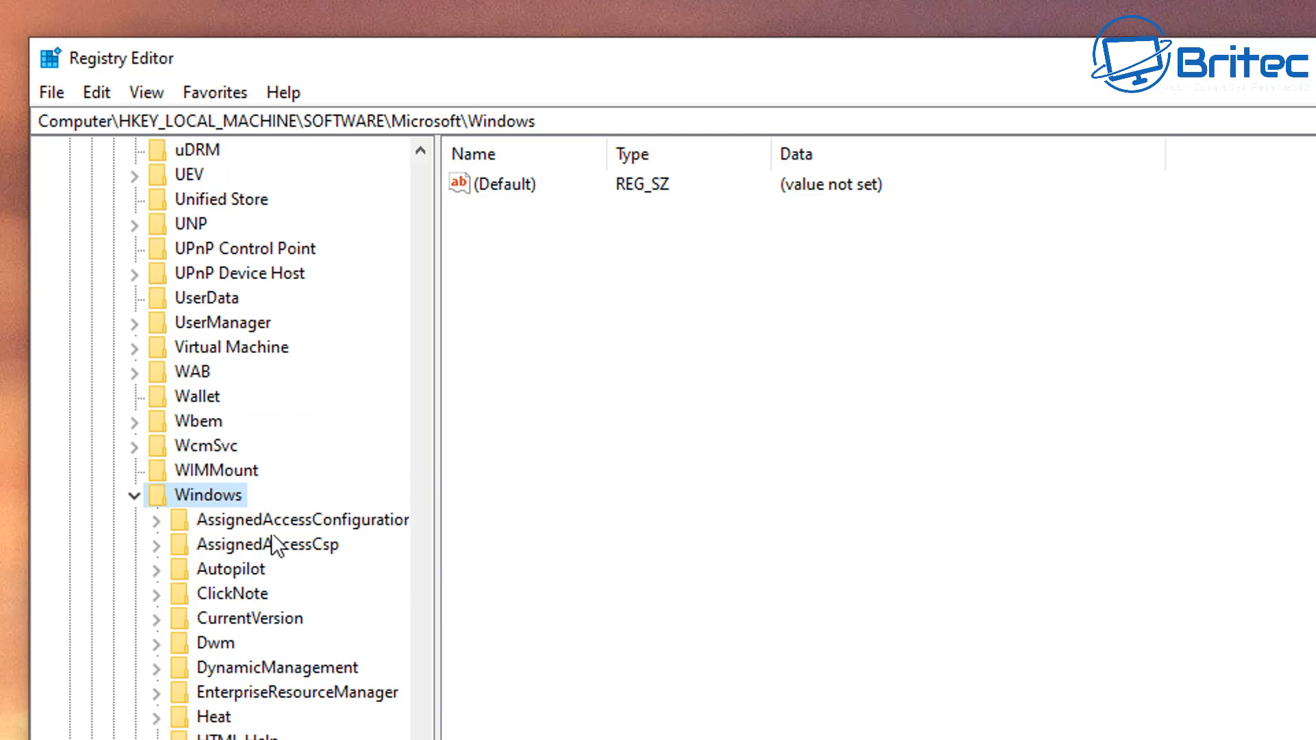
Step: Expand CurrentVersion and Policies, then select the System subkey
{"action": "left_click", "coordinate": [251, 618]}
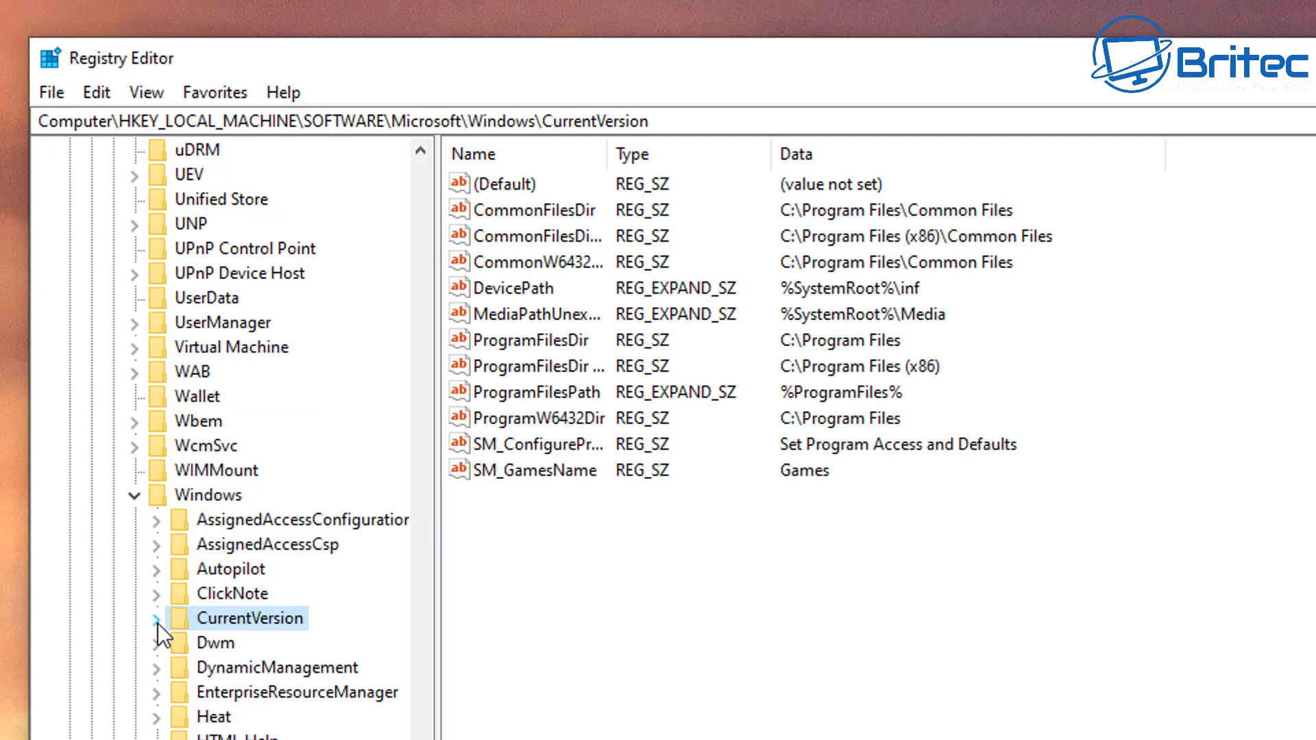
{"action": "left_click", "coordinate": [154, 619]}
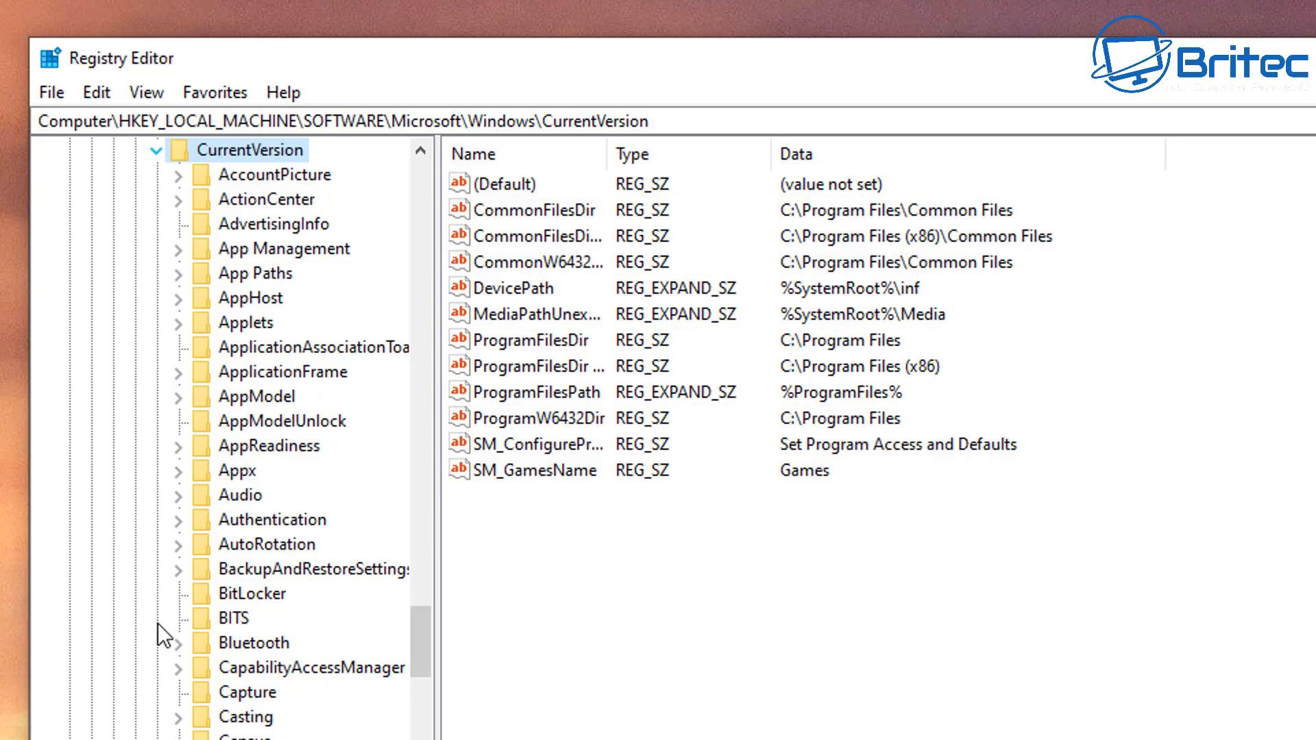
{"action": "mouse_move", "coordinate": [269, 210]}
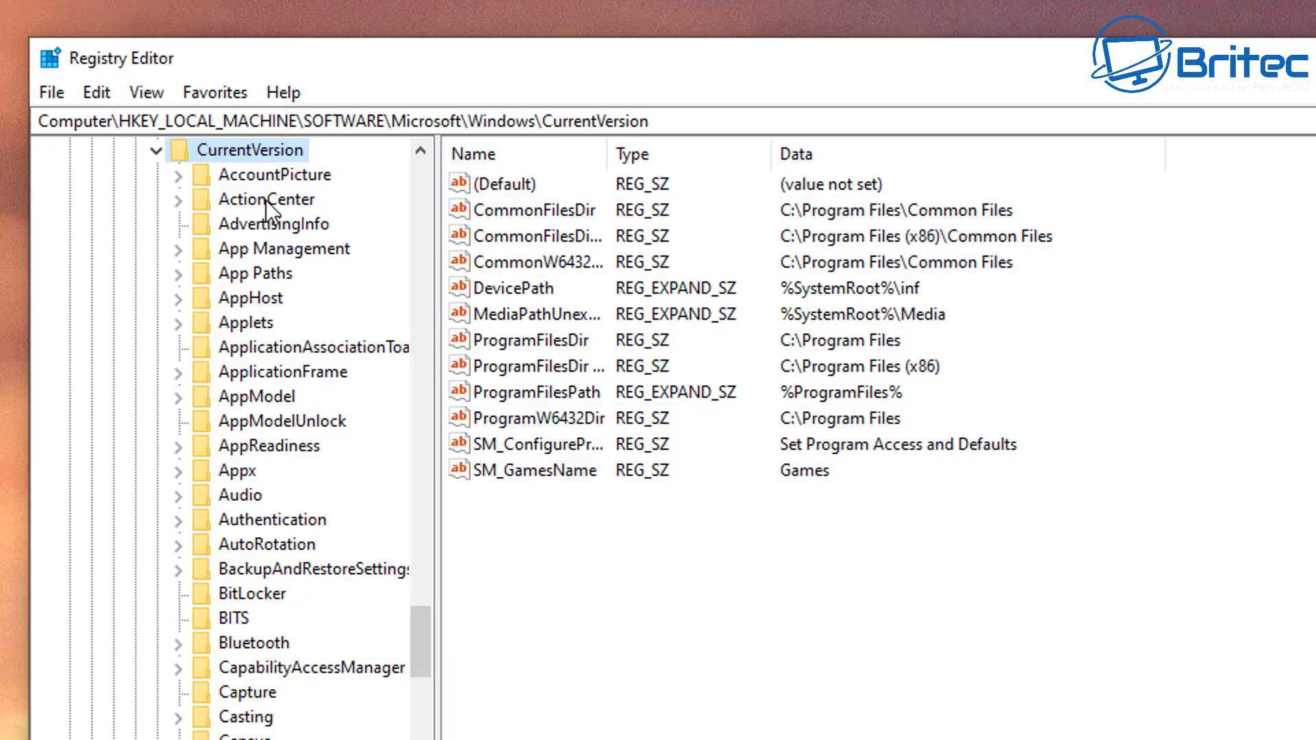
{"action": "scroll", "scroll_direction": "down", "scroll_amount": 3}
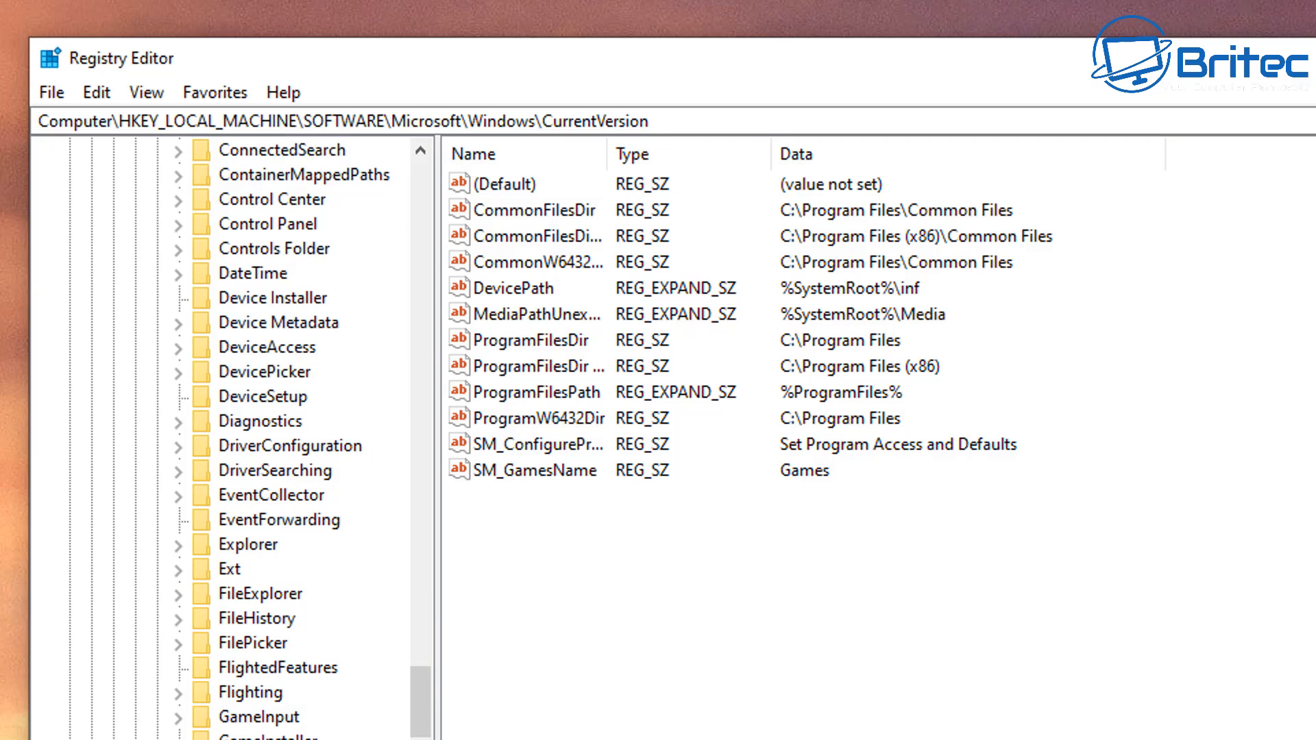
{"action": "scroll", "scroll_direction": "down", "scroll_amount": 3}
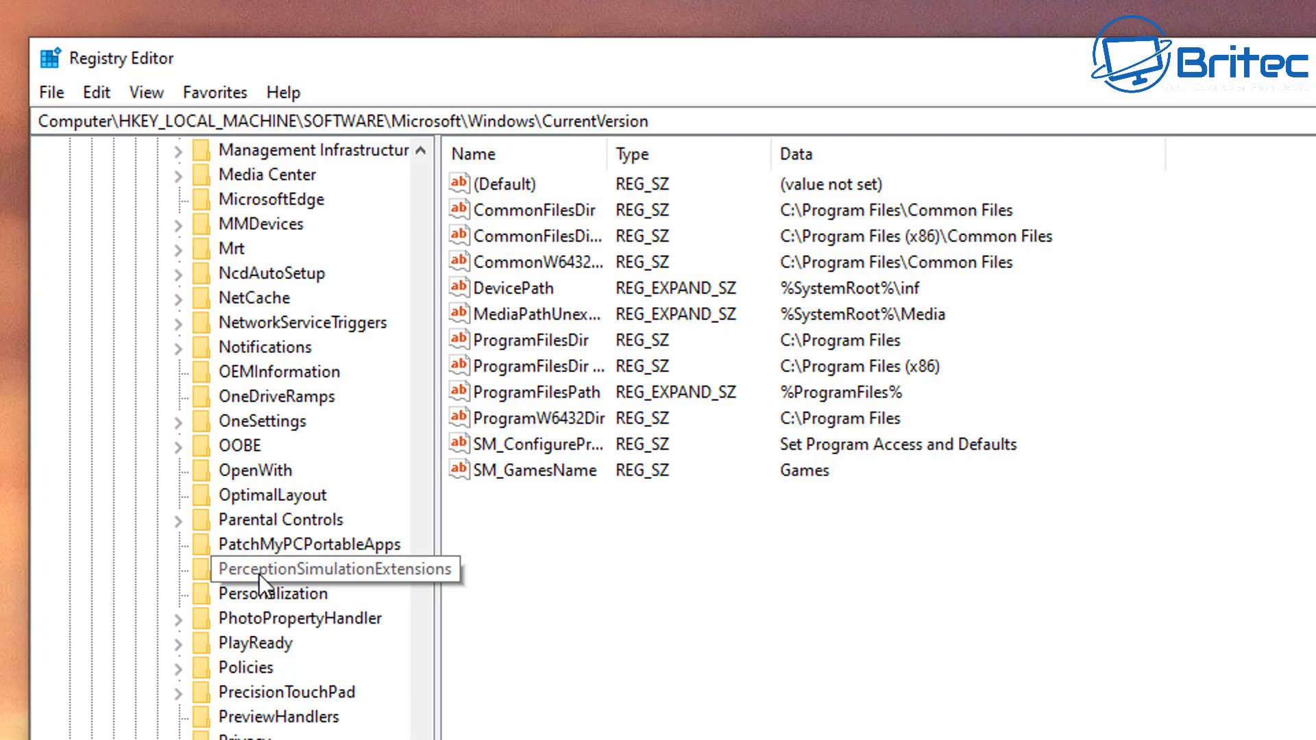
{"action": "mouse_move", "coordinate": [296, 672]}
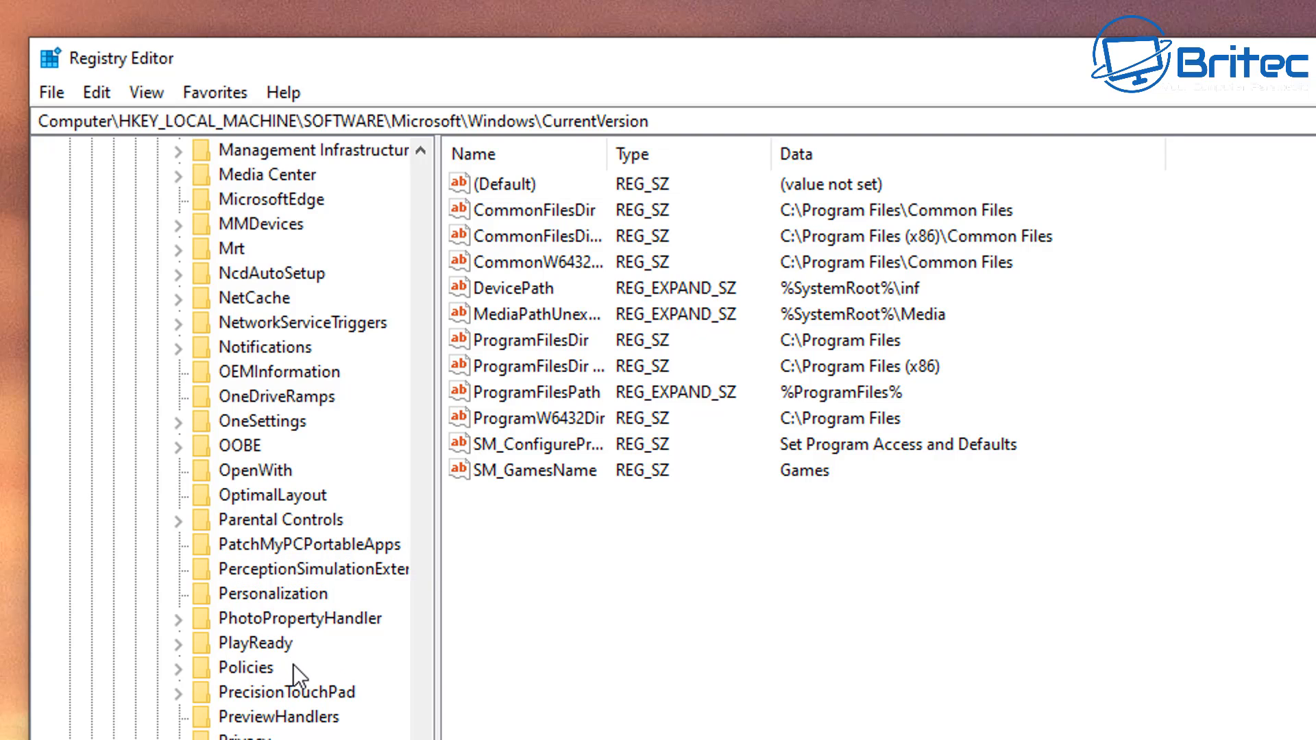
{"action": "left_click", "coordinate": [244, 667]}
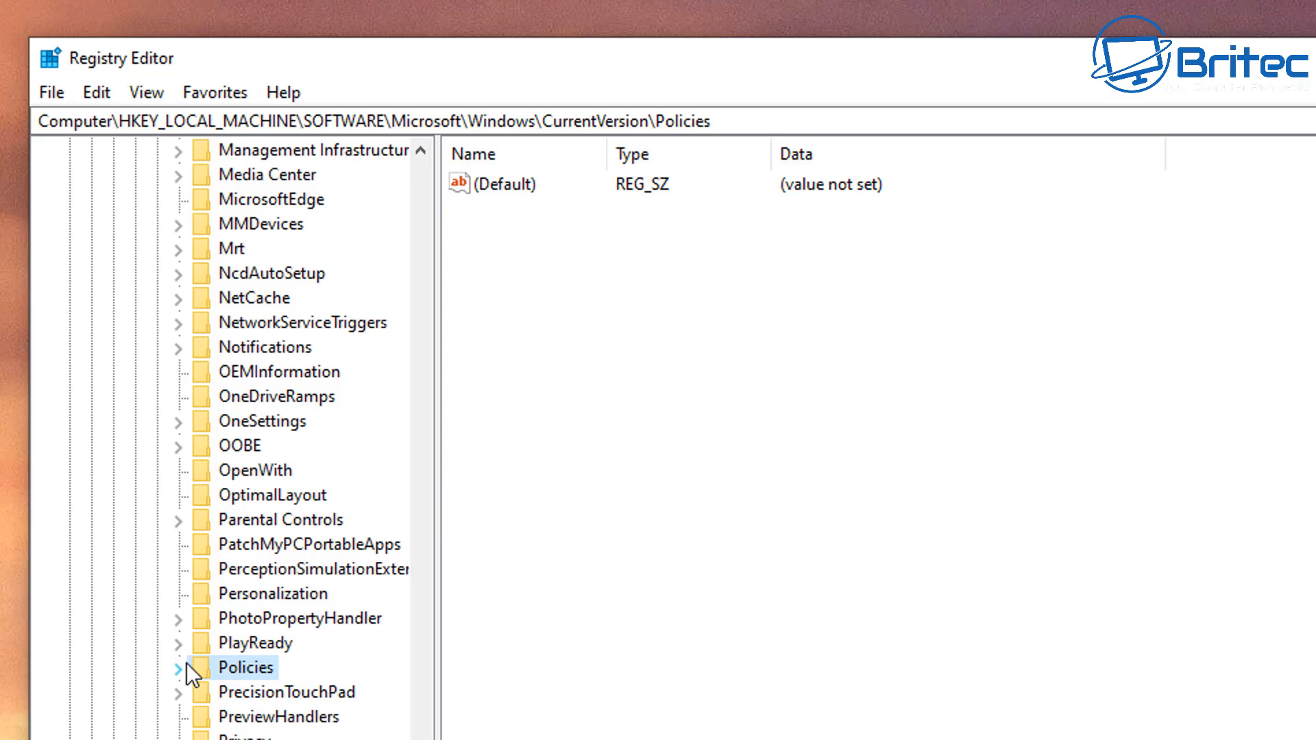
{"action": "left_click", "coordinate": [178, 666]}
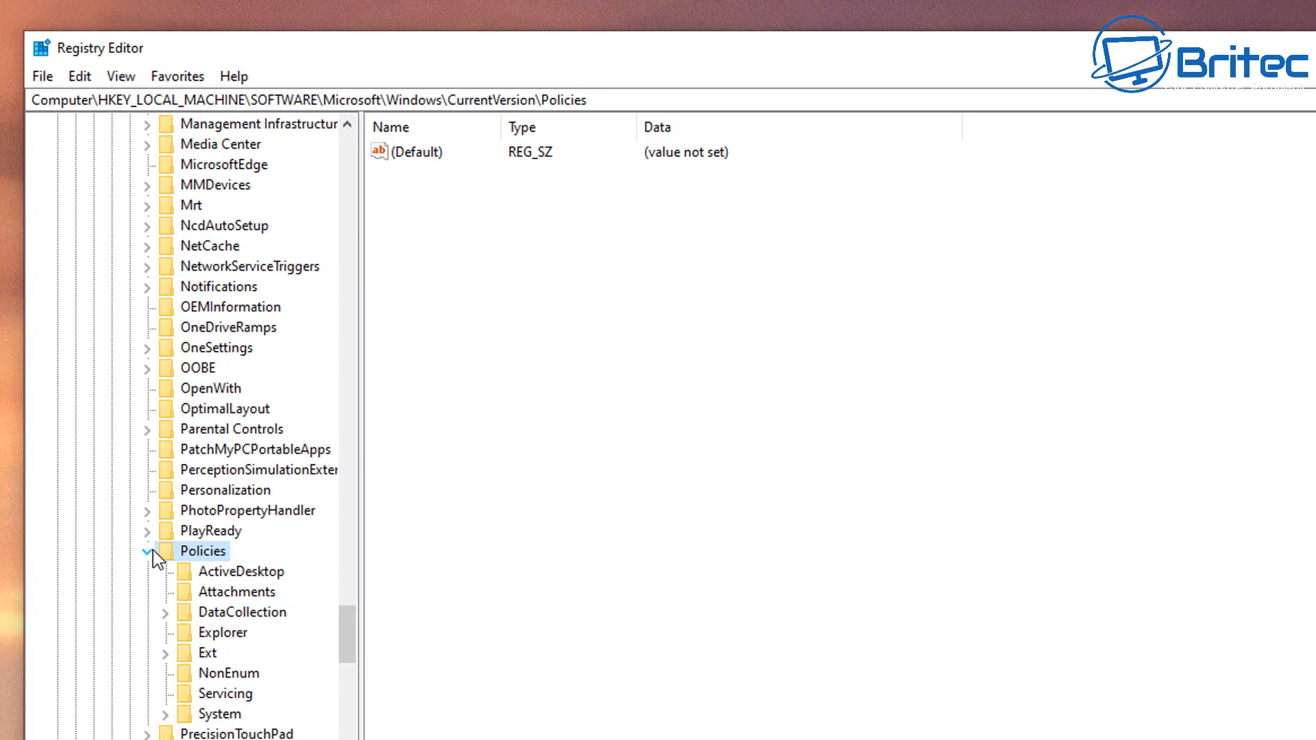
{"action": "left_click", "coordinate": [219, 715]}
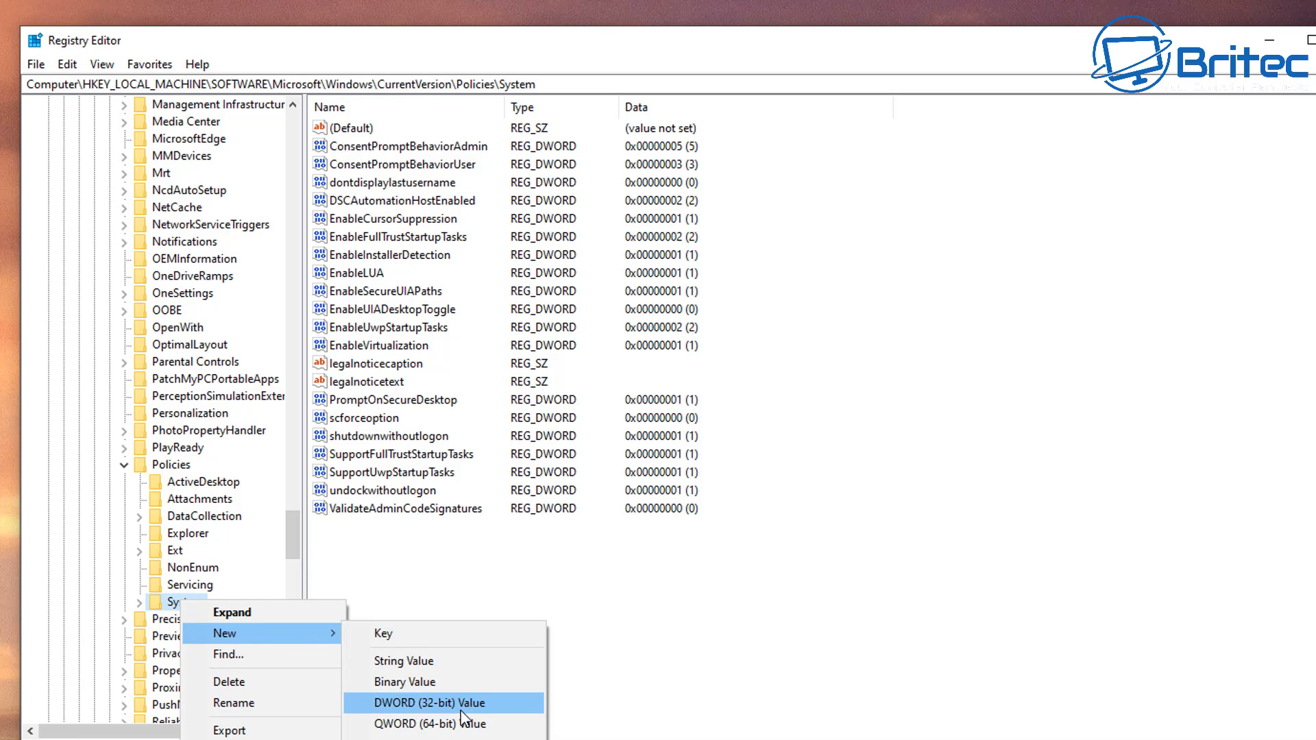
Step: Create a new DWORD (32-bit) value in System named DisplayLastLogonInfo
{"action": "left_click", "coordinate": [425, 703]}
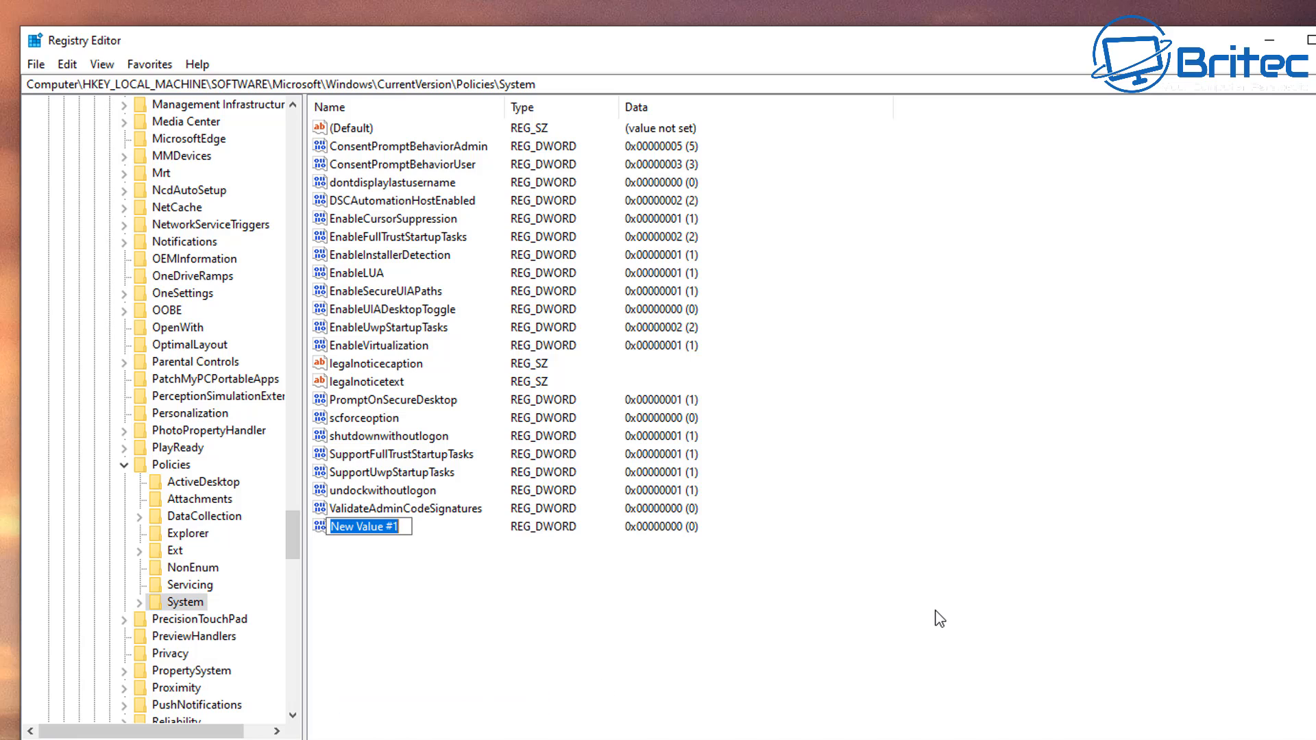
{"action": "mouse_move", "coordinate": [991, 619]}
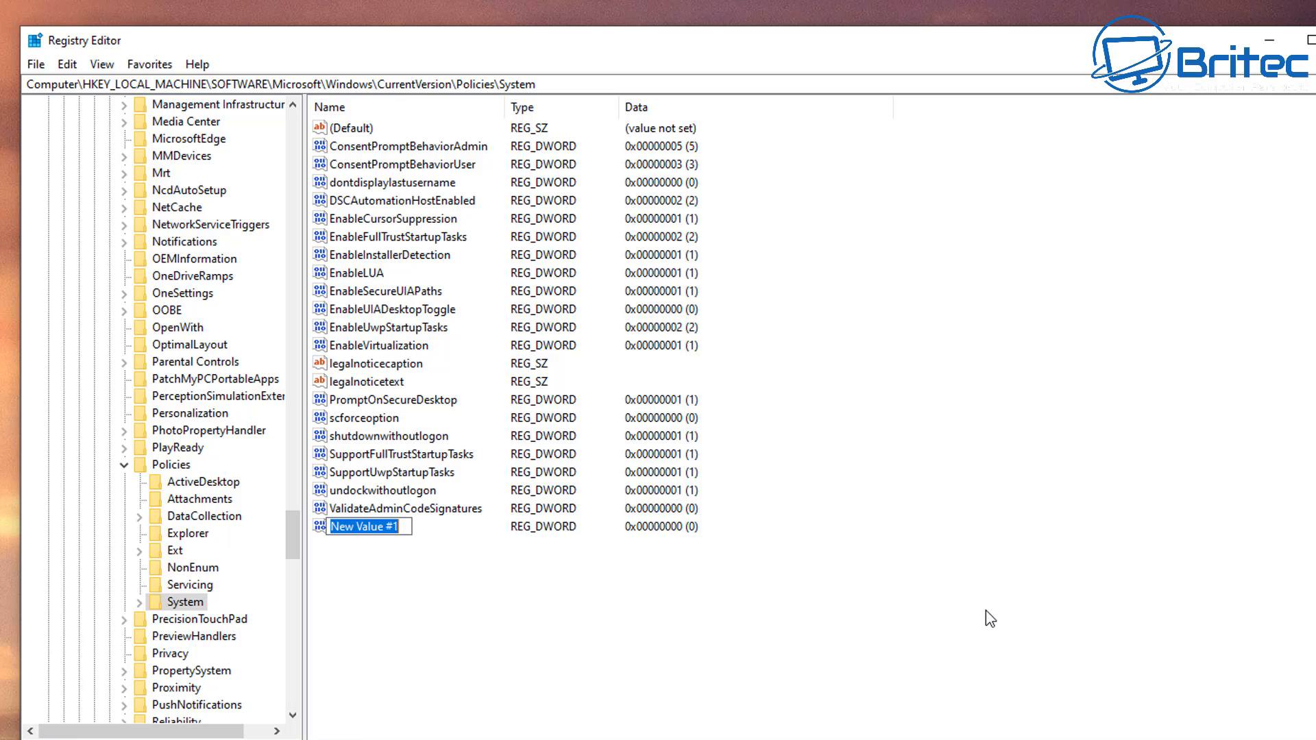
{"action": "type", "text": "D"}
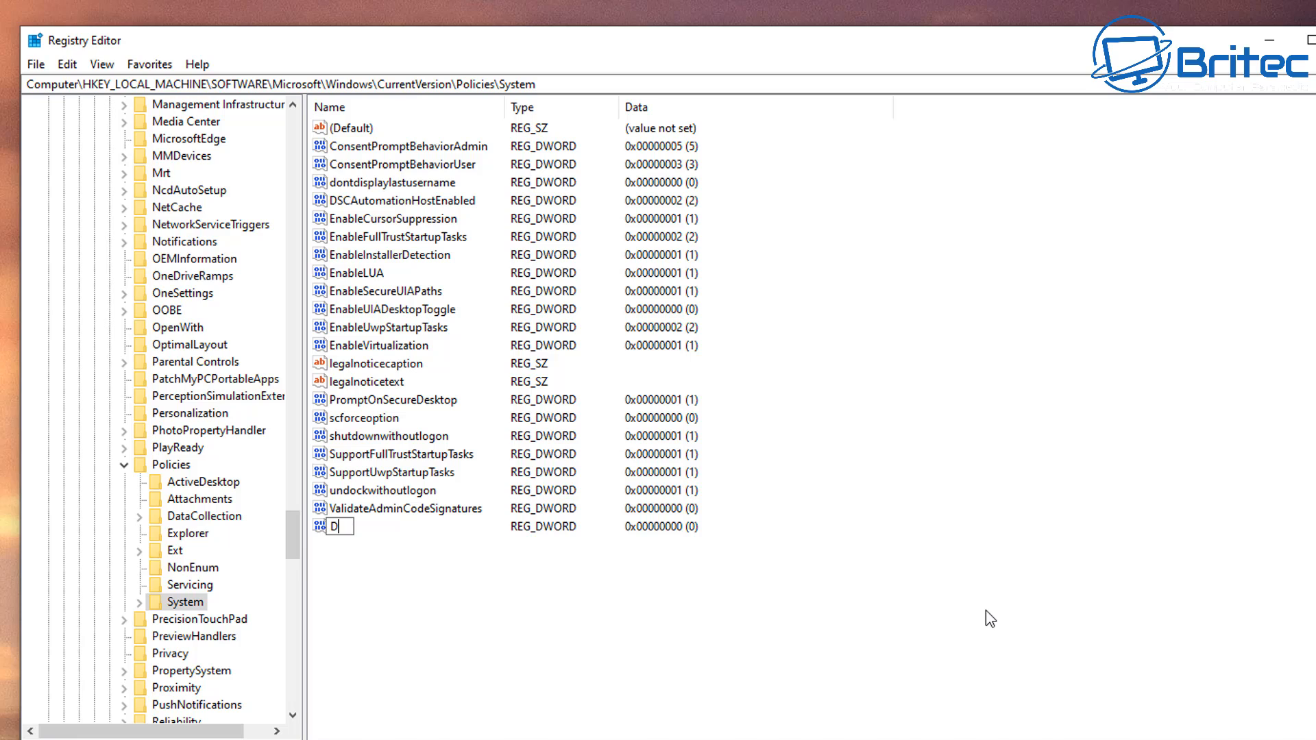
{"action": "type", "text": "isplay"}
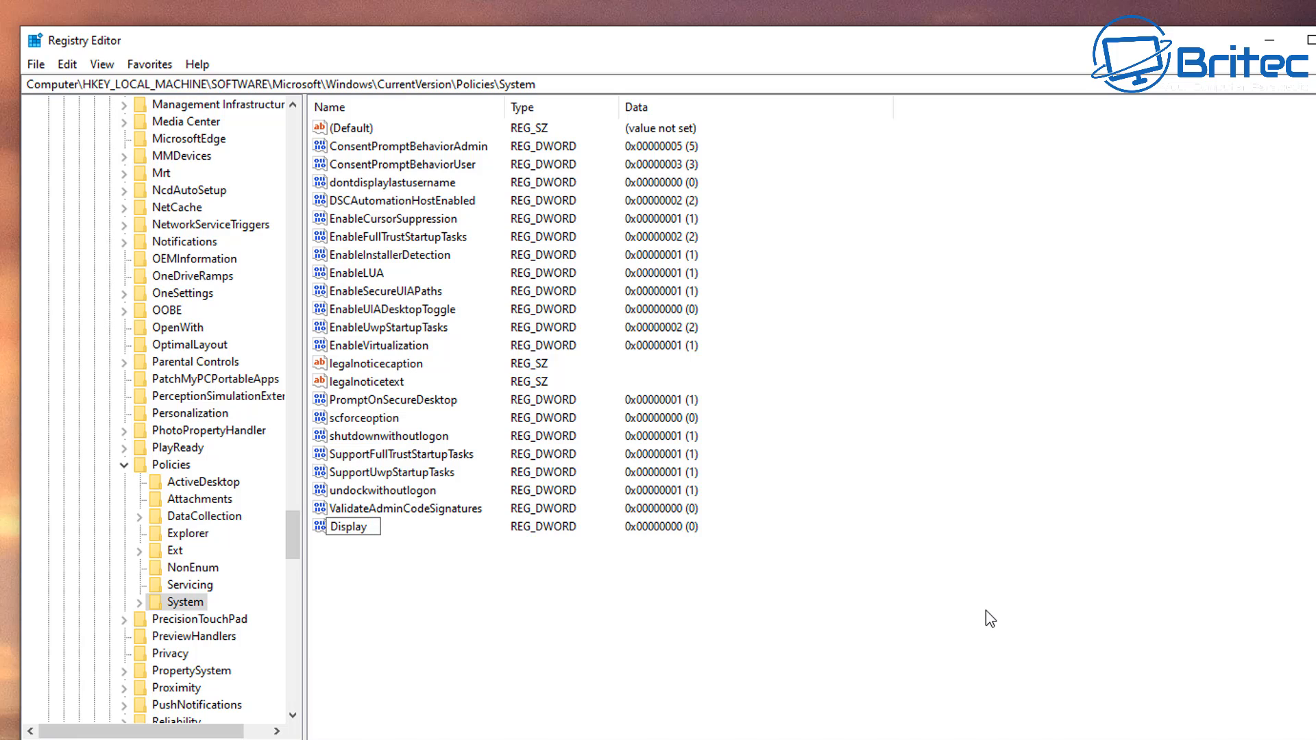
{"action": "type", "text": "La"}
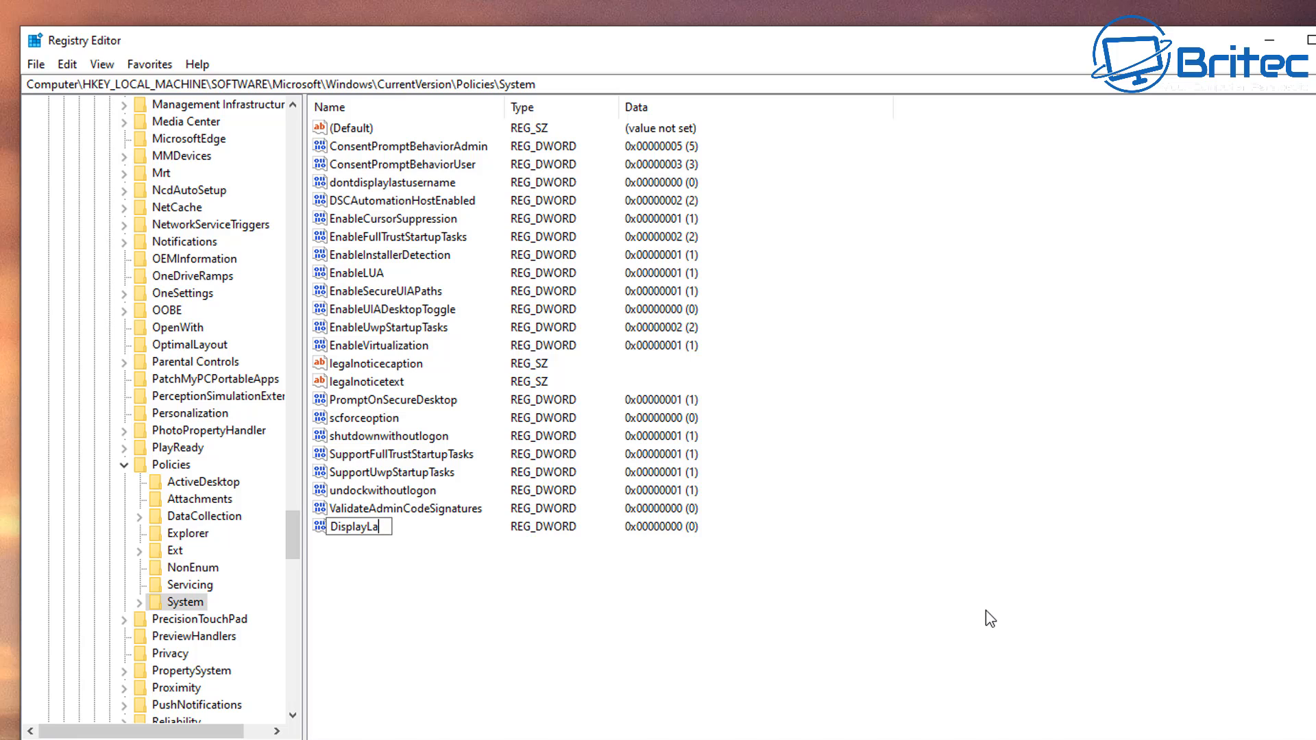
{"action": "type", "text": "stLogon"}
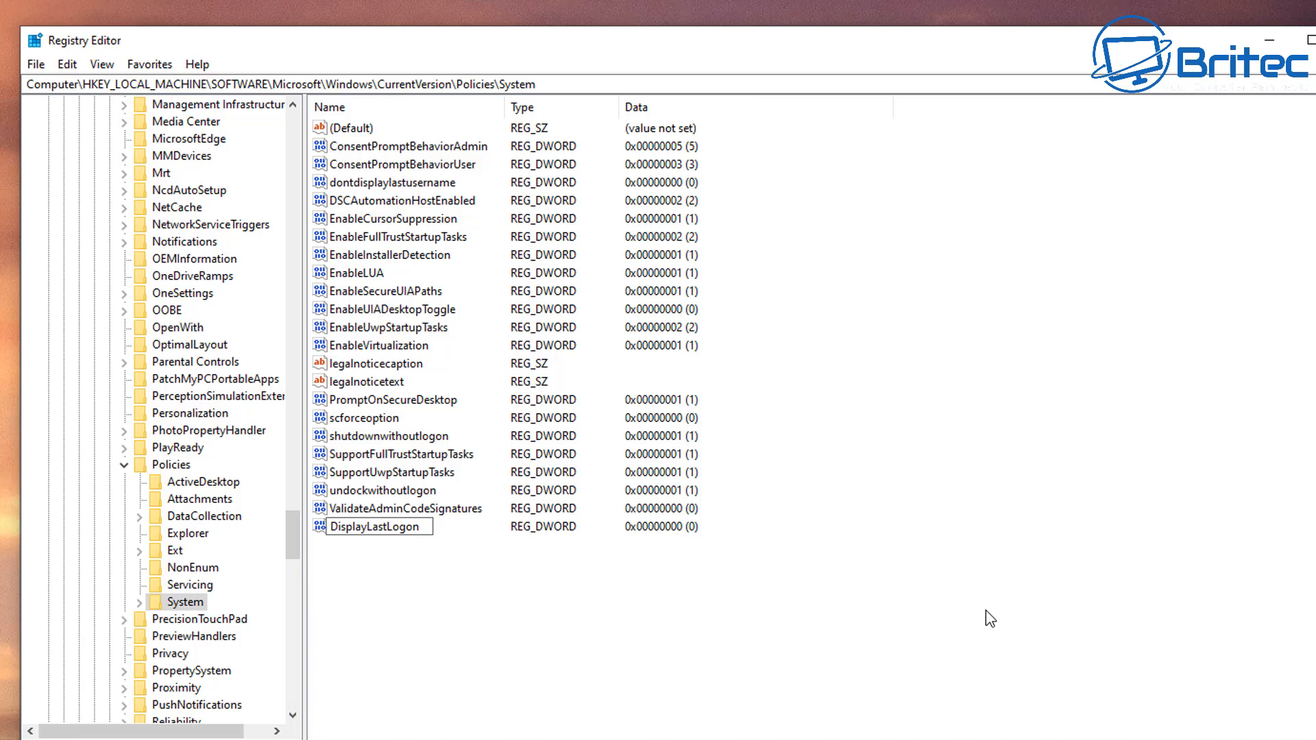
{"action": "type", "text": "Info"}
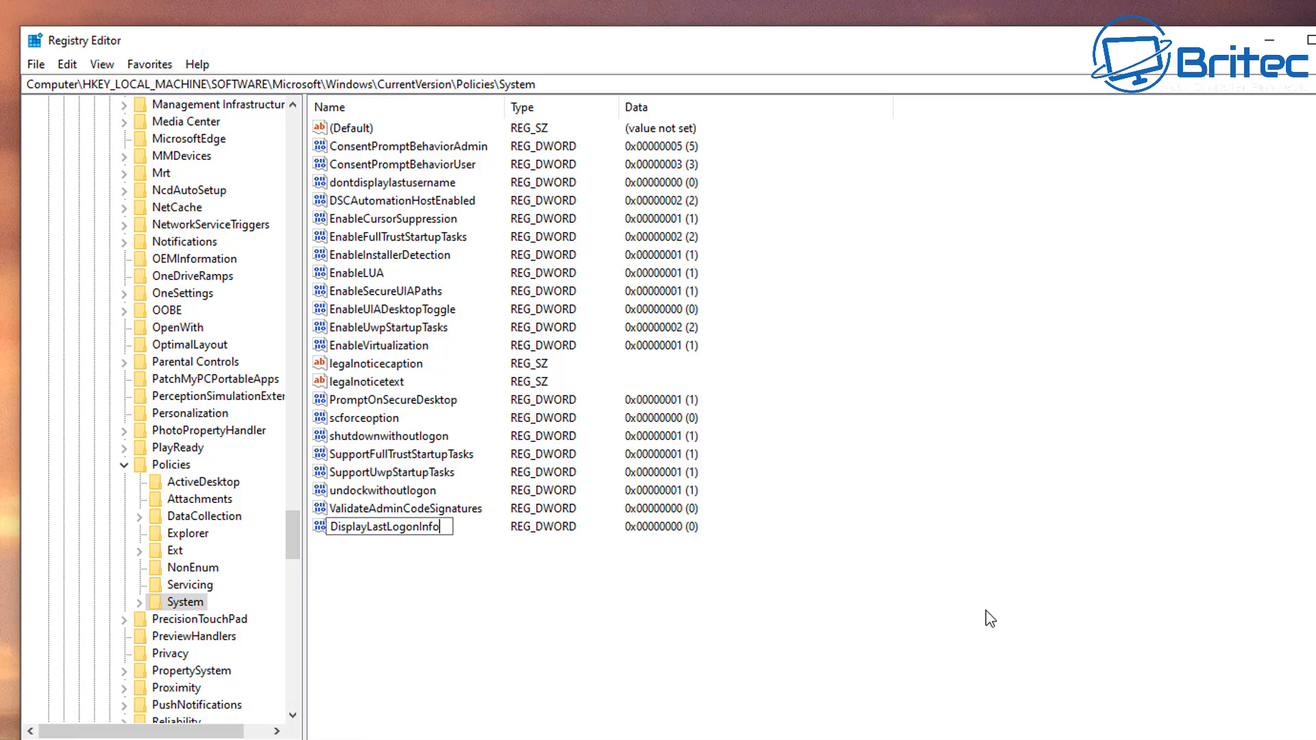
{"action": "mouse_move", "coordinate": [425, 573]}
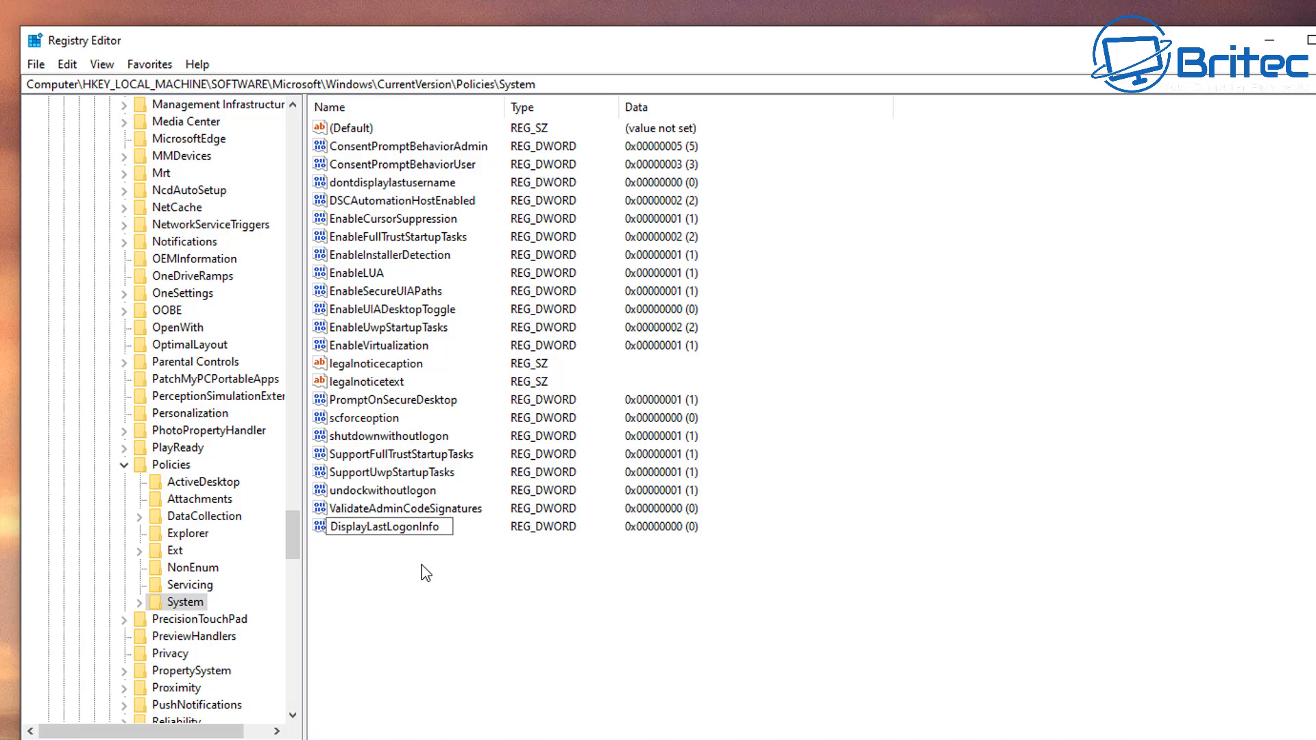
Step: Set DisplayLastLogonInfo's value data to 1 and close Registry Editor
{"action": "double_click", "coordinate": [390, 526]}
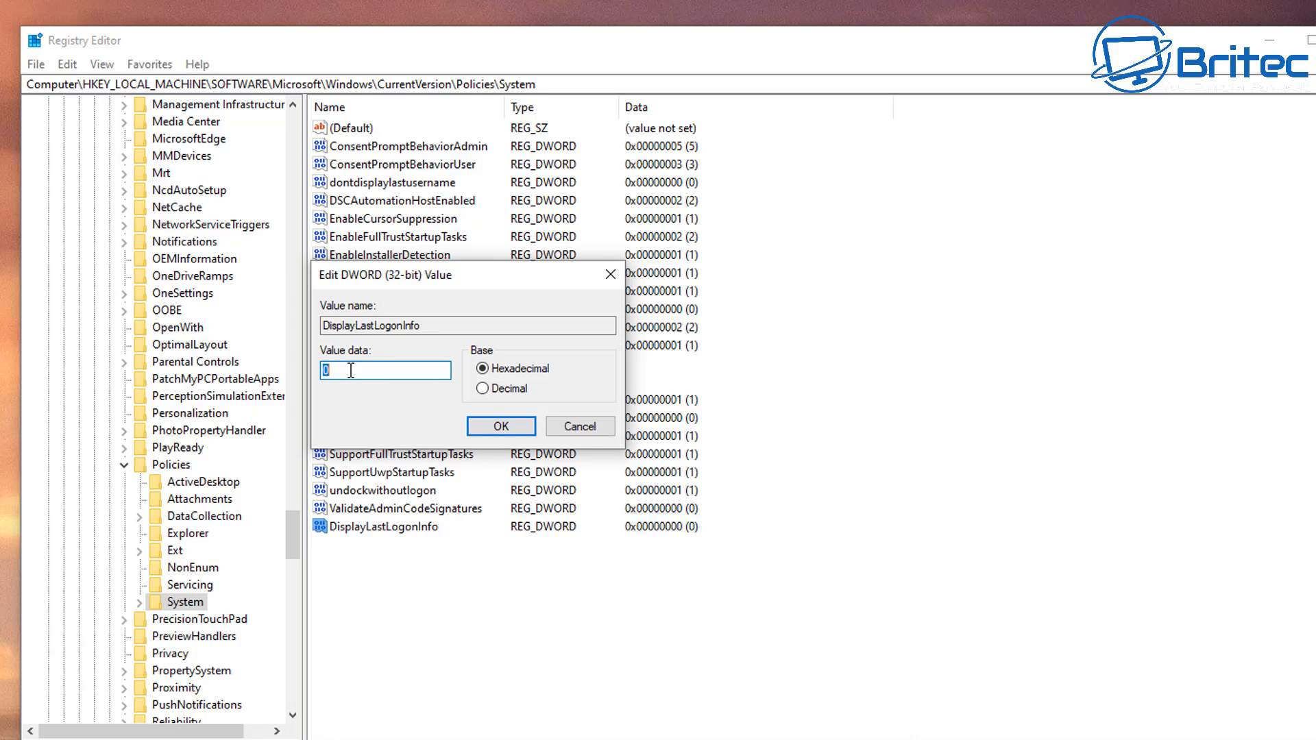
{"action": "type", "text": "1"}
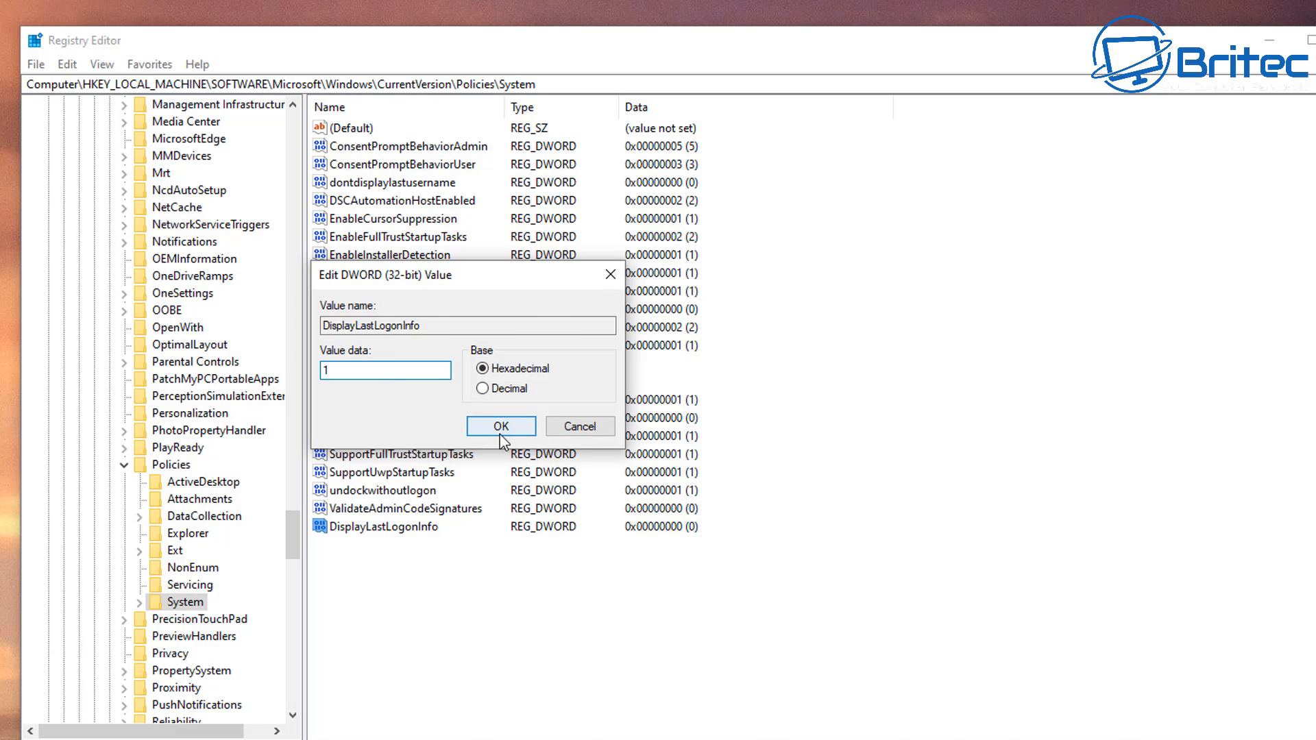
{"action": "left_click", "coordinate": [501, 426]}
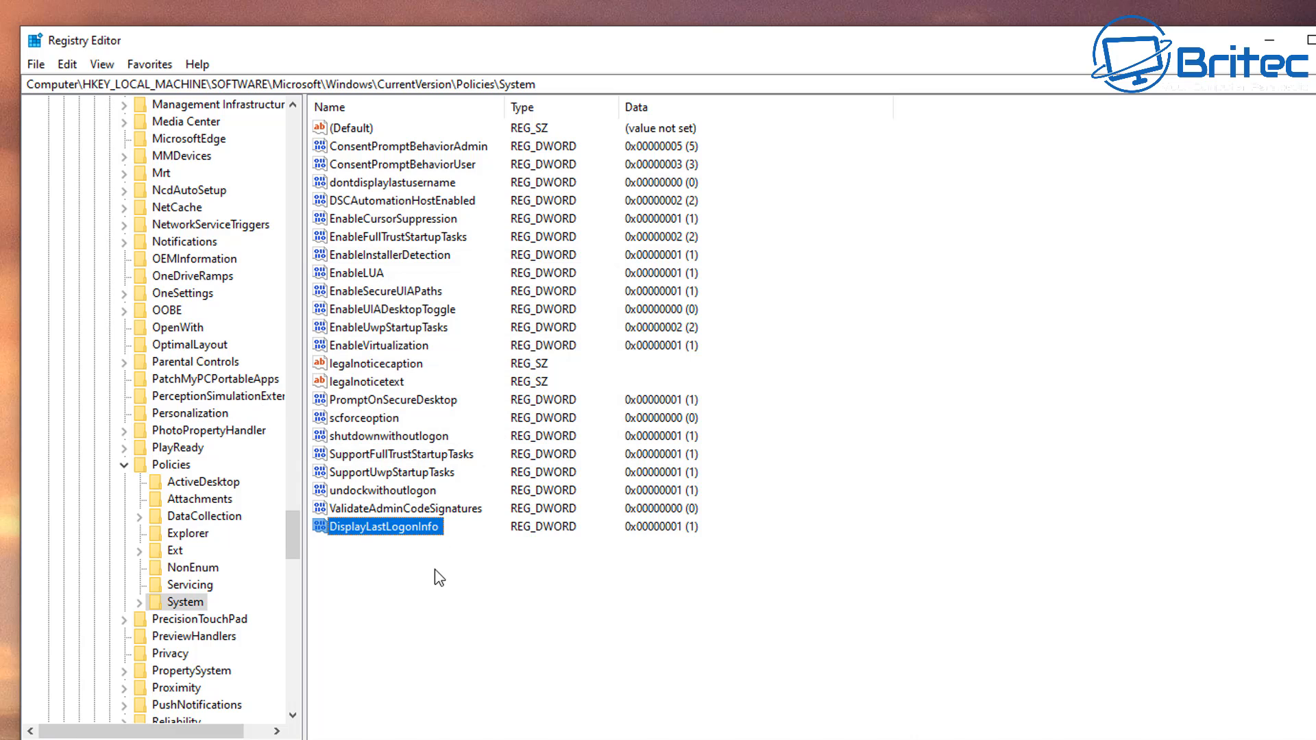
{"action": "left_click", "coordinate": [565, 549]}
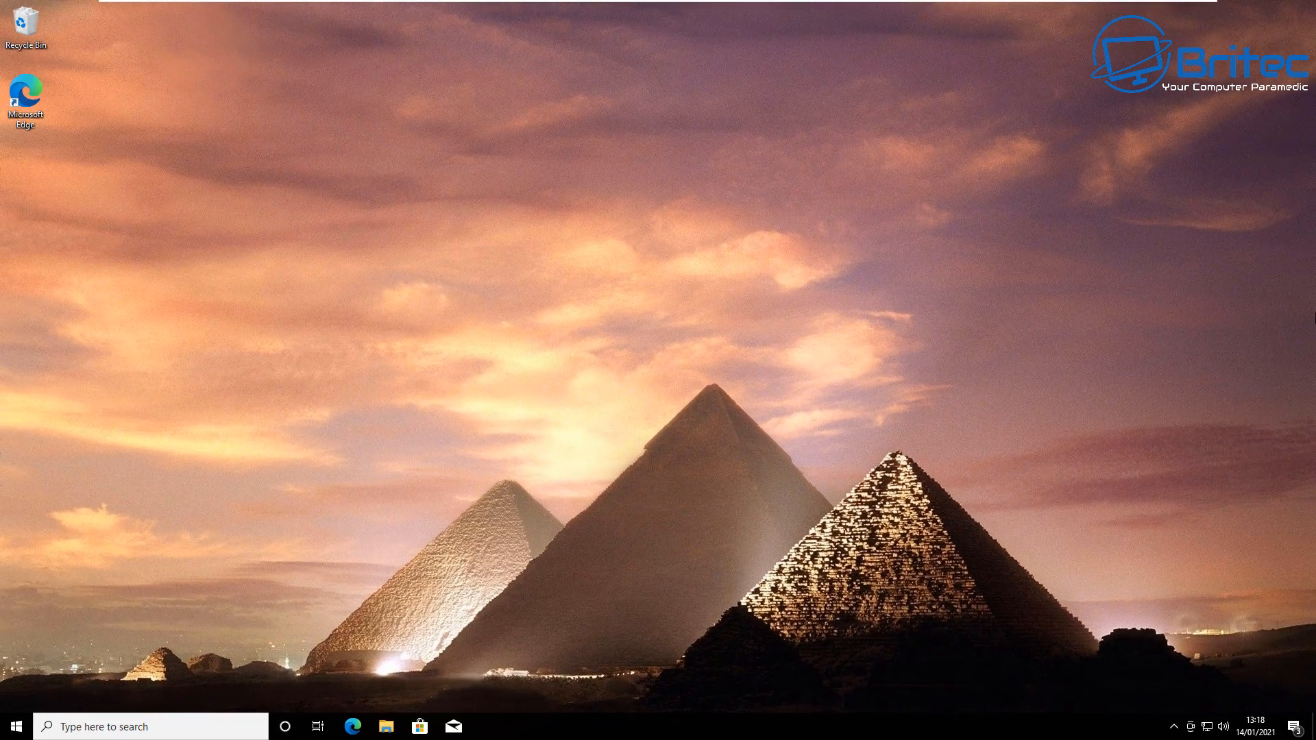
Step: Switch to the other user account through the Start menu's account icon
{"action": "left_click", "coordinate": [15, 726]}
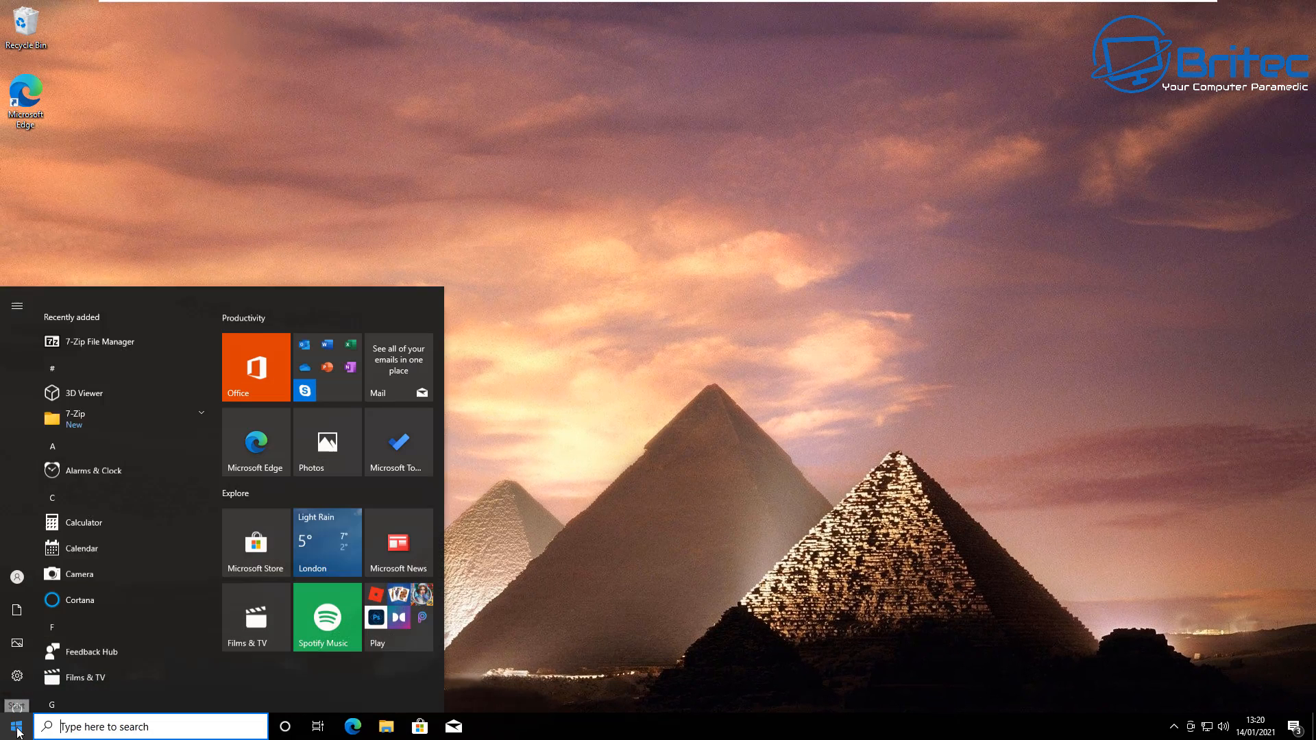
{"action": "left_click", "coordinate": [16, 576]}
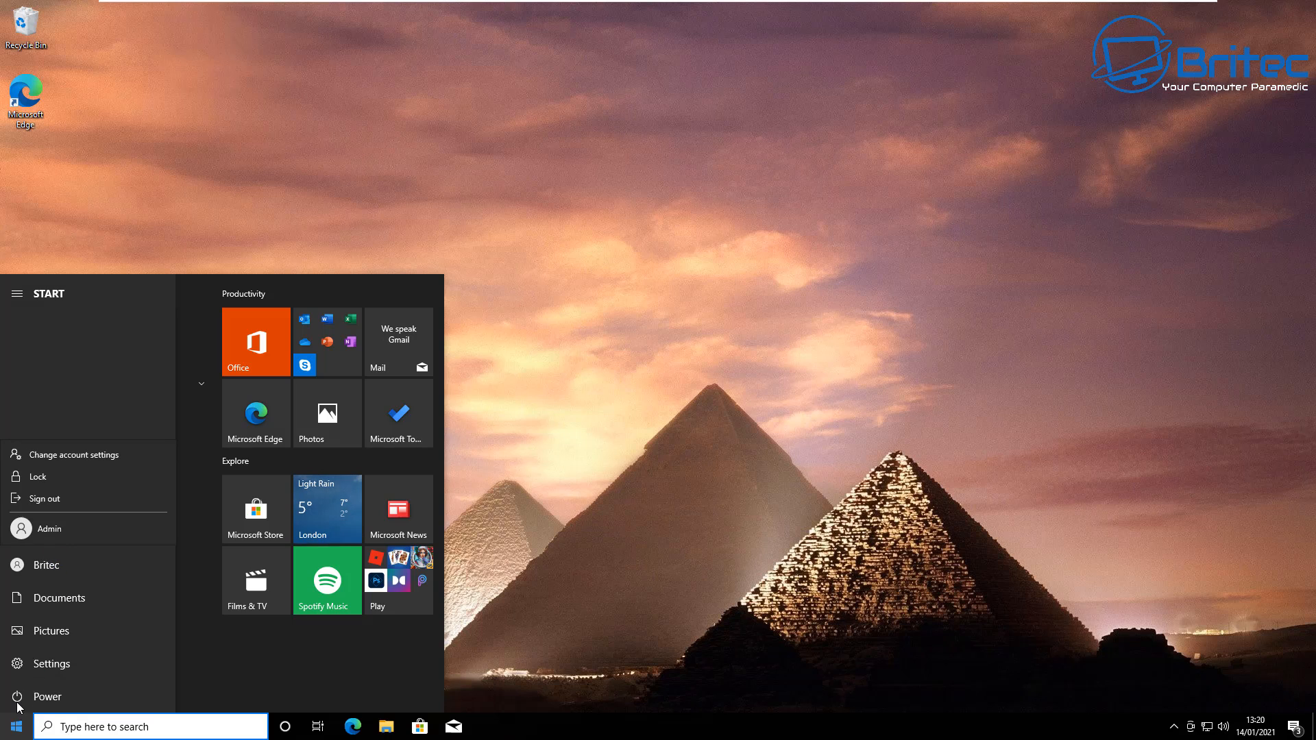
{"action": "left_click", "coordinate": [48, 696]}
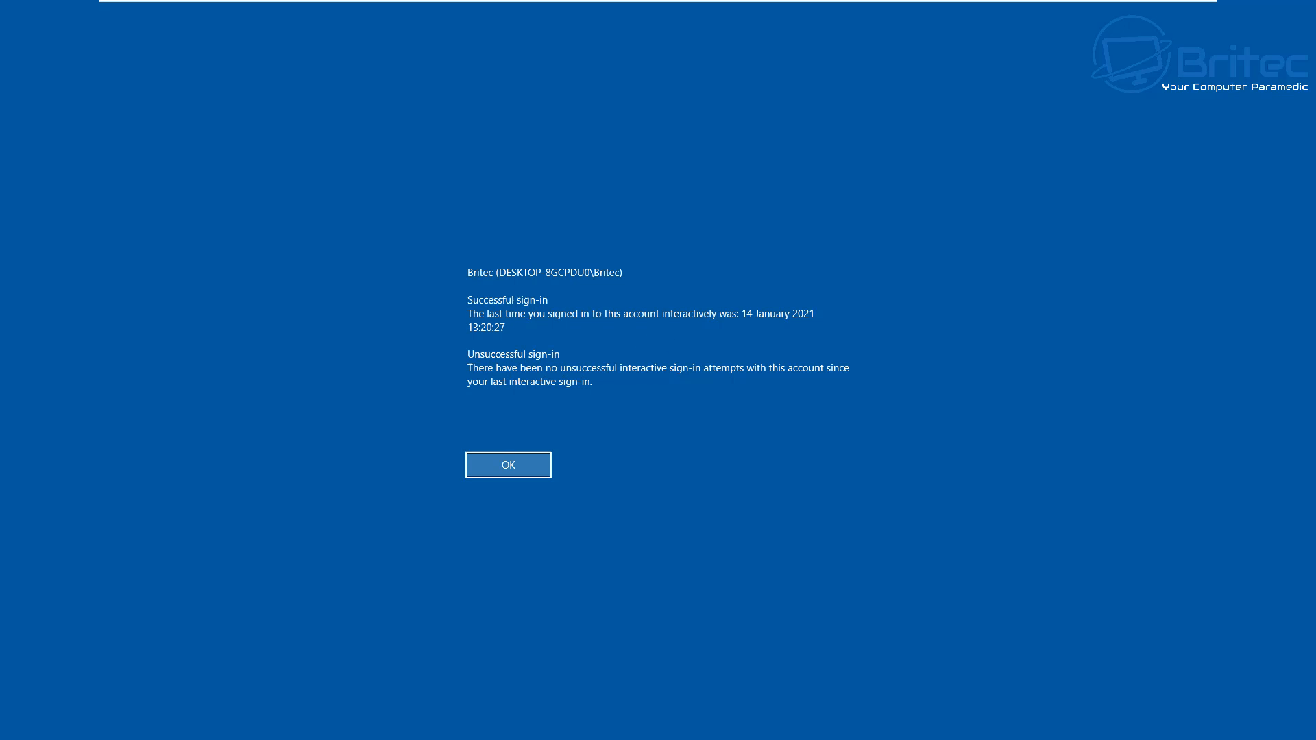
{"action": "mouse_move", "coordinate": [531, 314]}
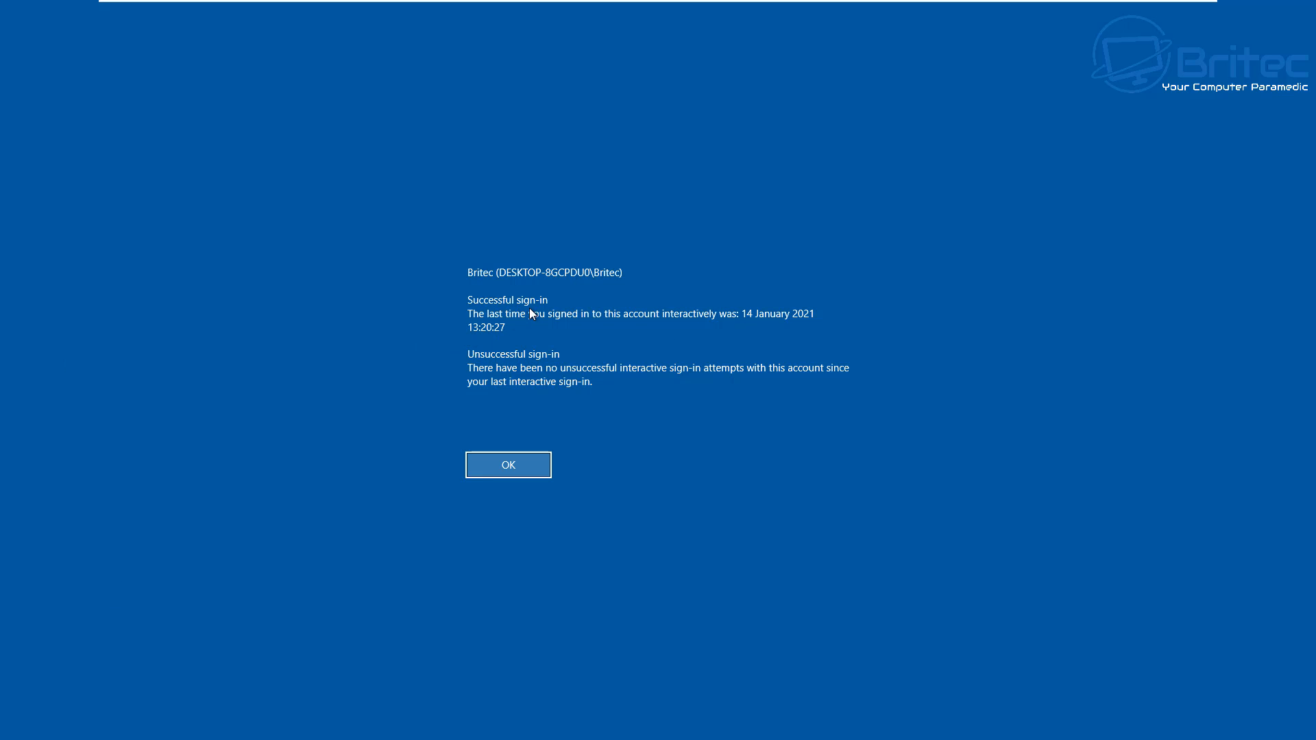
{"action": "mouse_move", "coordinate": [632, 328]}
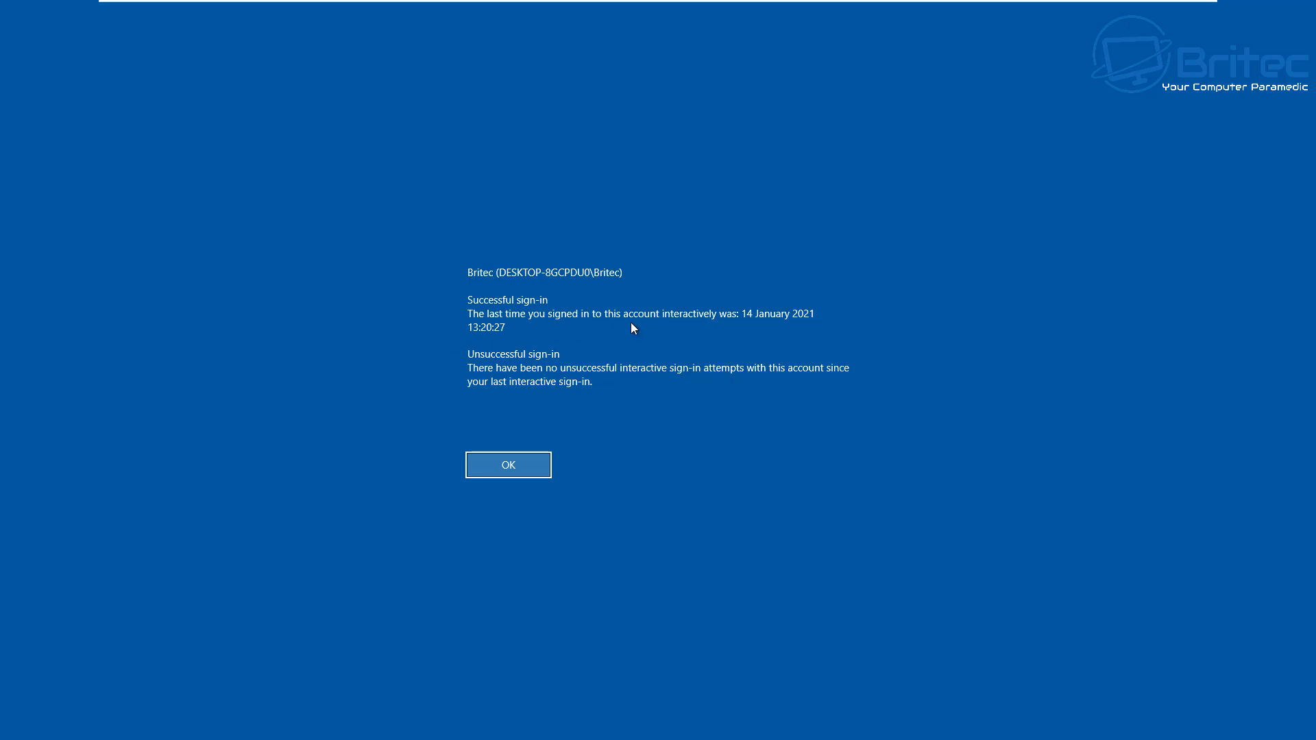
{"action": "mouse_move", "coordinate": [724, 340]}
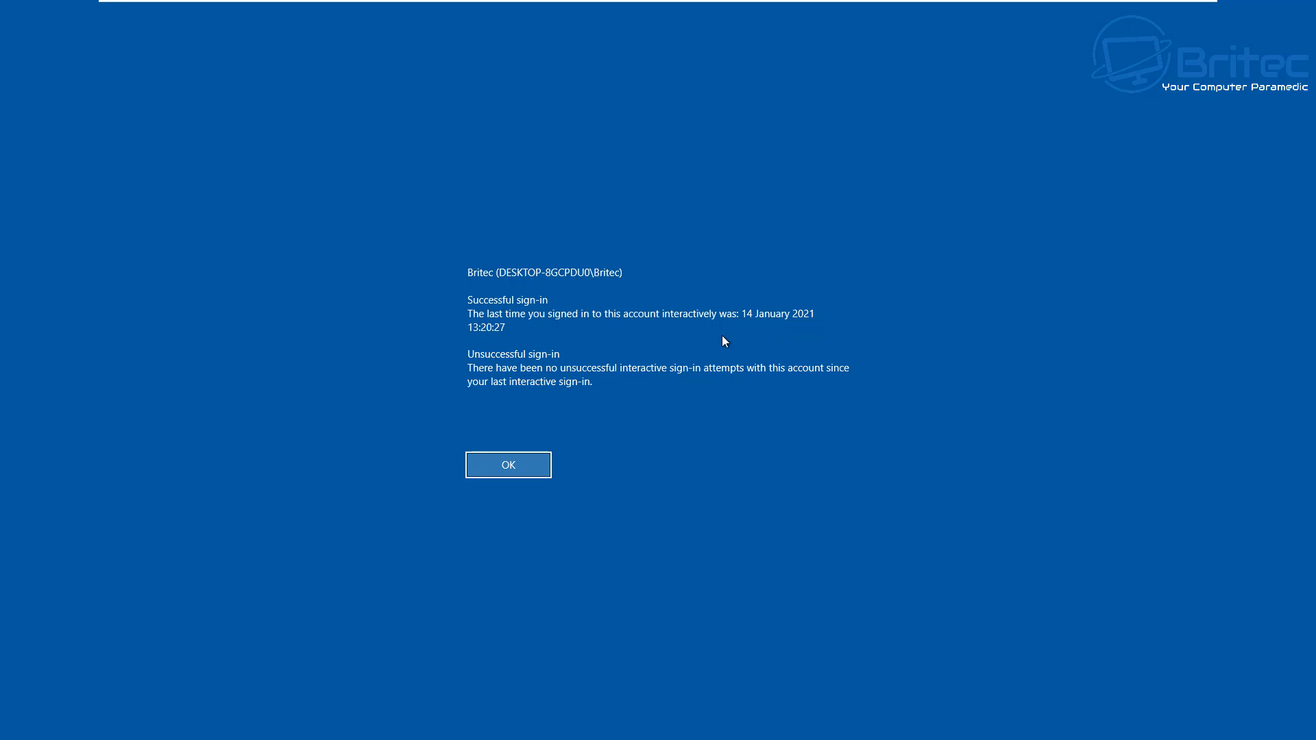
{"action": "mouse_move", "coordinate": [618, 379]}
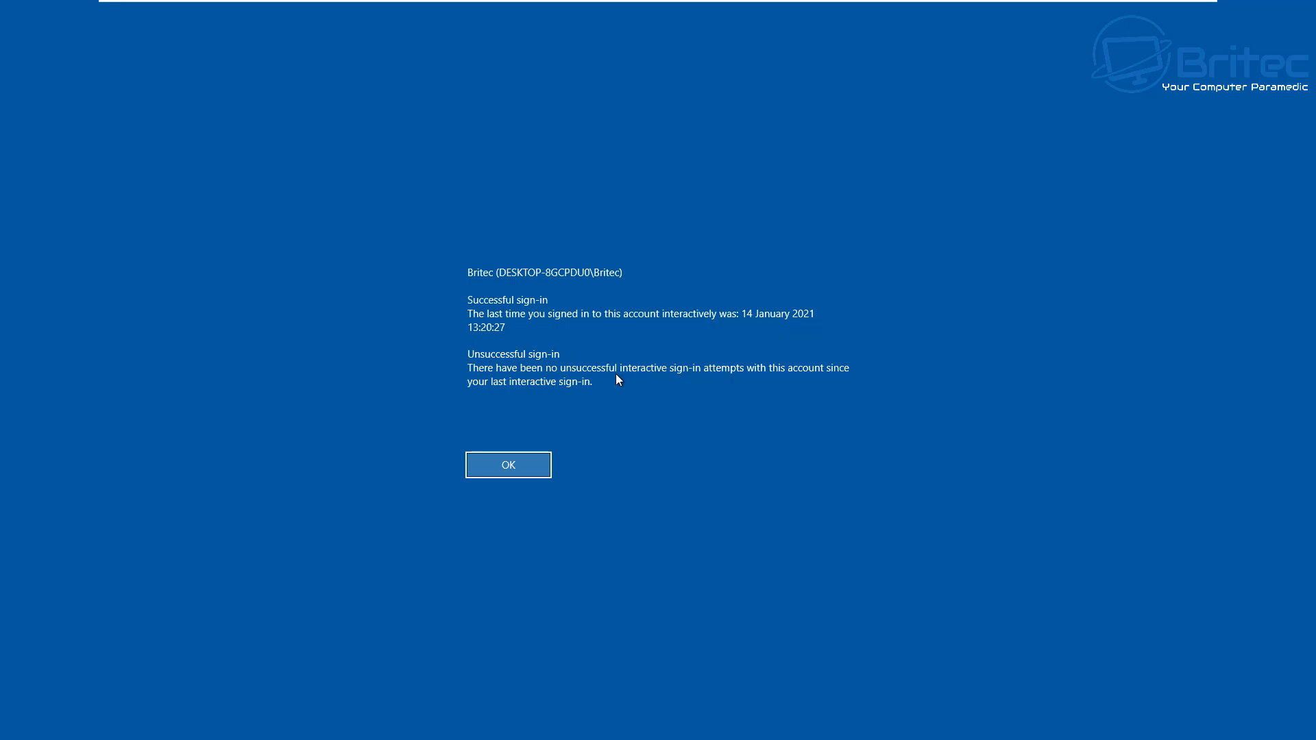
{"action": "mouse_move", "coordinate": [698, 395]}
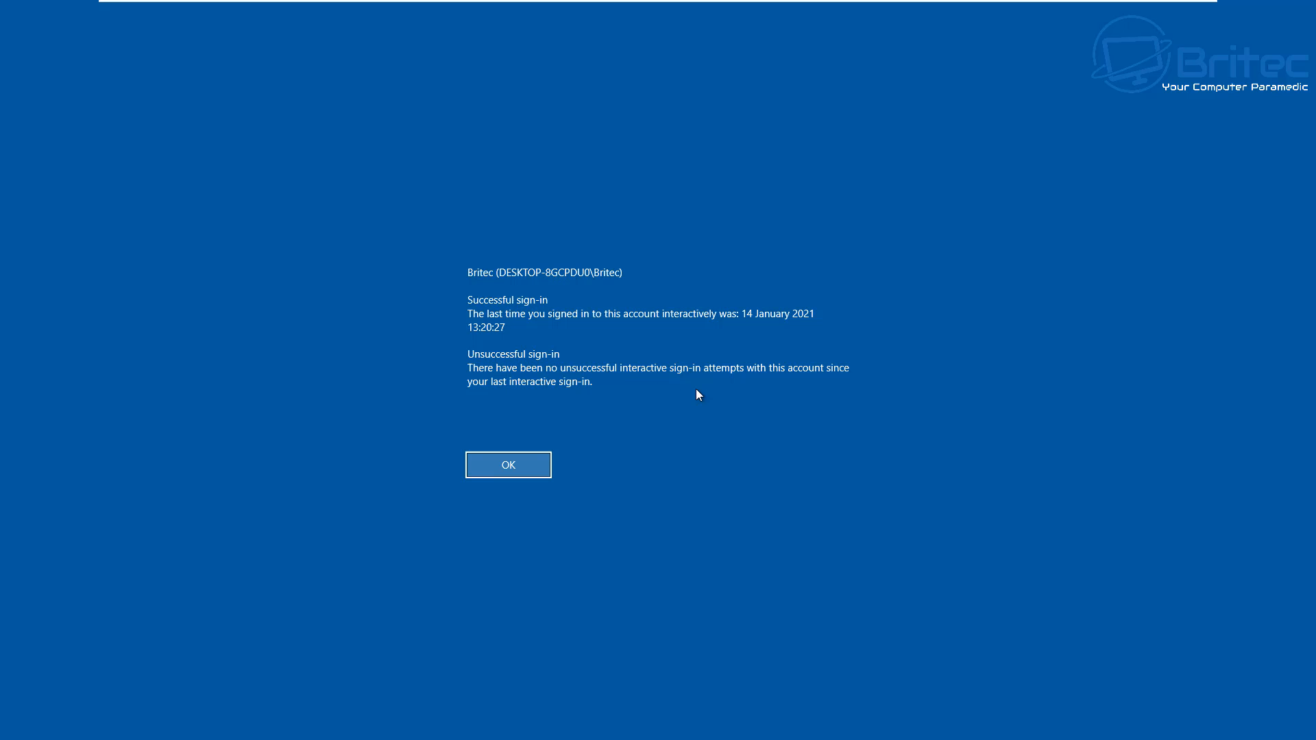
Step: Dismiss the Britec account's last sign-in report with OK
{"action": "left_click", "coordinate": [508, 465]}
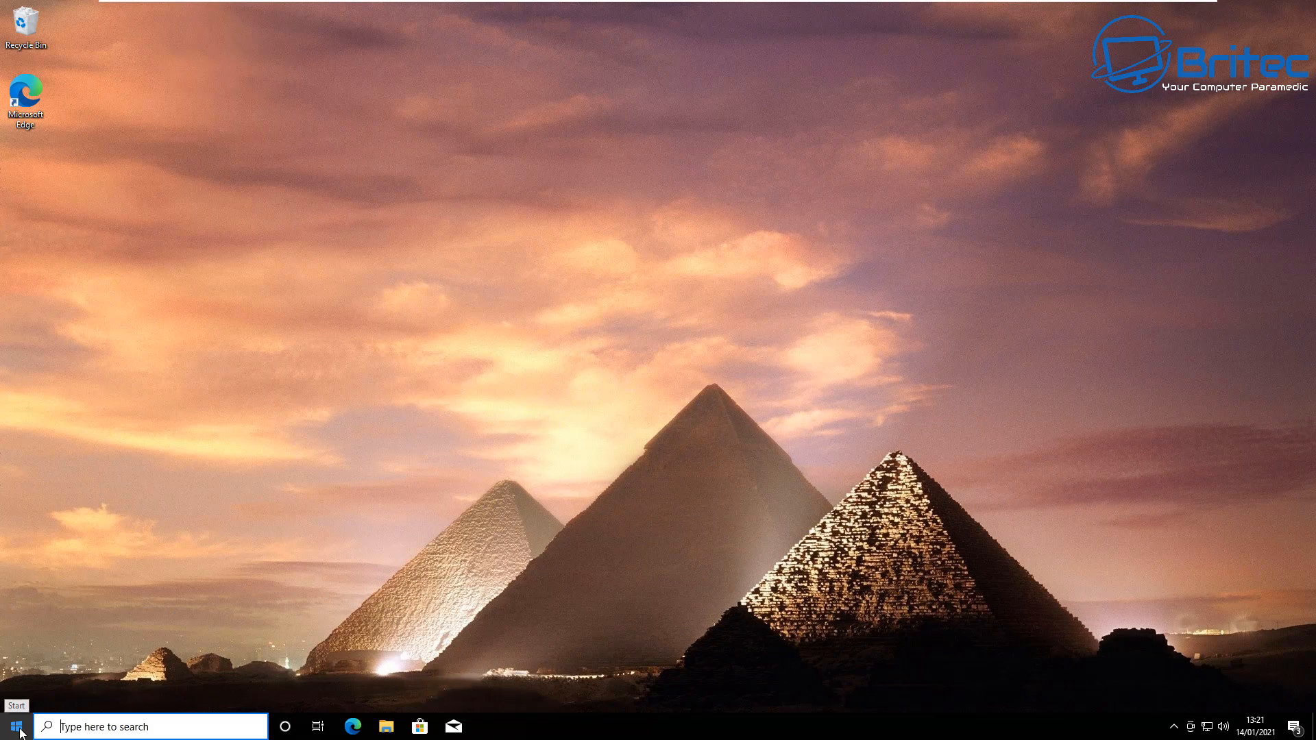
Step: Switch from Britec to the Admin account via Start and submit its password
{"action": "left_click", "coordinate": [14, 726]}
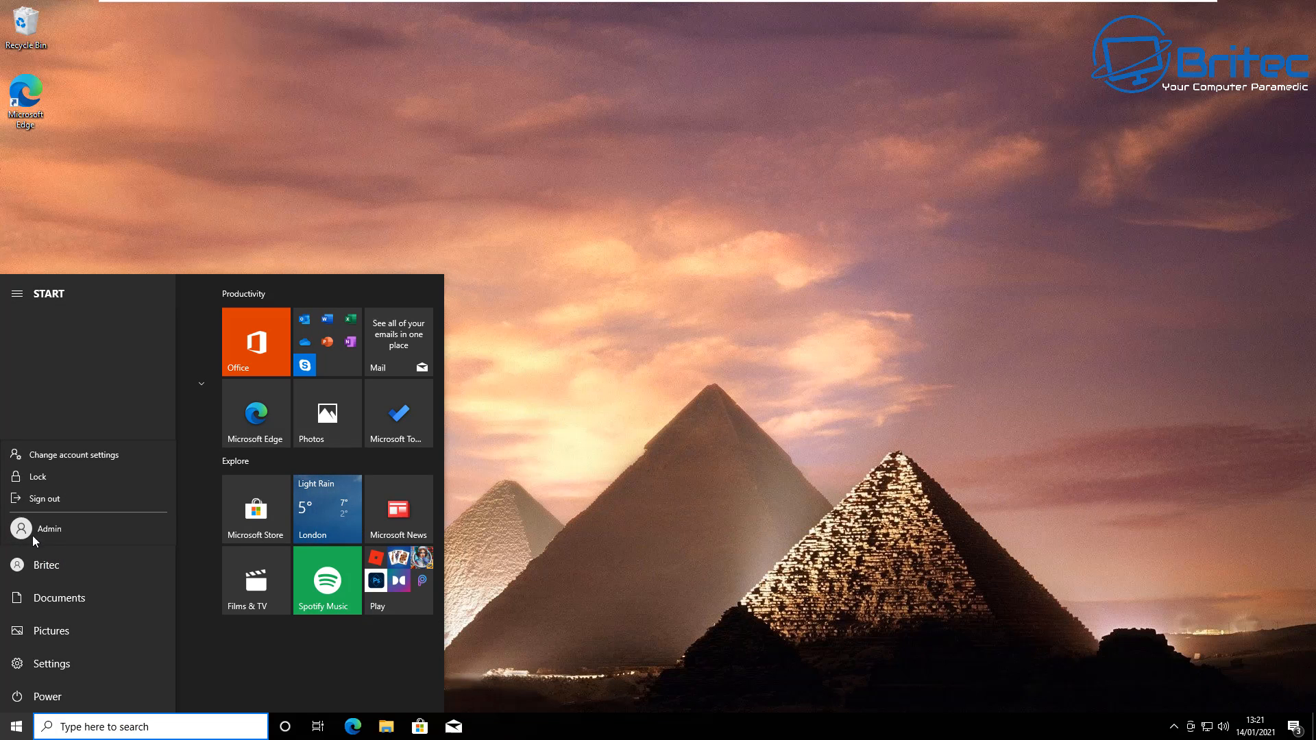
{"action": "left_click", "coordinate": [41, 498]}
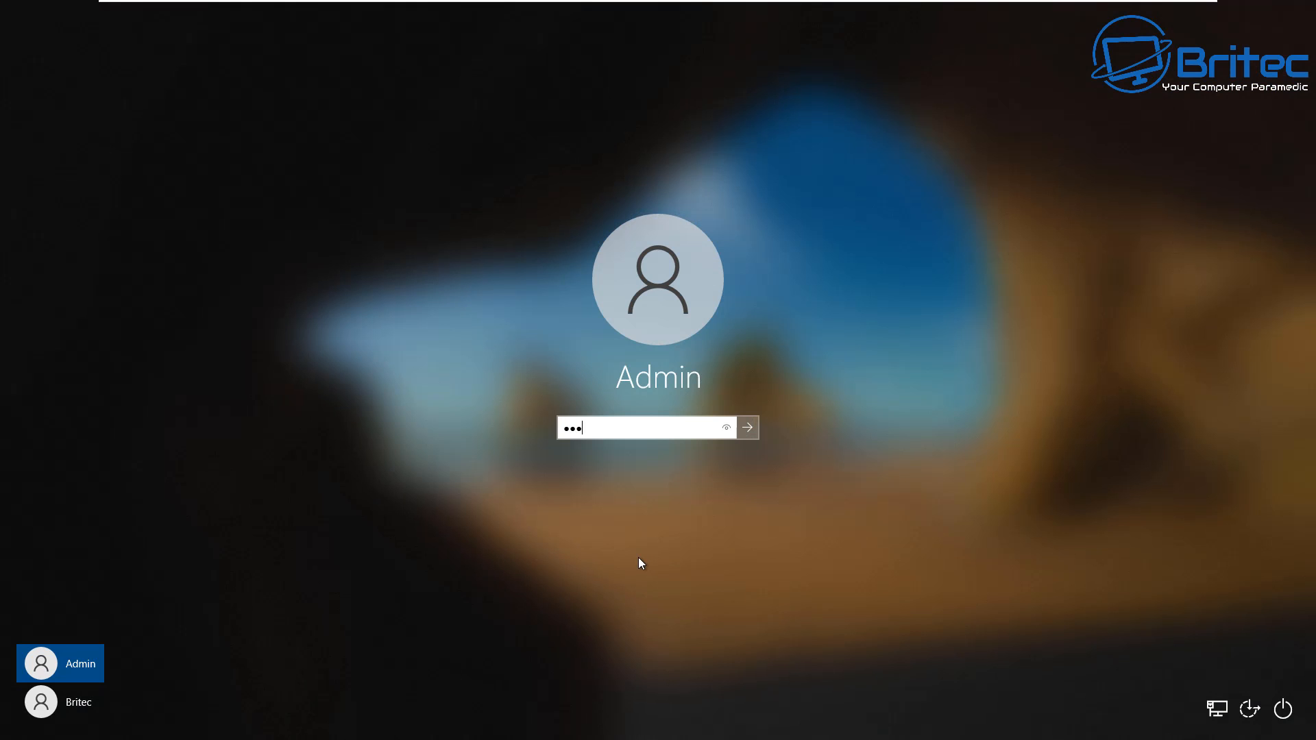
{"action": "left_click", "coordinate": [745, 427]}
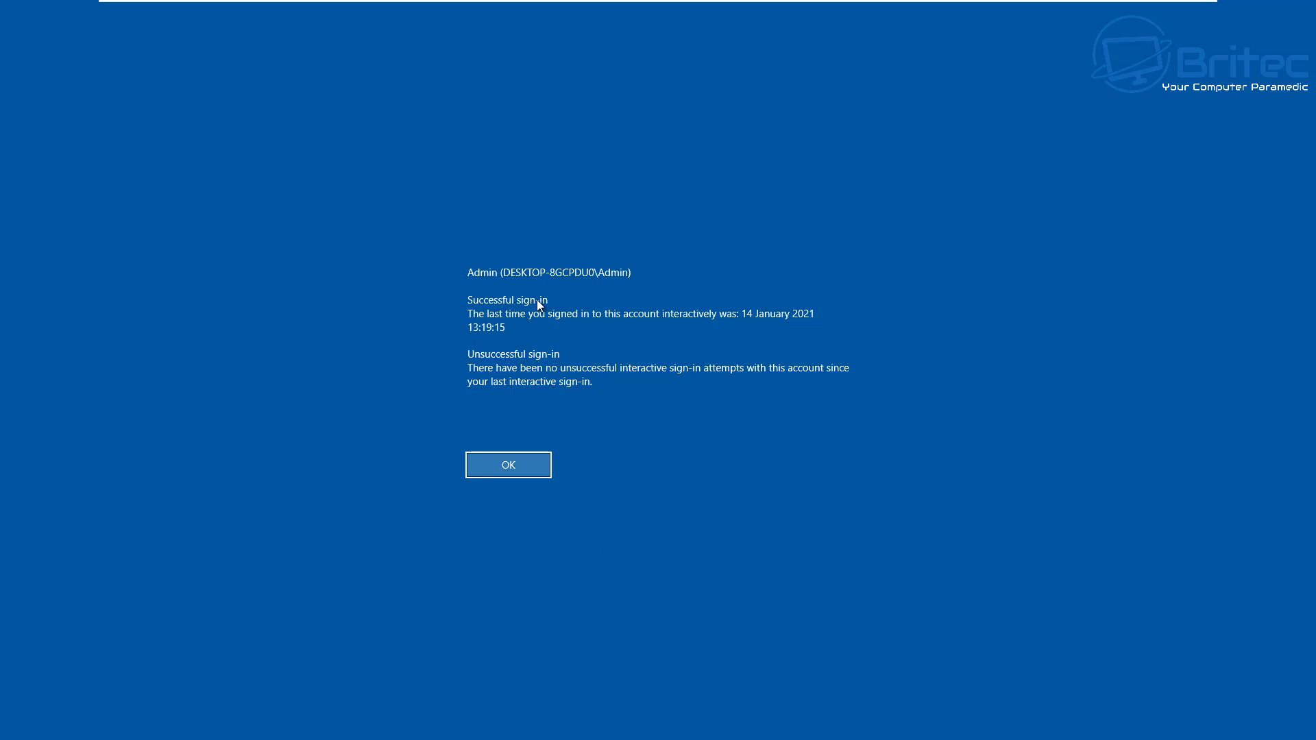
{"action": "mouse_move", "coordinate": [518, 390]}
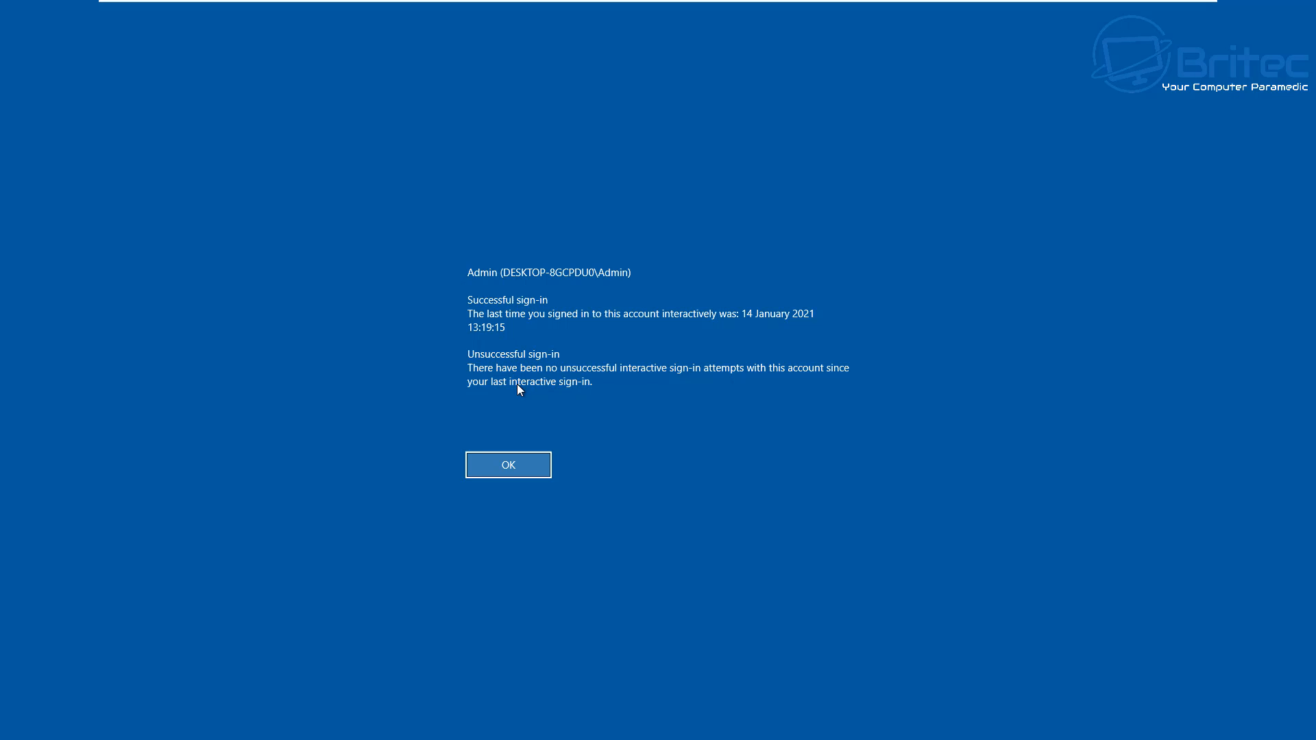
{"action": "mouse_move", "coordinate": [625, 396]}
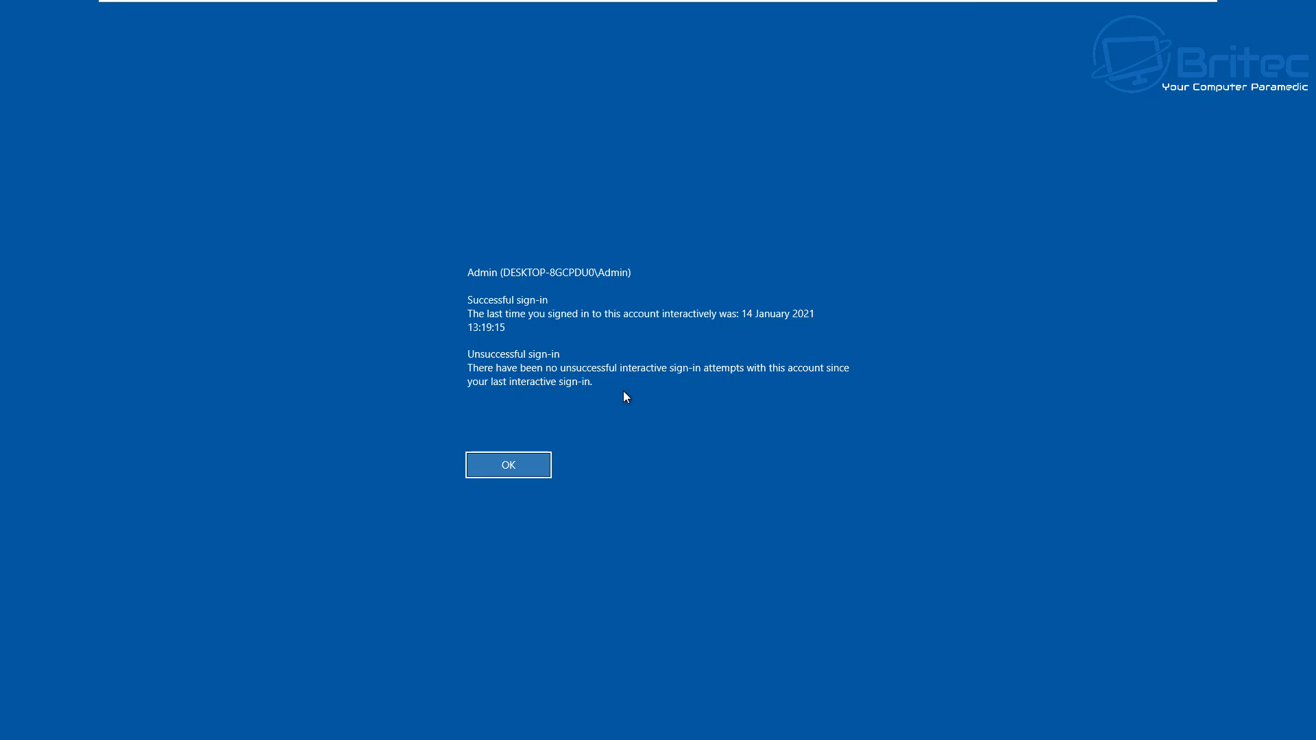
{"action": "mouse_move", "coordinate": [806, 323]}
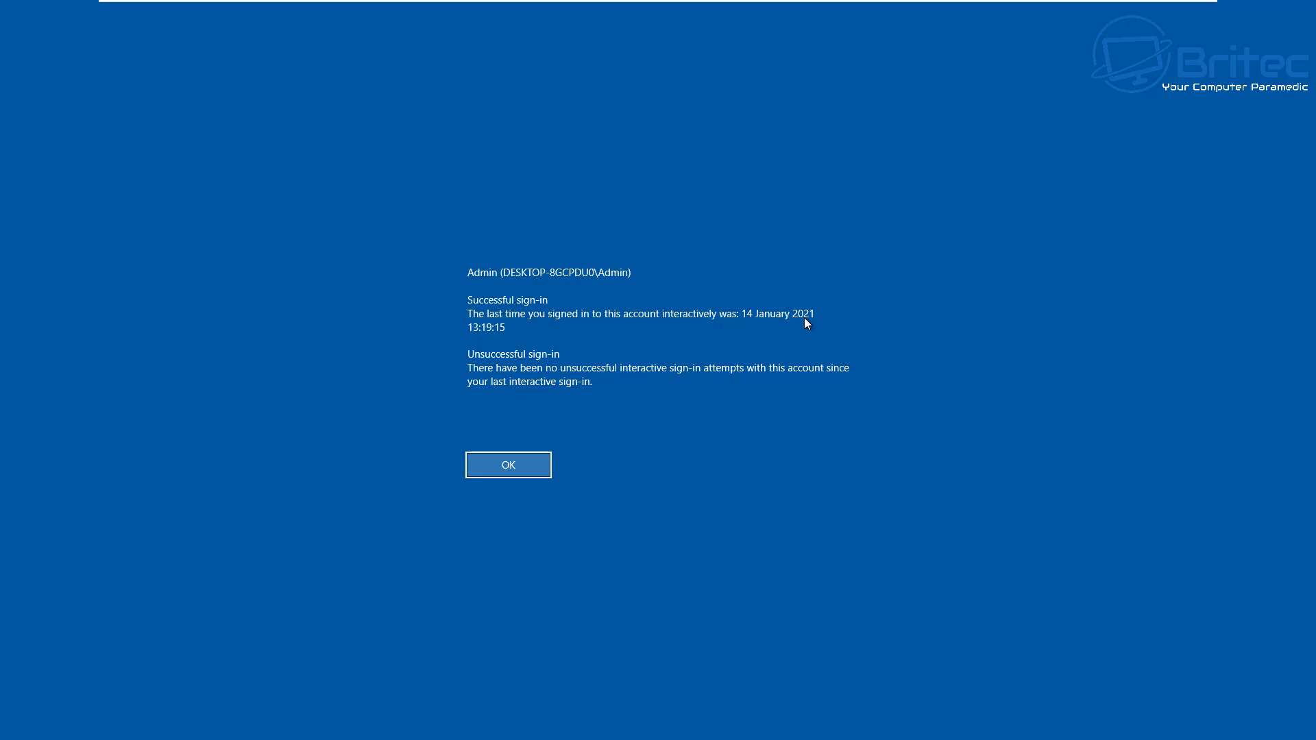
{"action": "mouse_move", "coordinate": [505, 337]}
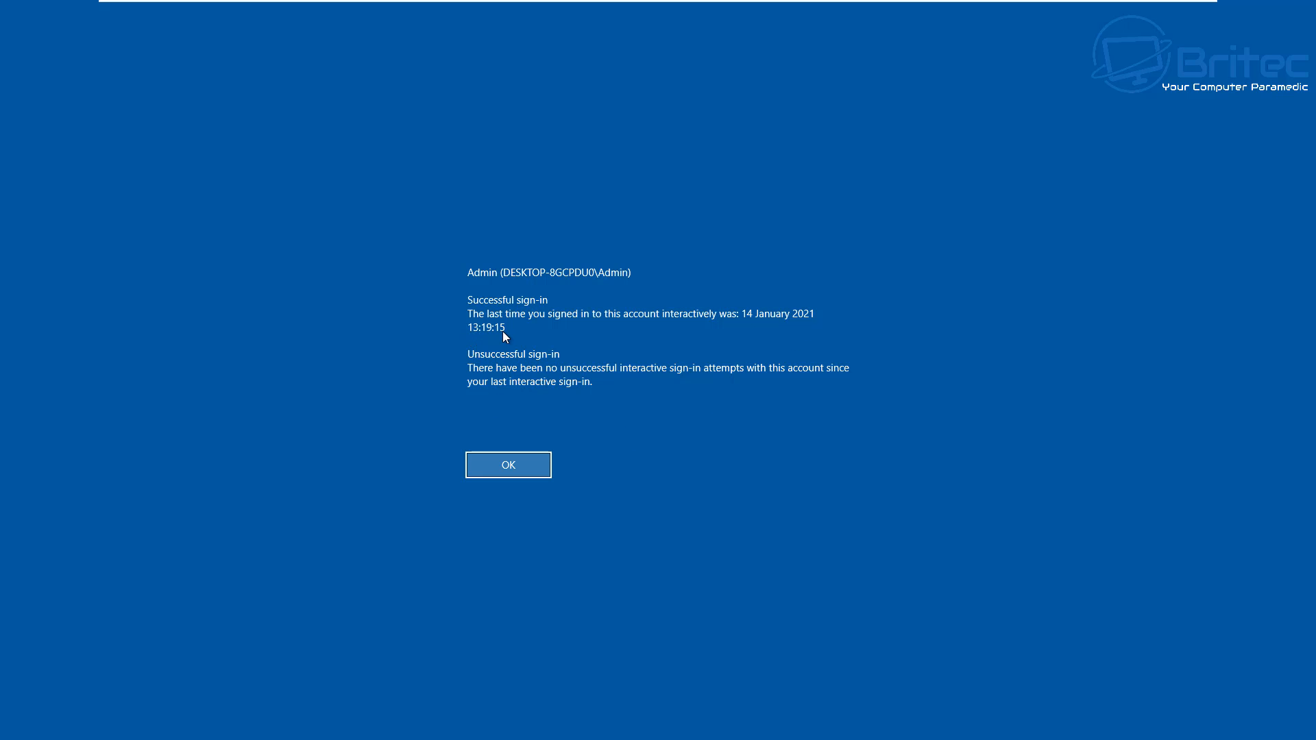
{"action": "mouse_move", "coordinate": [512, 474]}
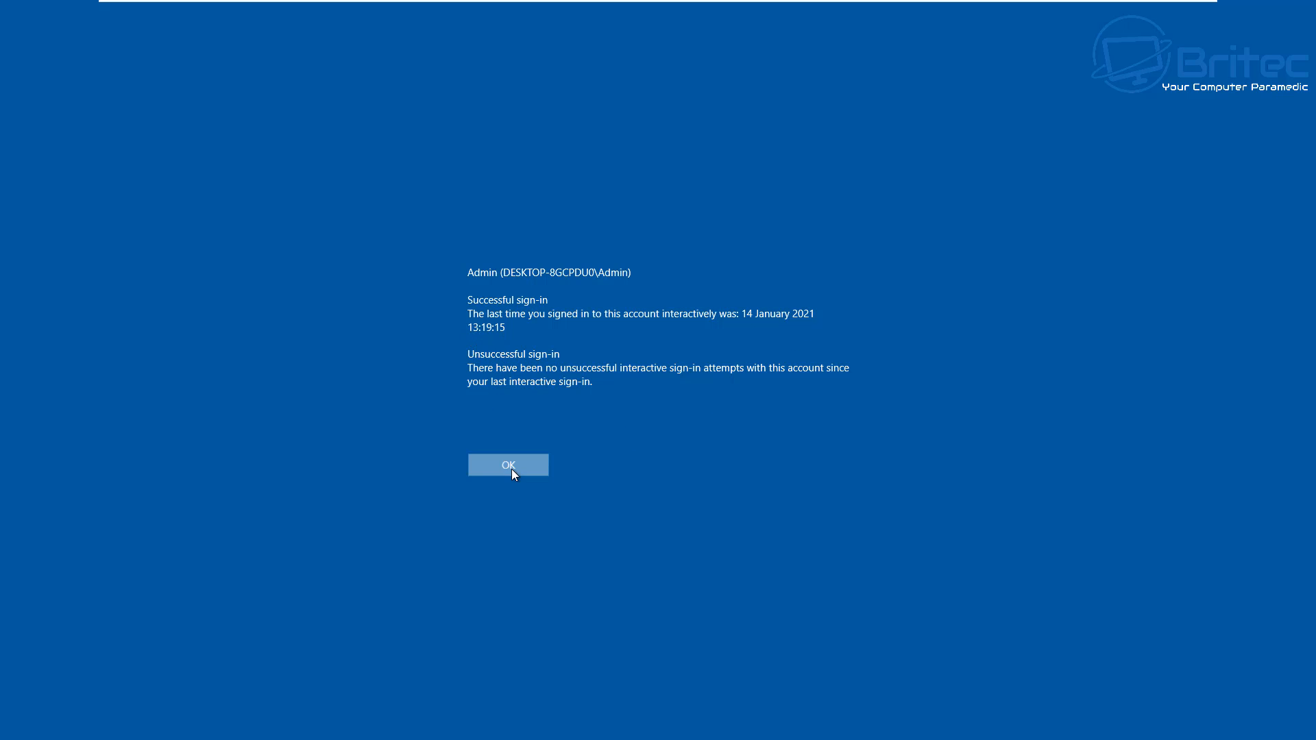
Step: Acknowledge the Admin account's last logon report with OK to load its session
{"action": "left_click", "coordinate": [508, 464]}
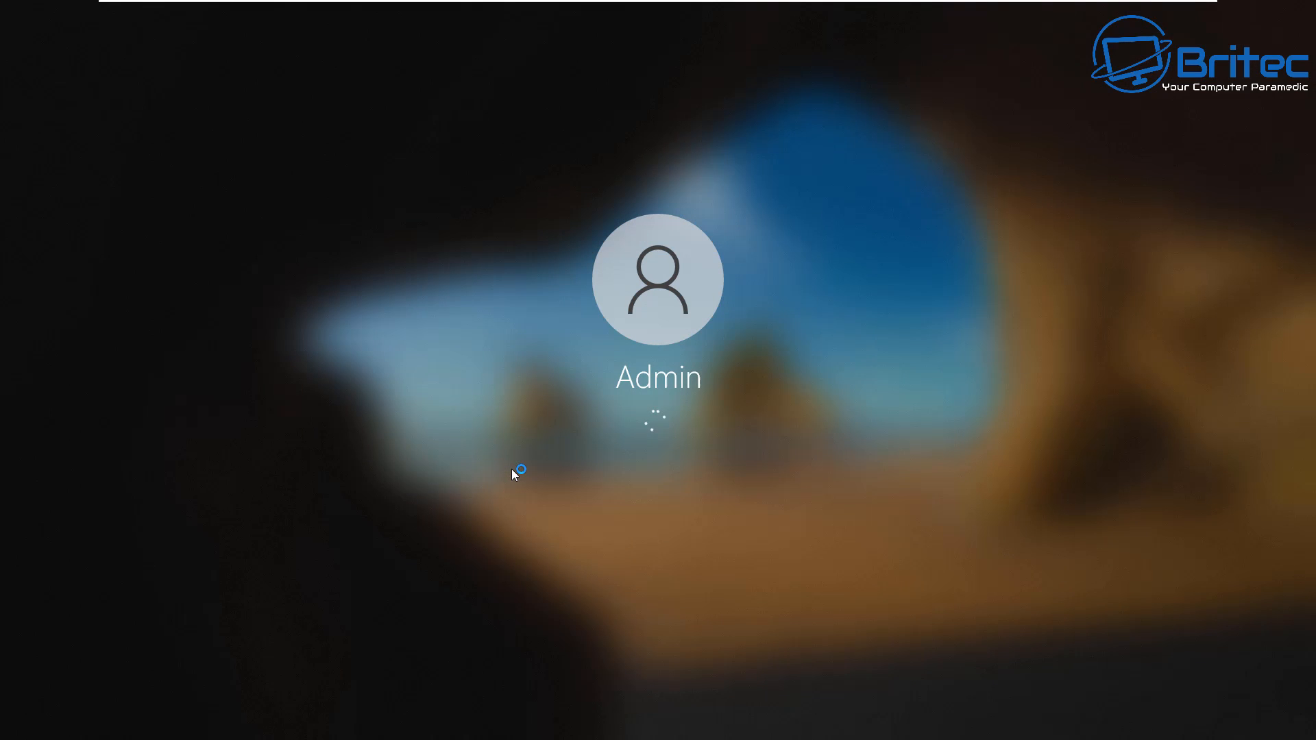